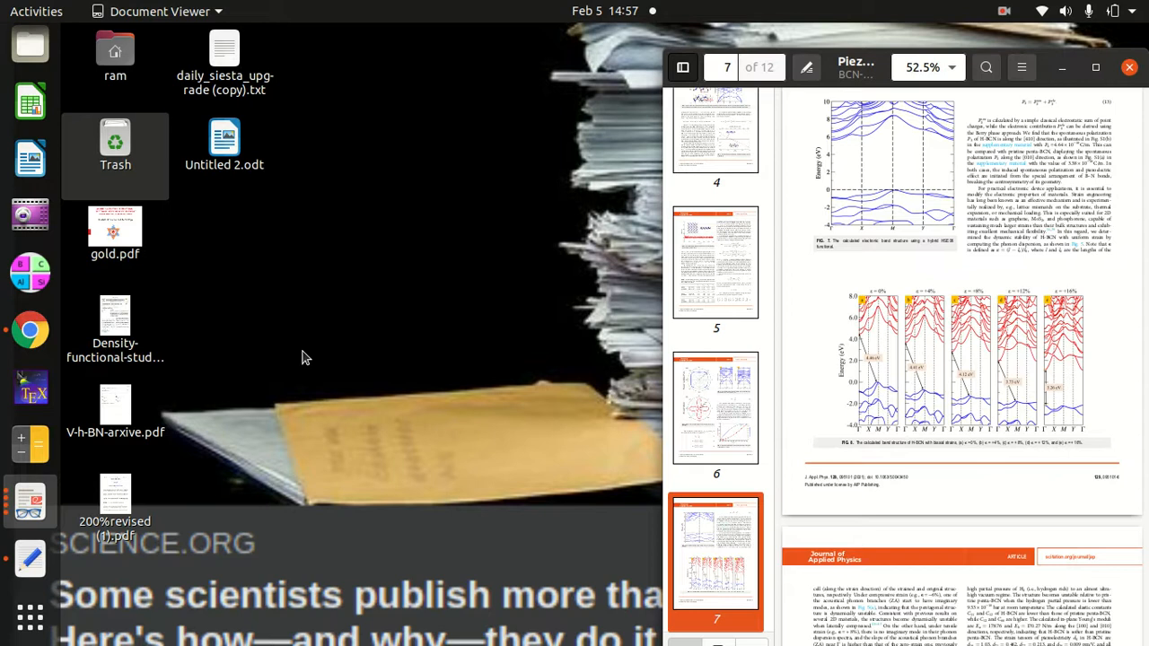
mouse_move(558, 223)
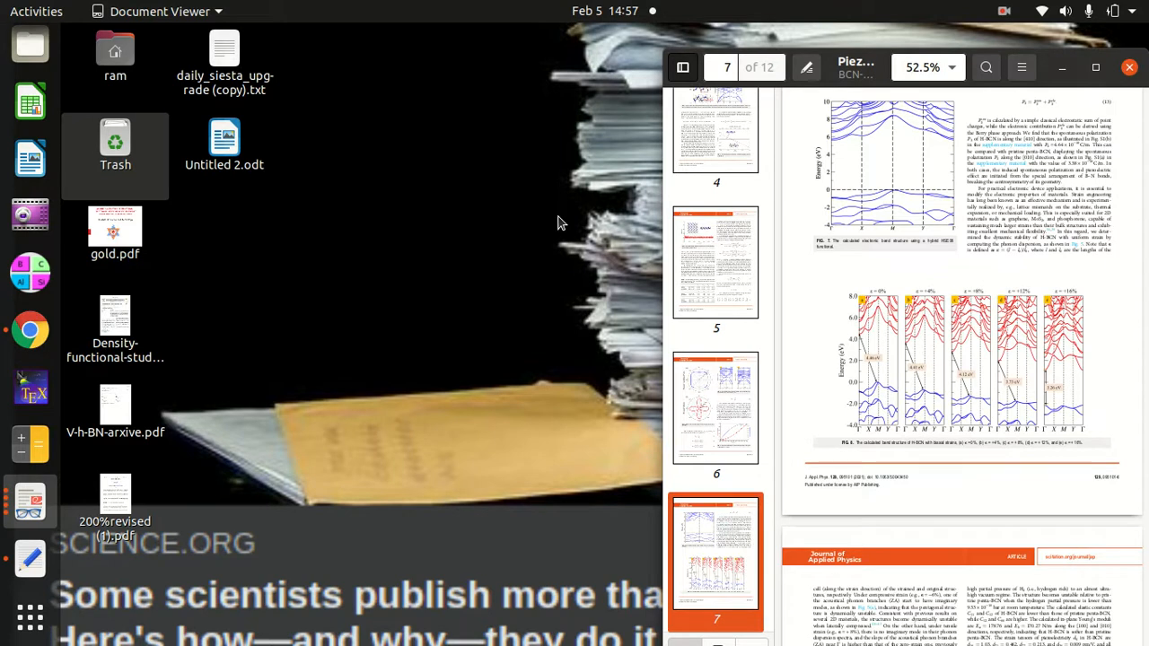
mouse_move(934, 337)
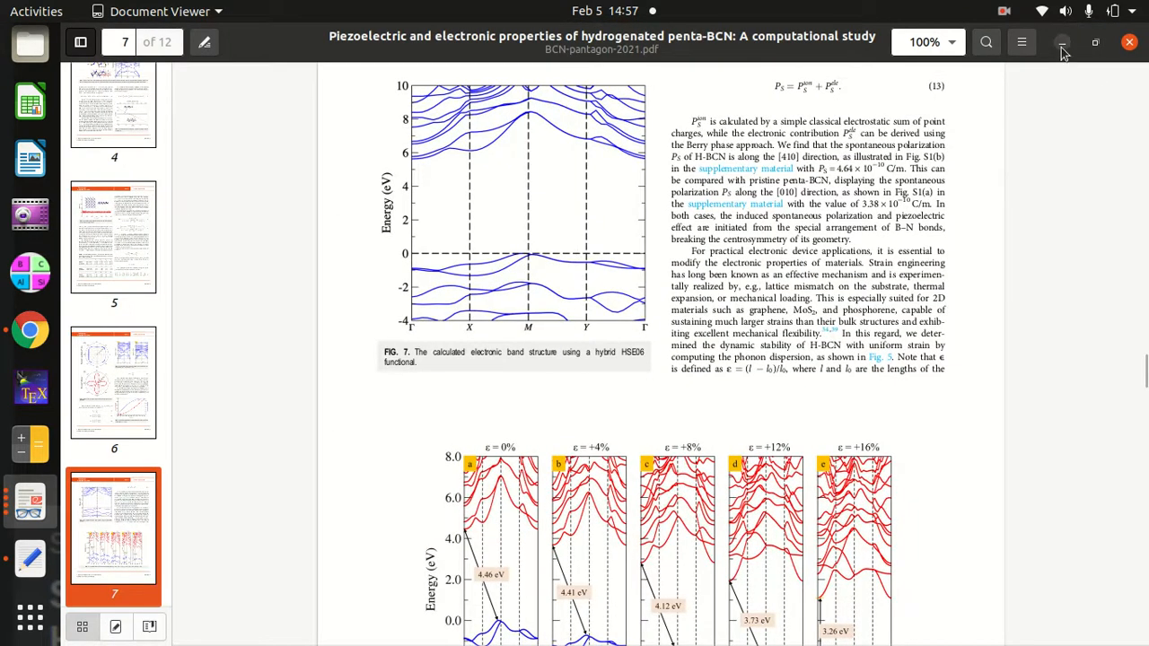
mouse_move(1062, 49)
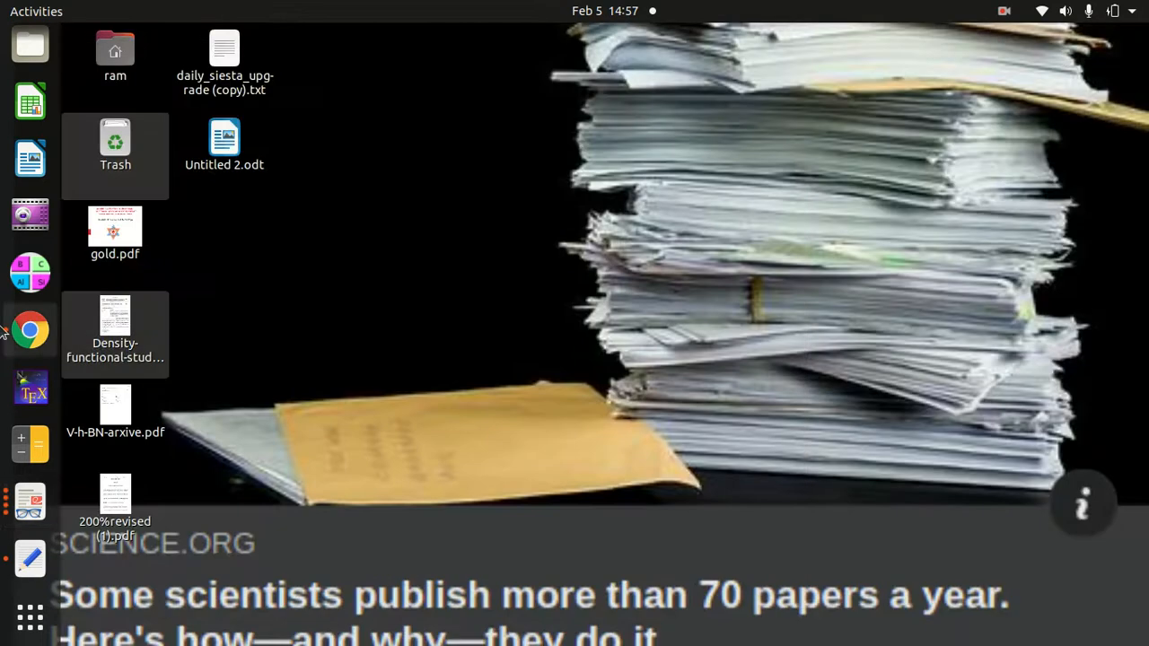
mouse_move(30, 167)
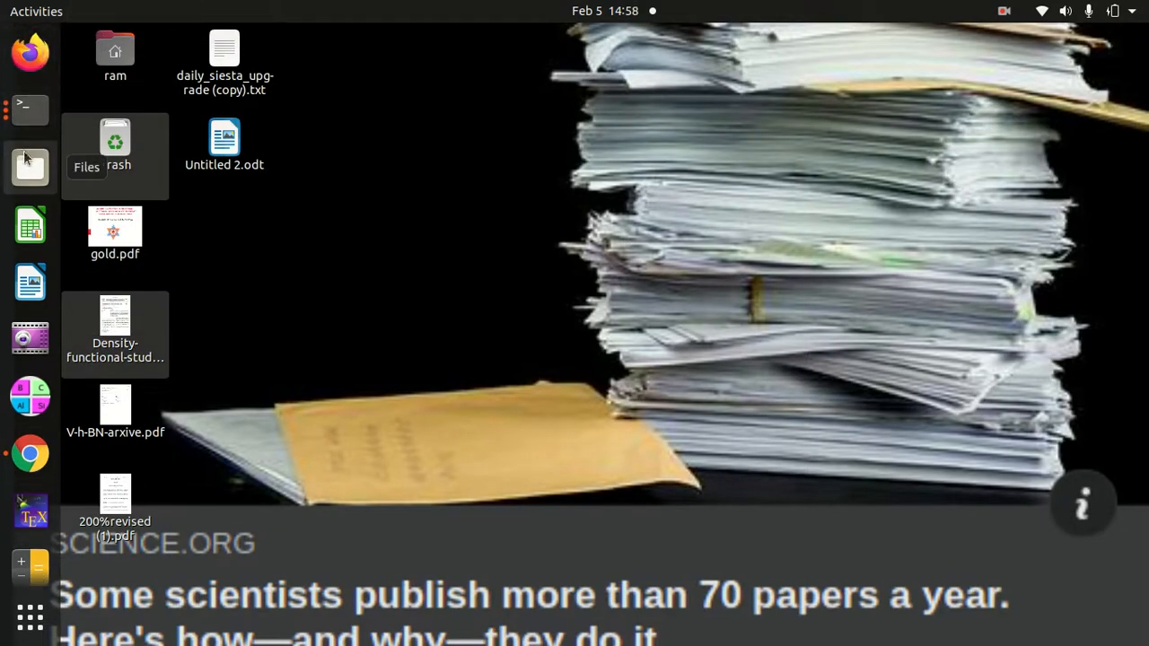
Open Files and browse into workshop/hydrogenated-penta-BCN, then into the relx folders down to relx4
click(29, 168)
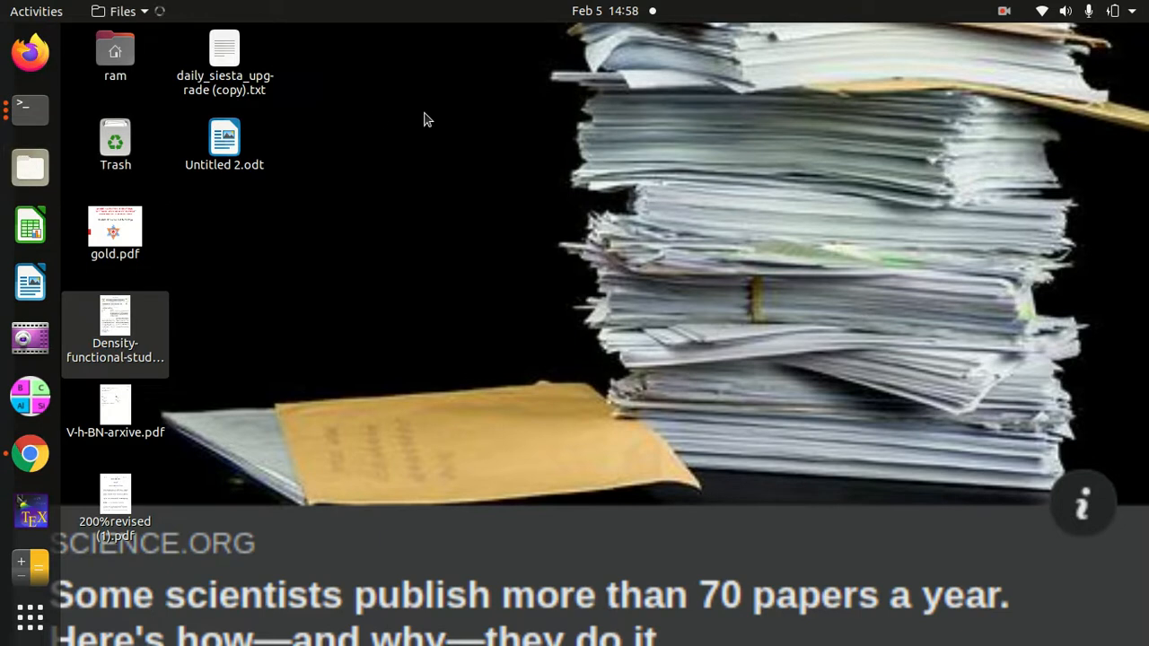
click(30, 167)
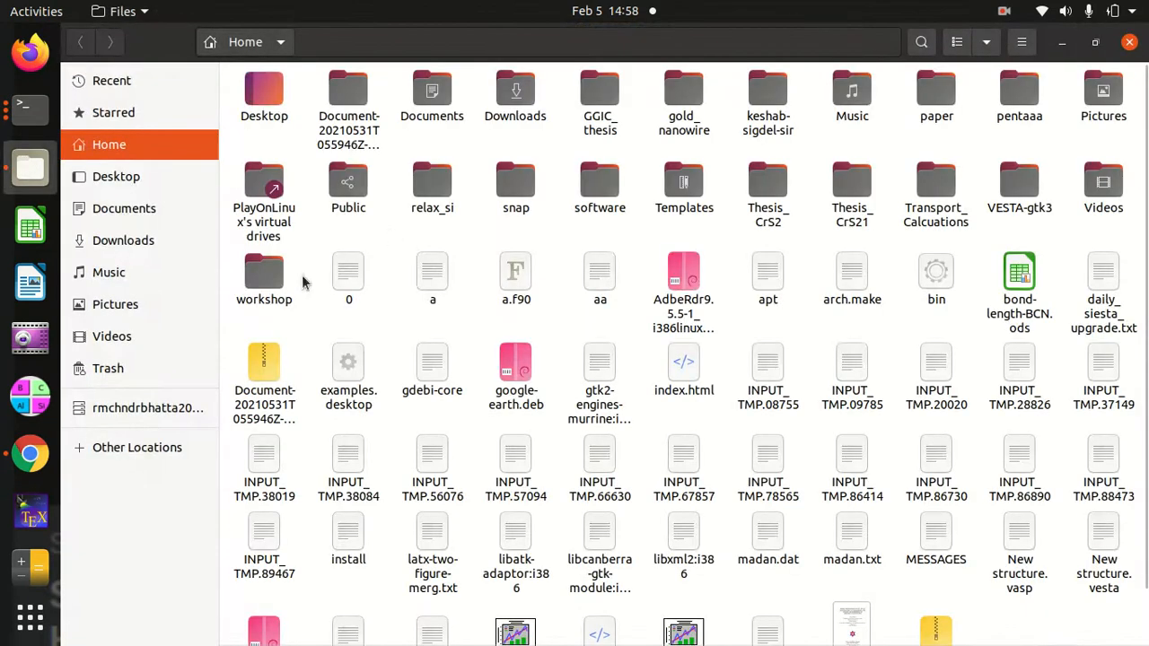
double_click(264, 278)
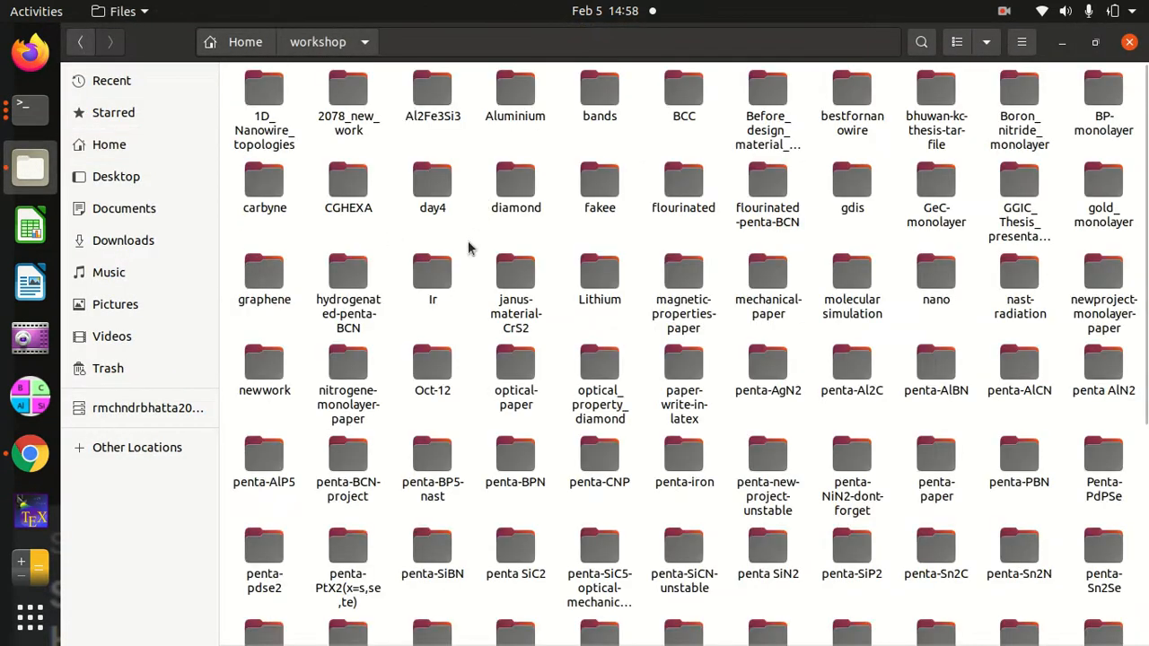
double_click(348, 273)
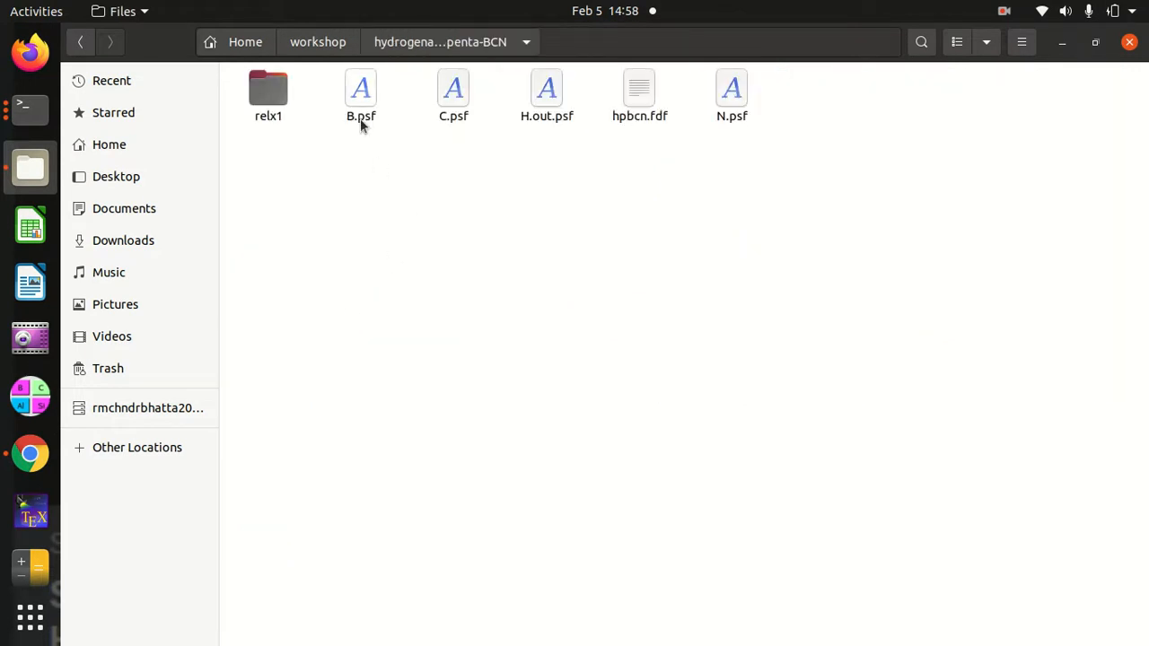
click(267, 94)
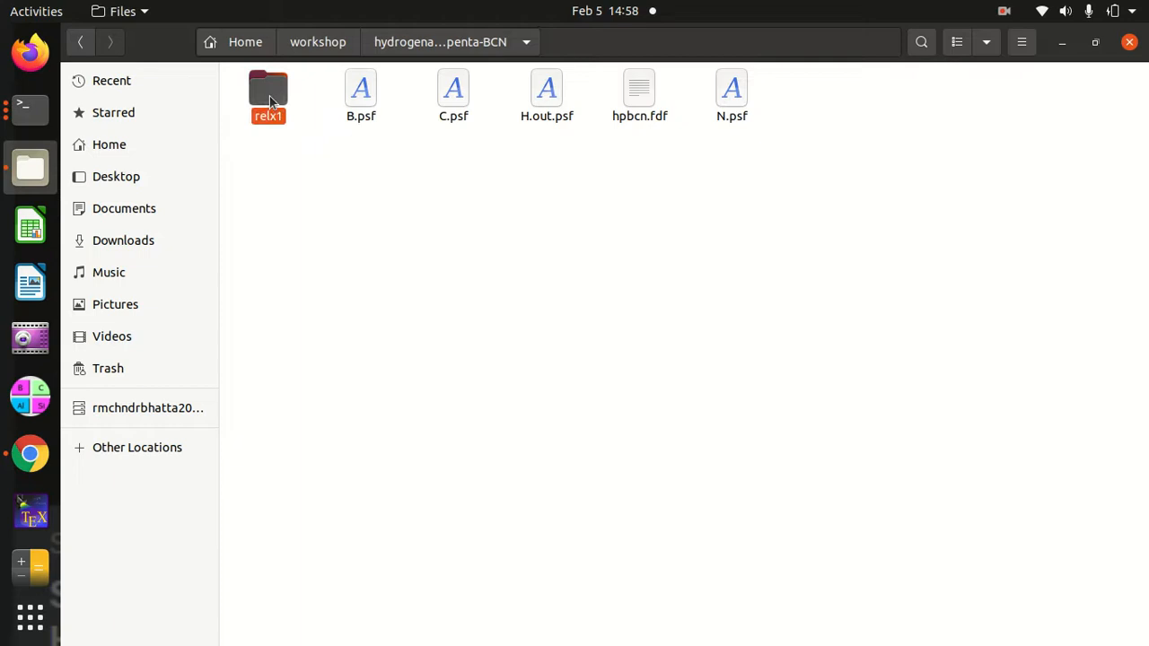
double_click(268, 94)
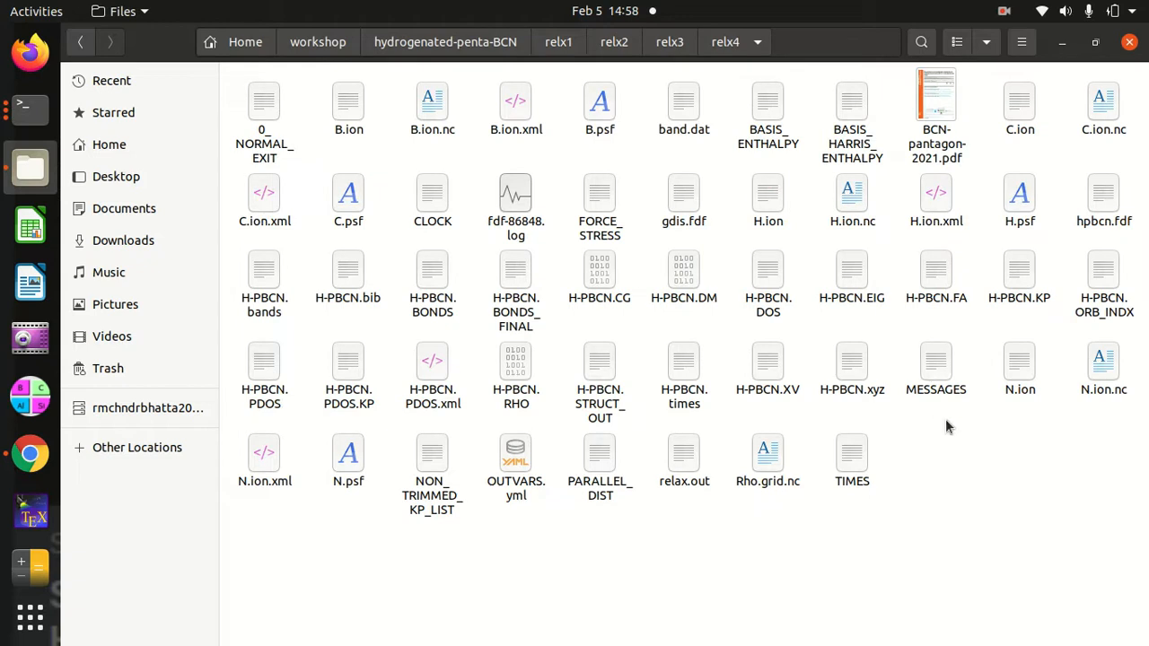
click(1096, 42)
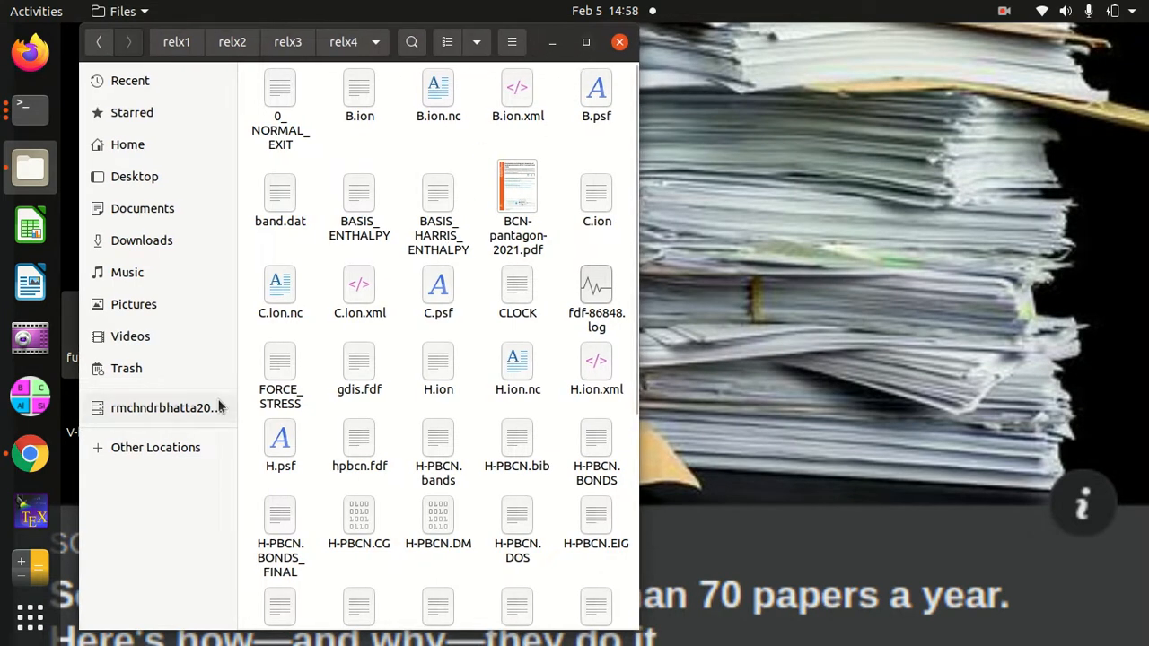
mouse_move(30, 503)
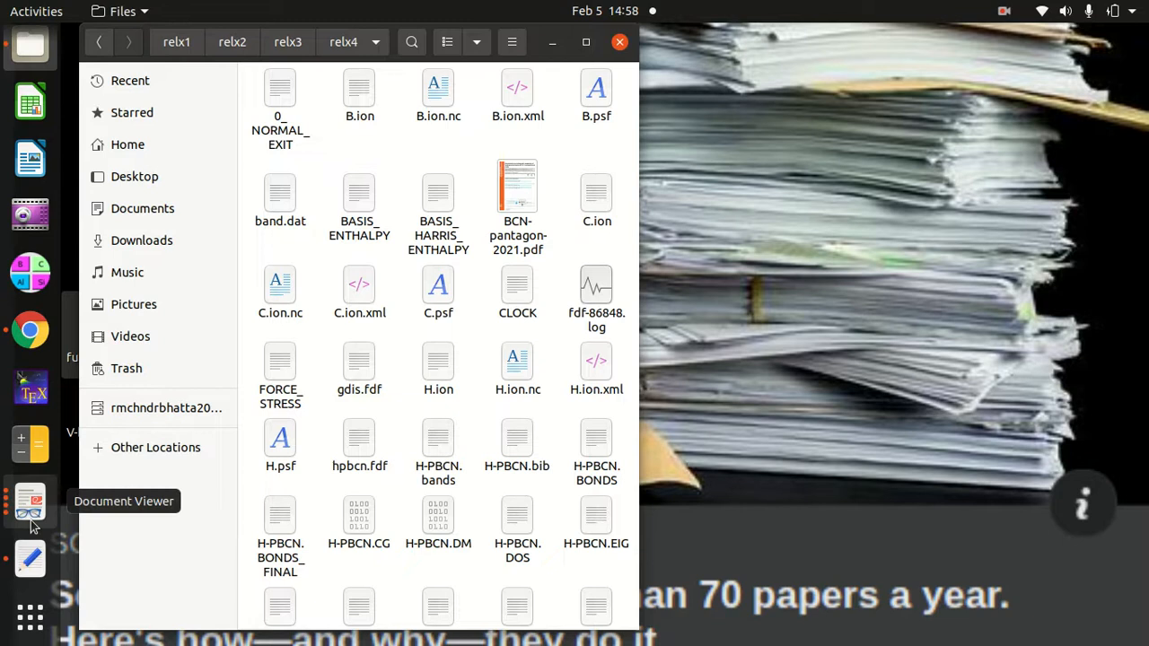
mouse_move(151, 408)
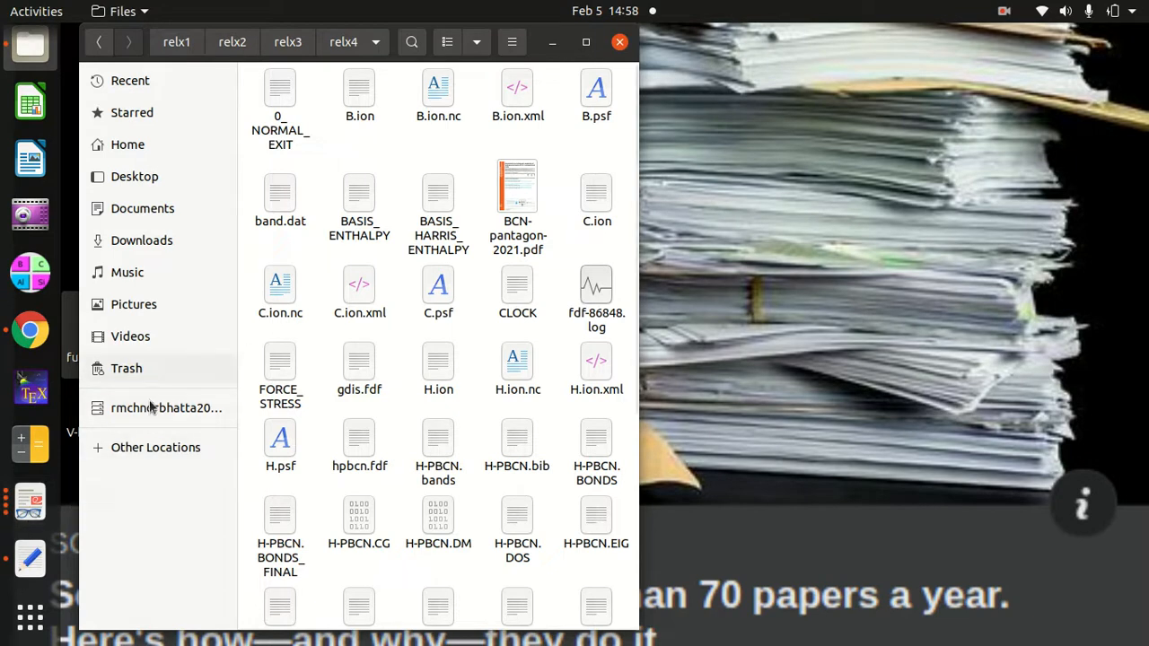
From a relx4 terminal, run 'ase gui *.STRUCT_OUT' to view H-PBCN.STRUCT_OUT
double_click(517, 186)
text(ls)
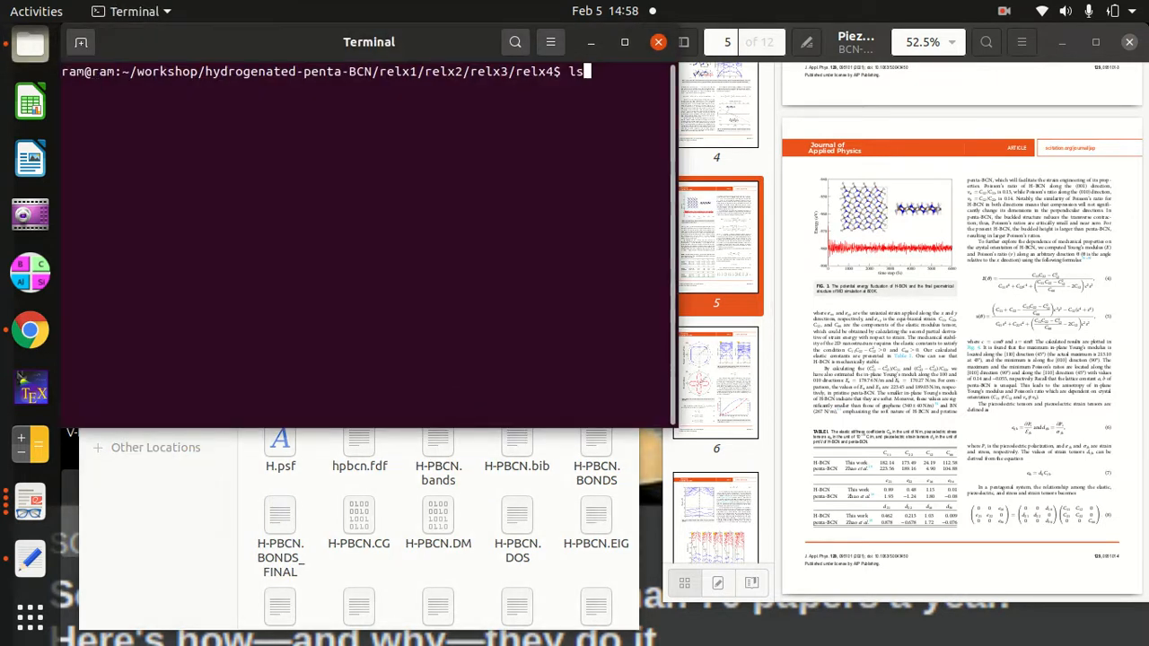
text(gdis gdis.fdf)
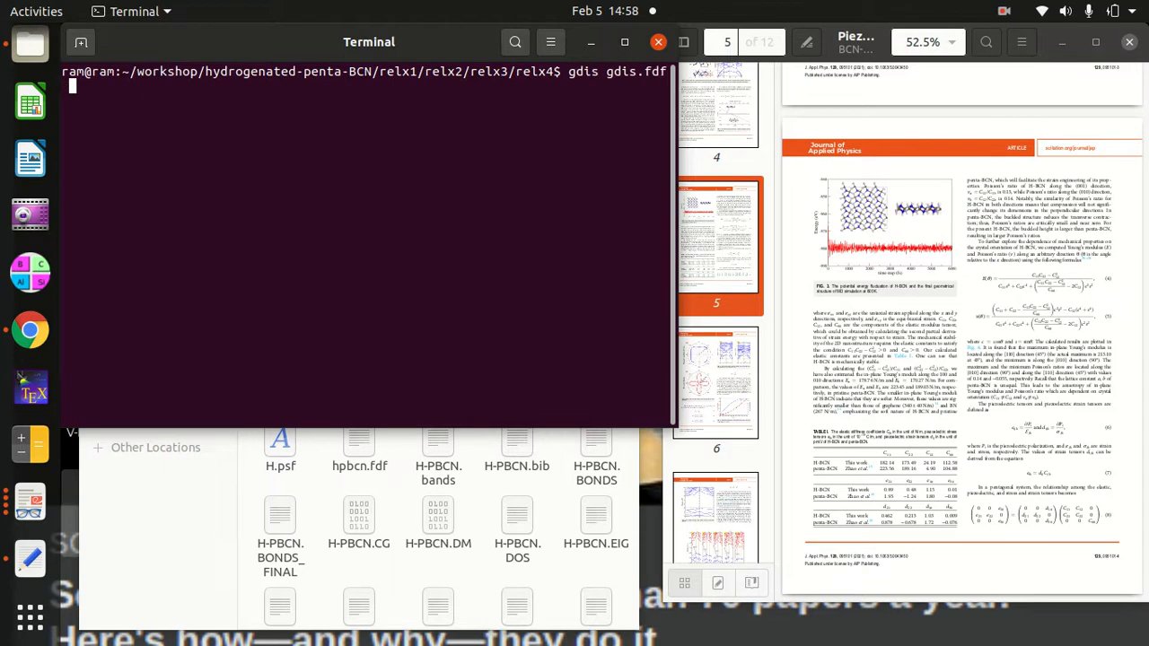
text(ase gui *.STRUCT_OUT)
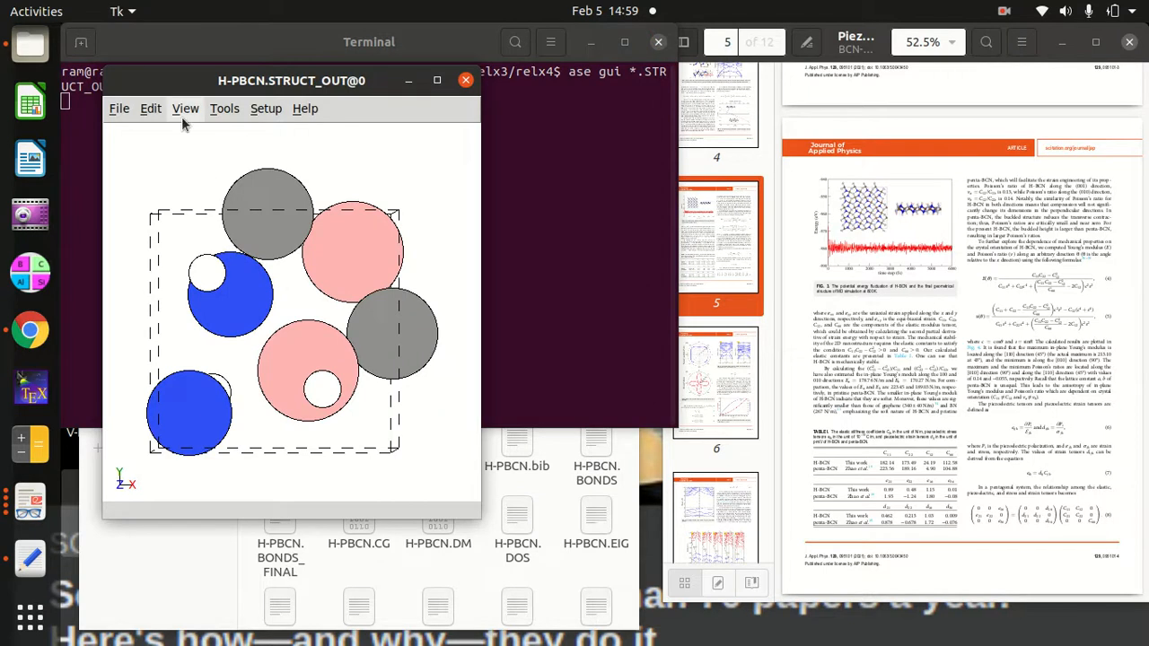
Enable Show bonds in the View menu for the H-PBCN structure
click(185, 109)
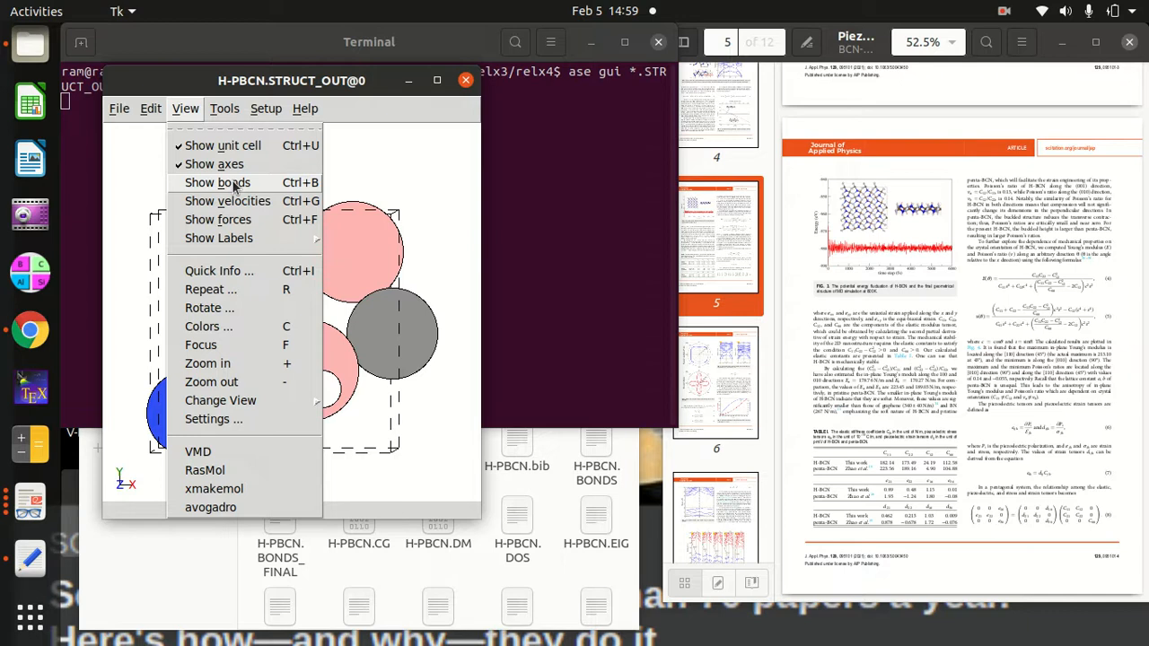
click(217, 182)
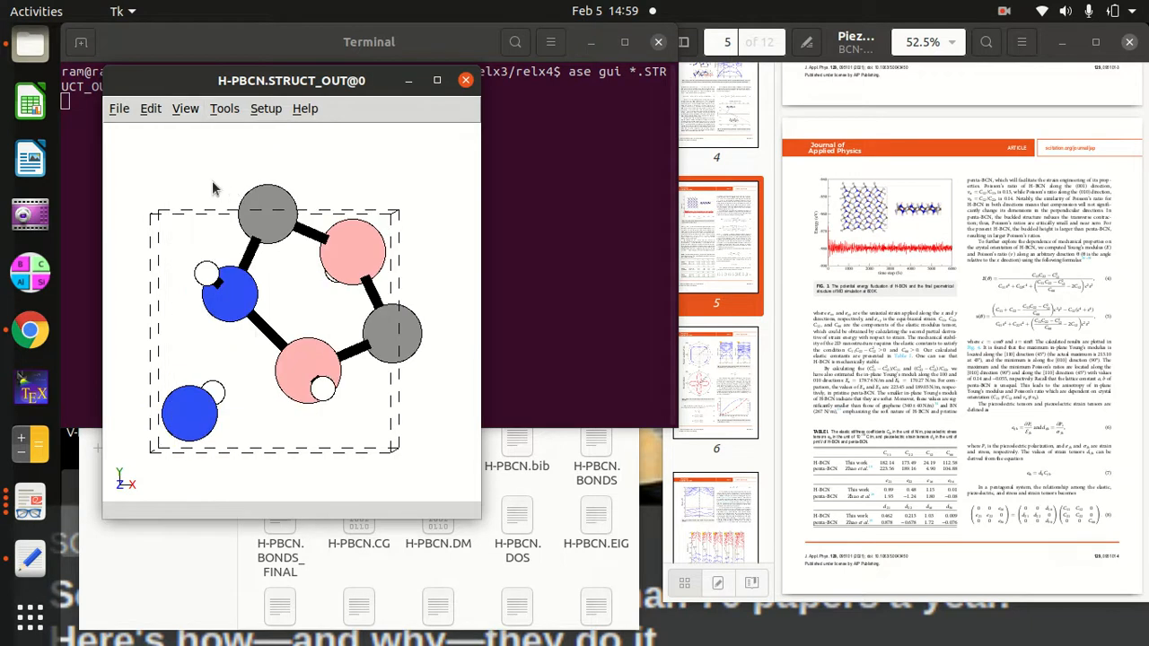
mouse_move(214, 184)
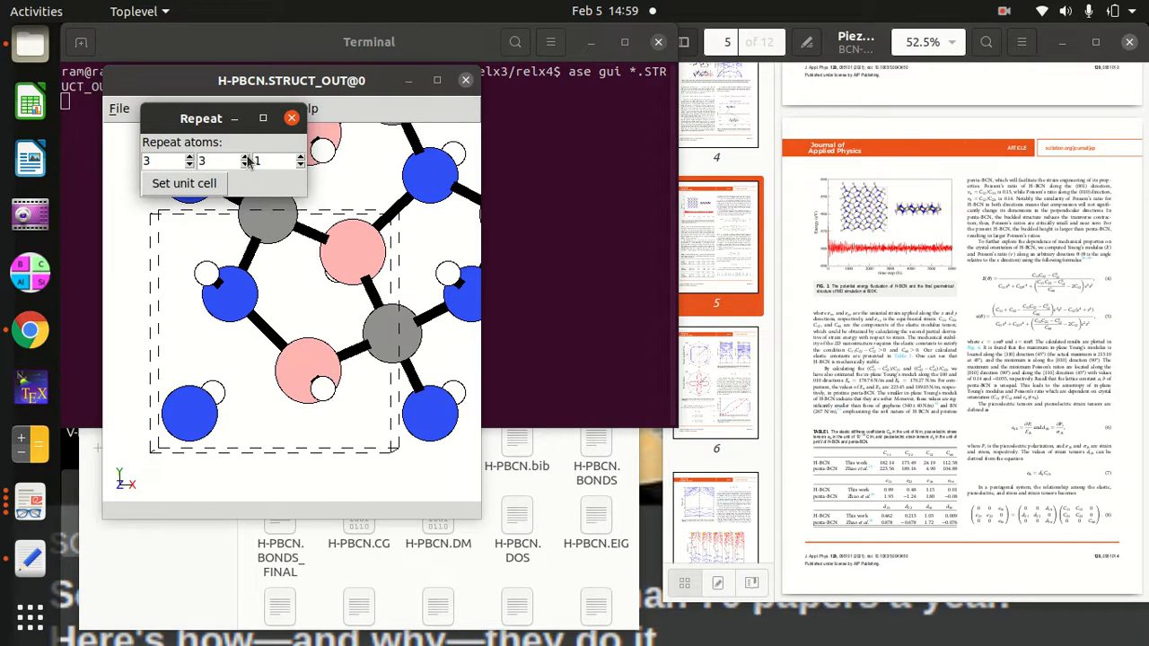
Finish the 3 by 3 repeat, inspect the sheet, and close ASE GUI
click(291, 117)
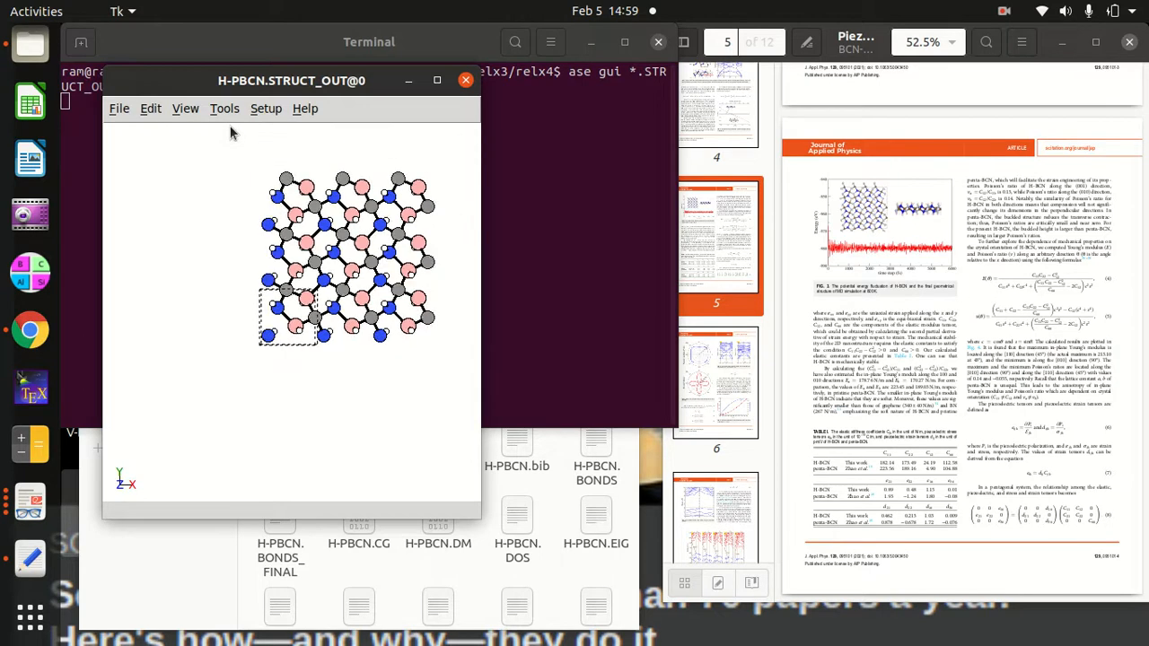
mouse_move(259, 160)
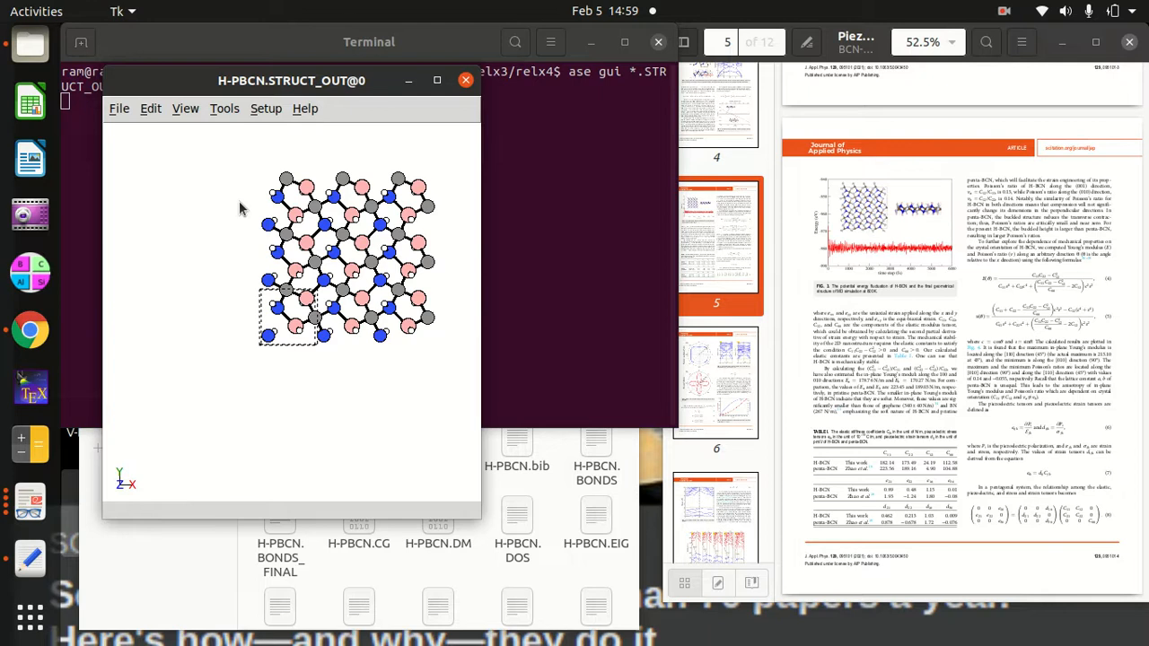
mouse_move(250, 261)
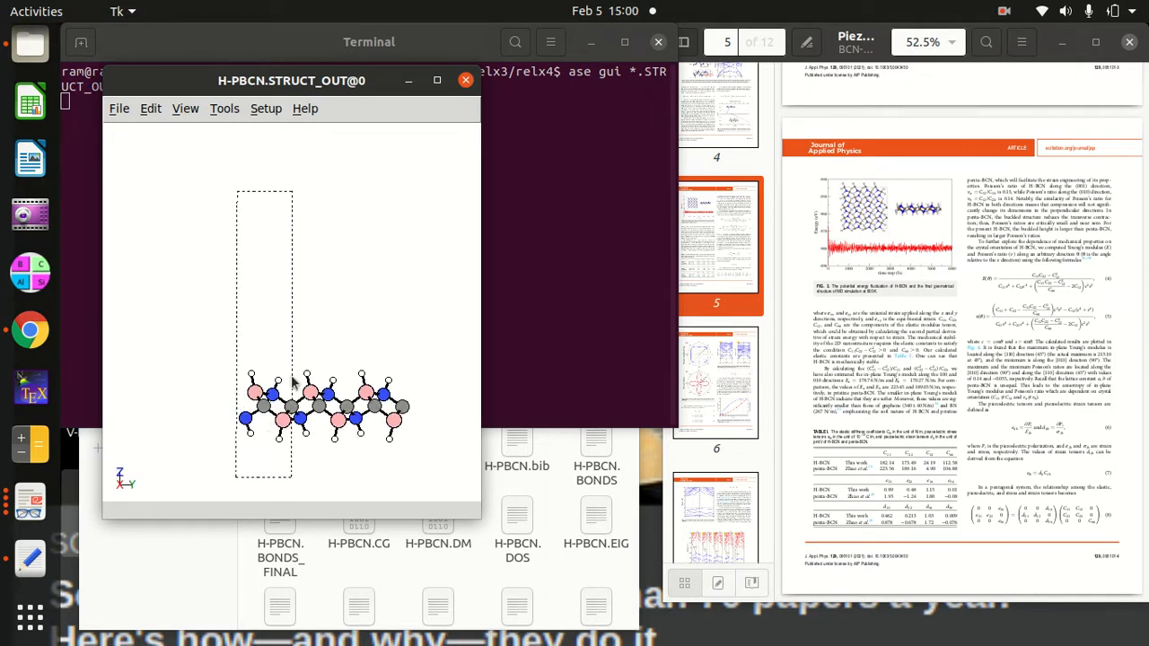
mouse_move(364, 158)
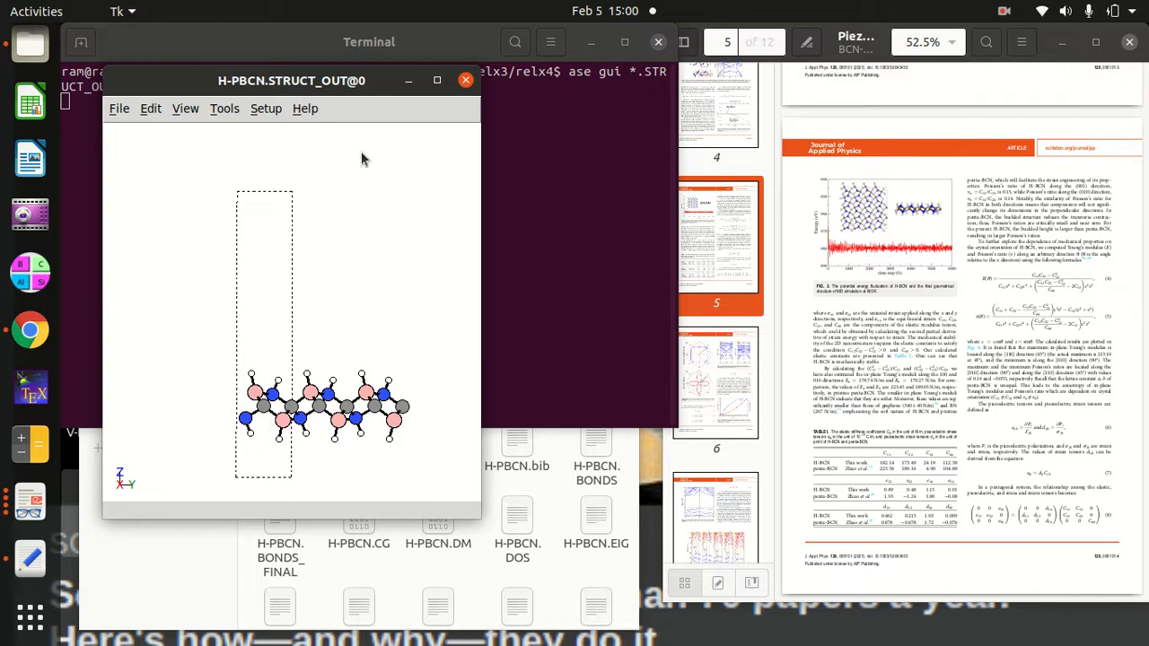
mouse_move(855, 195)
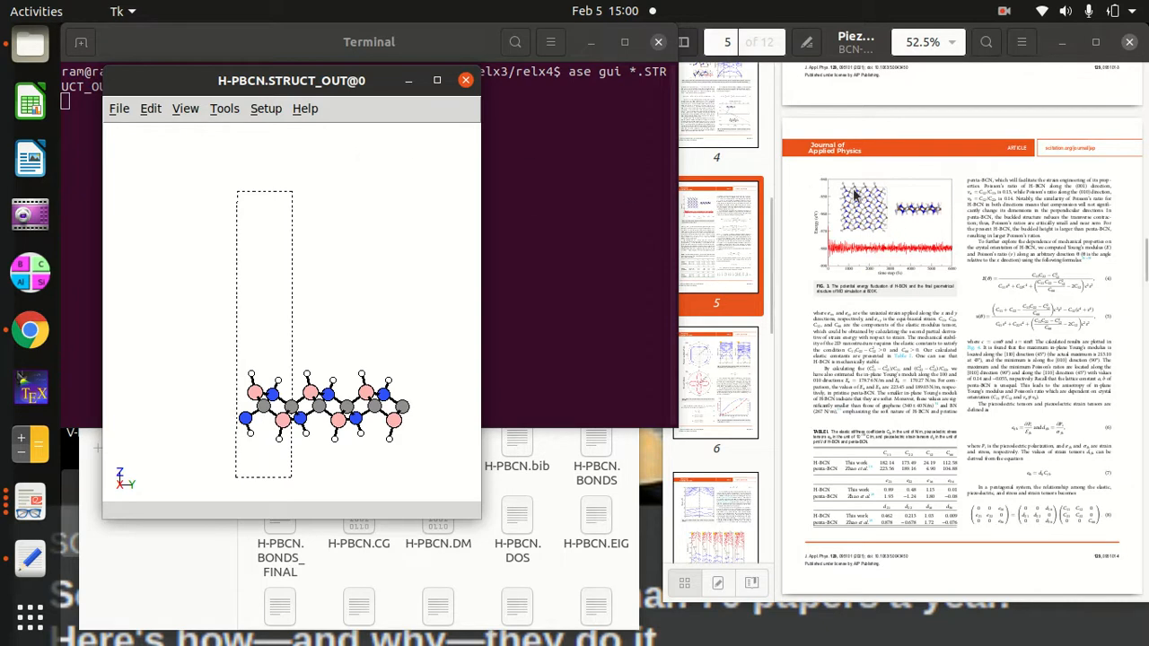
mouse_move(833, 212)
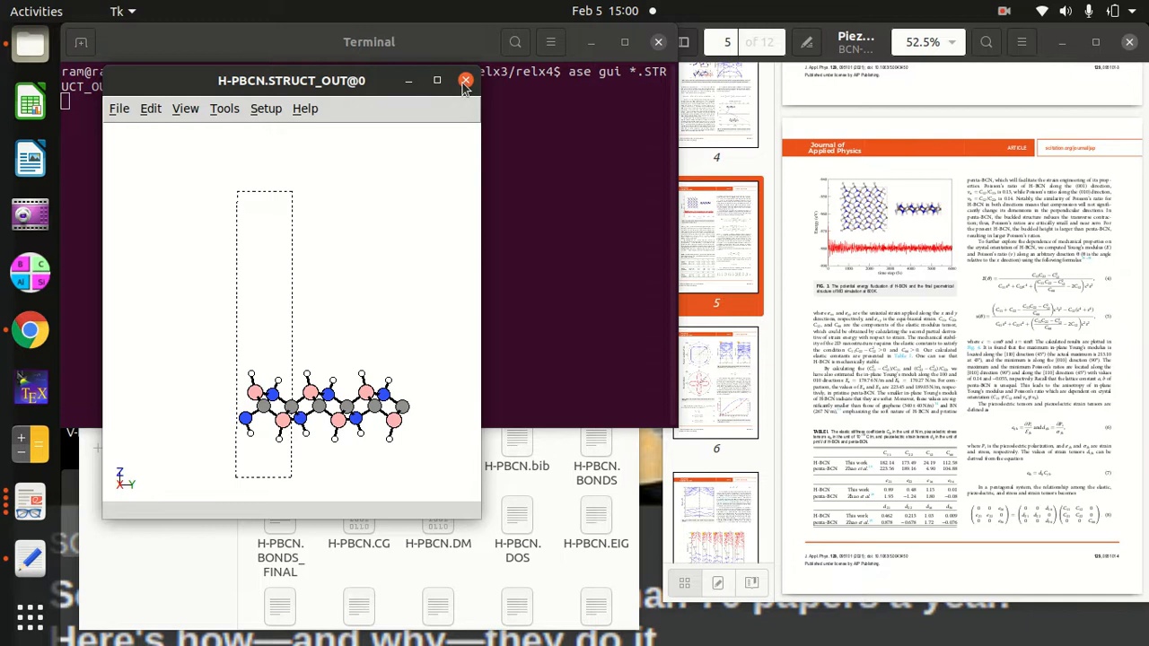
click(466, 81)
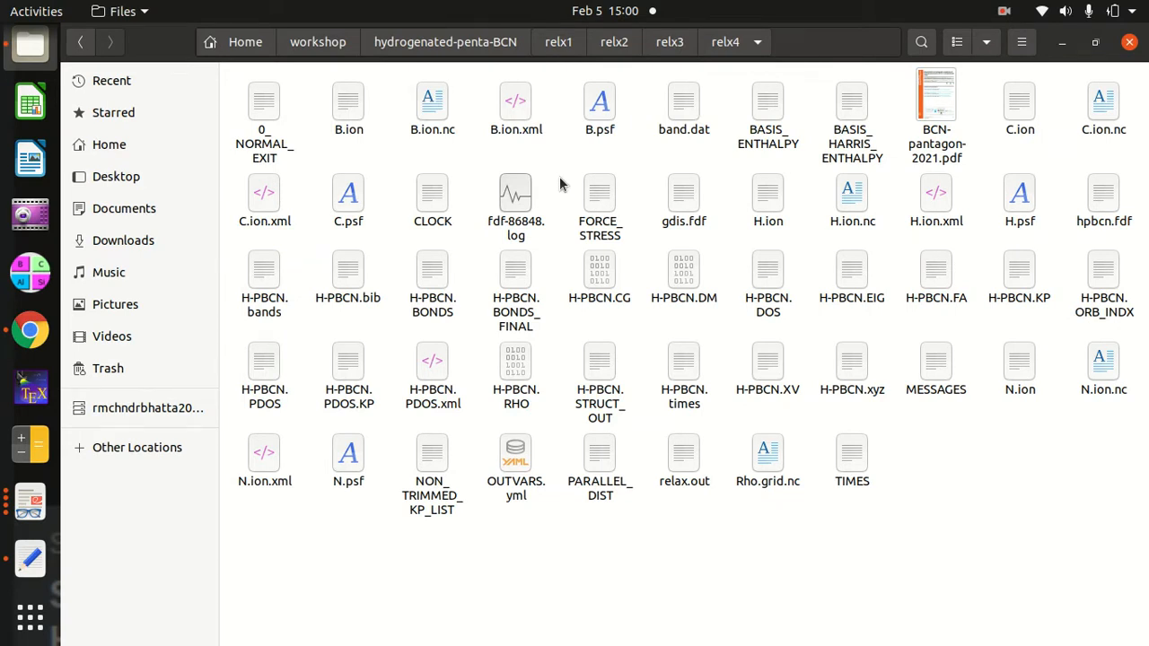
mouse_move(665, 157)
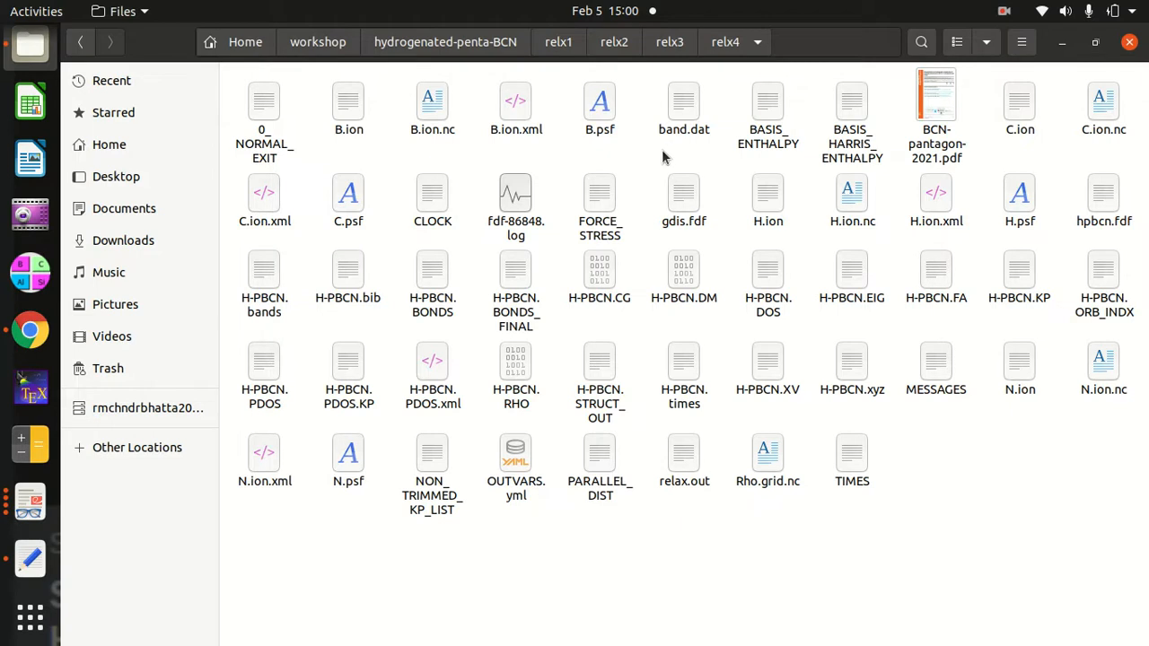
mouse_move(352, 510)
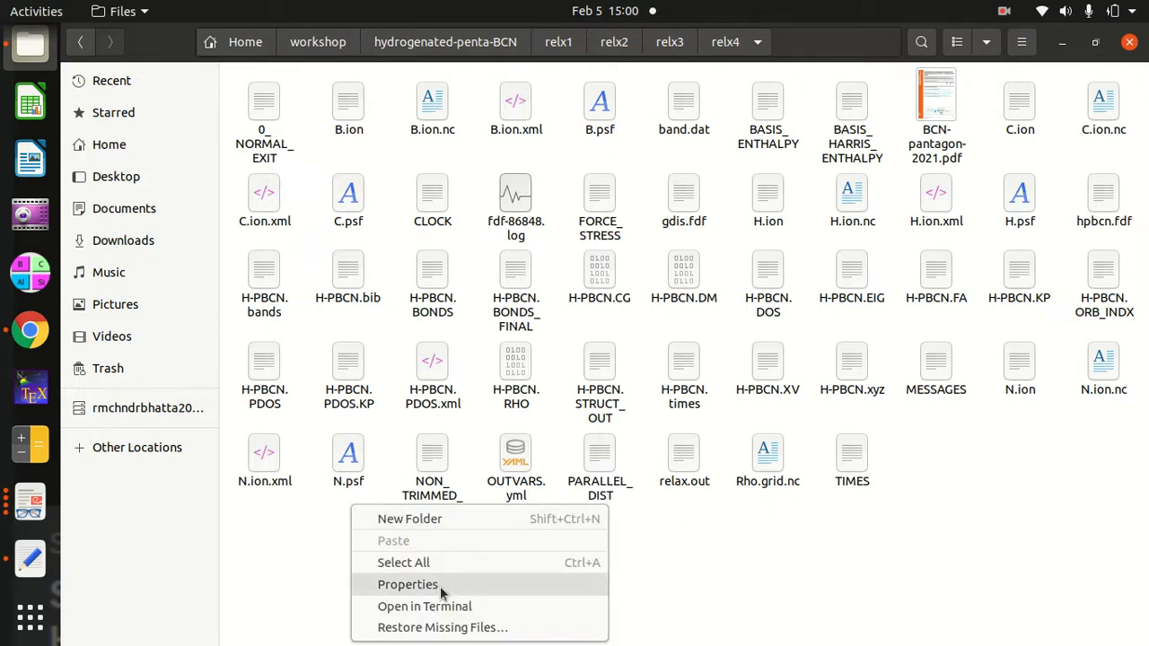
In a relx4 terminal, list the files and launch xmgrace on the .dat band data
click(424, 606)
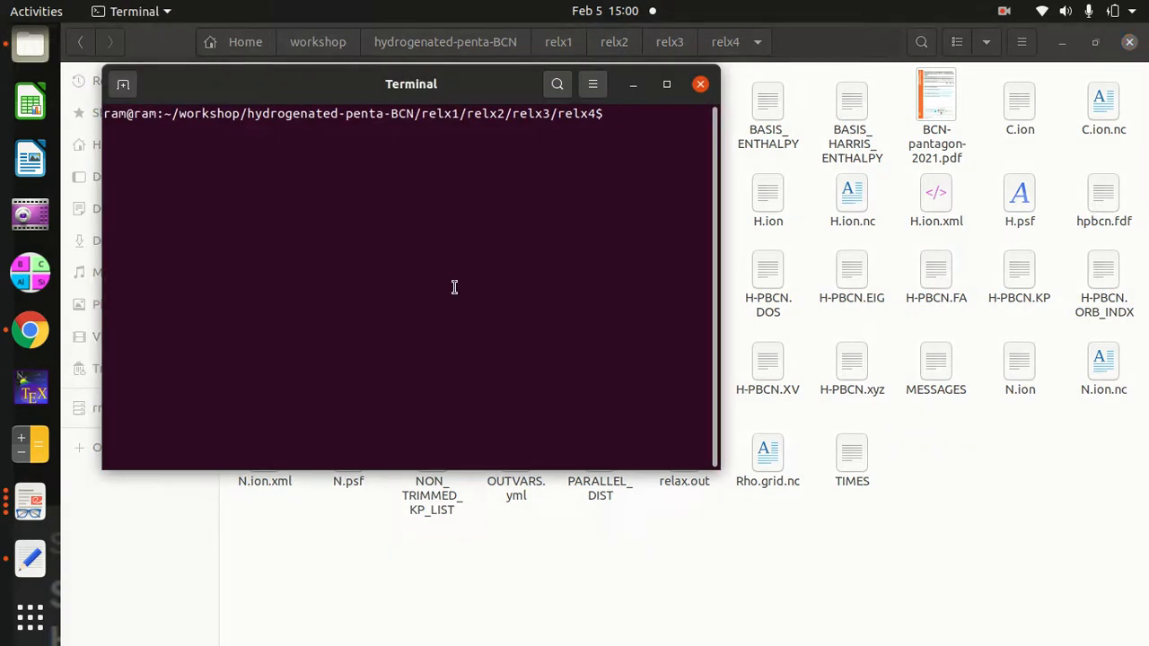
text(ls)
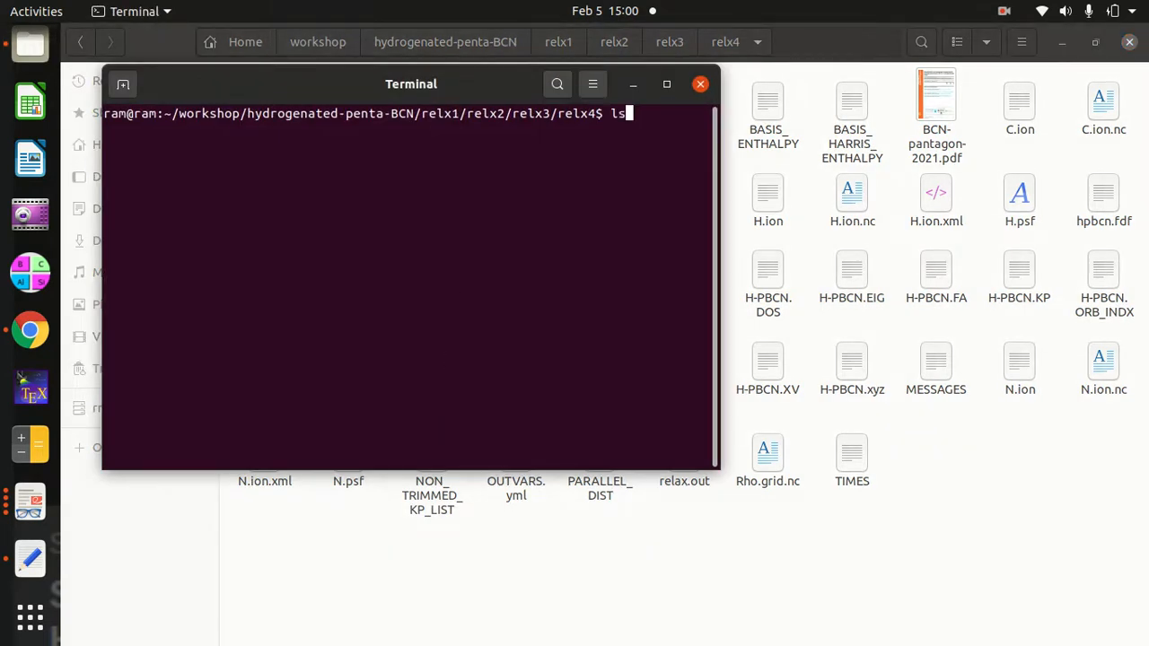
key(Return)
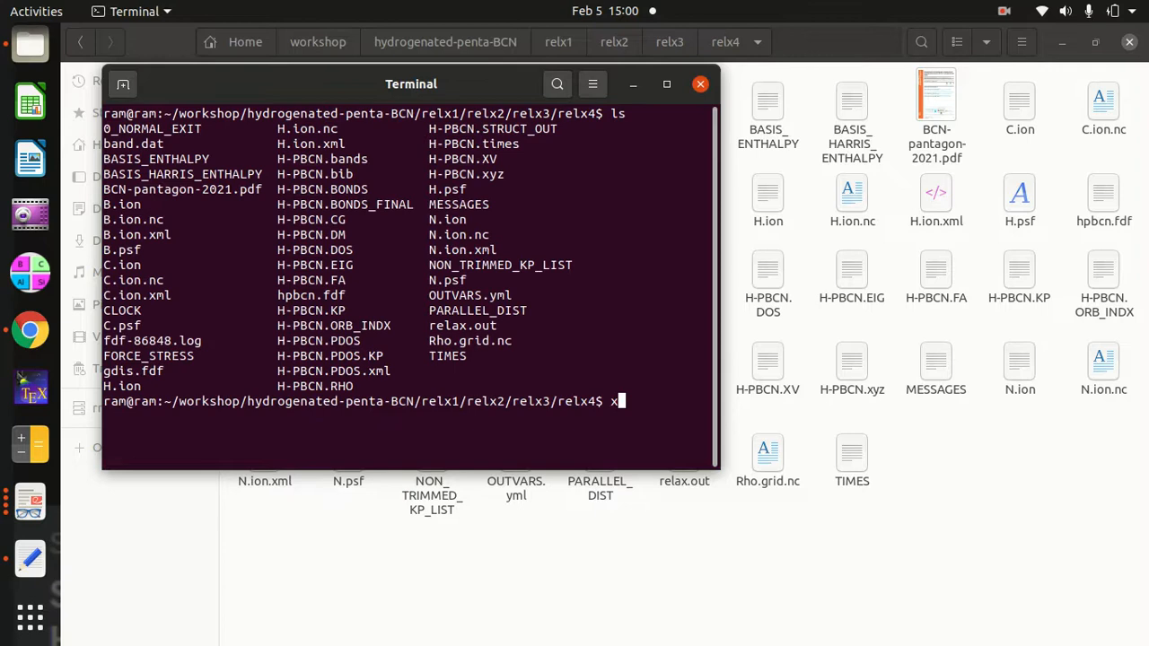
text(mgrace *)
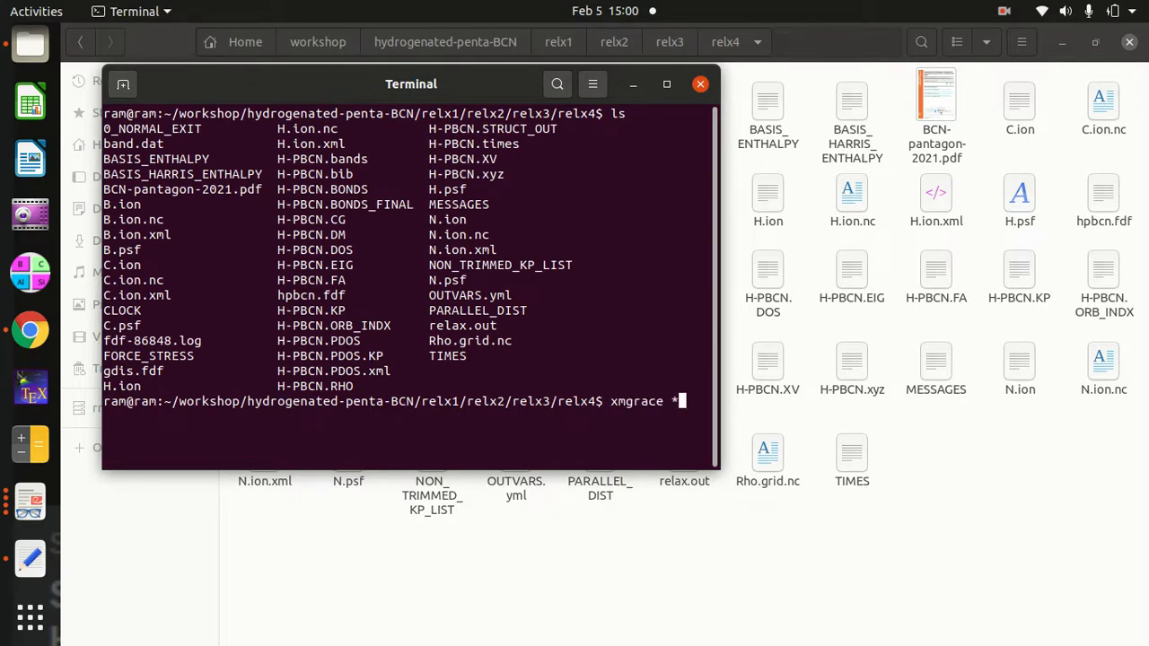
text(.dat)
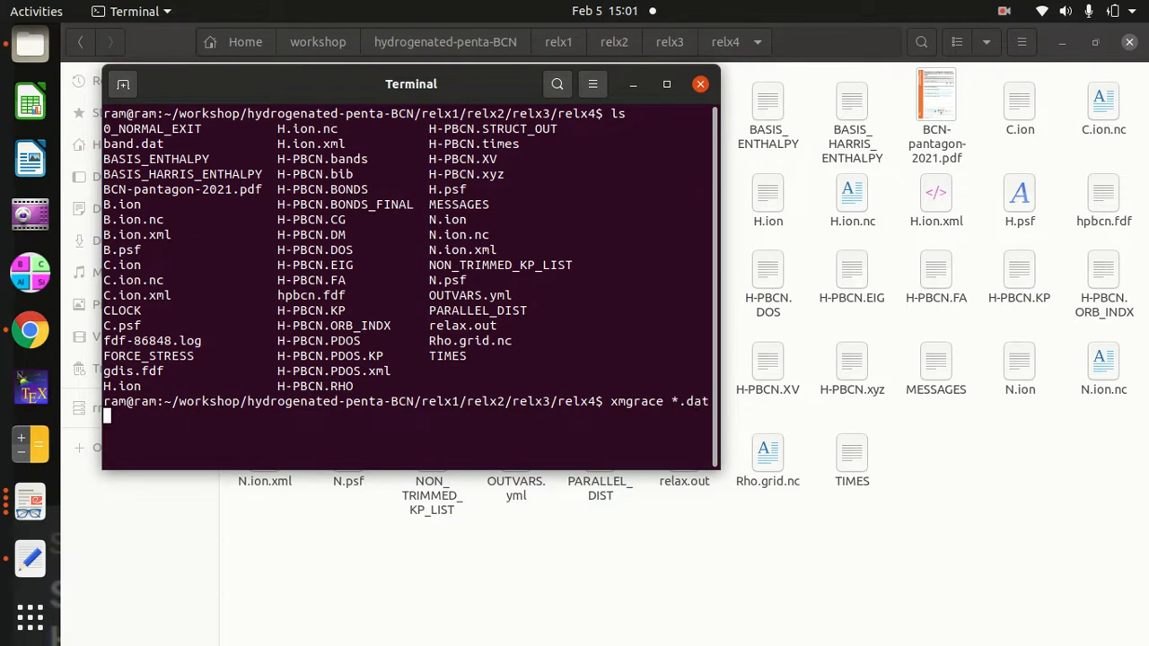
key(Return)
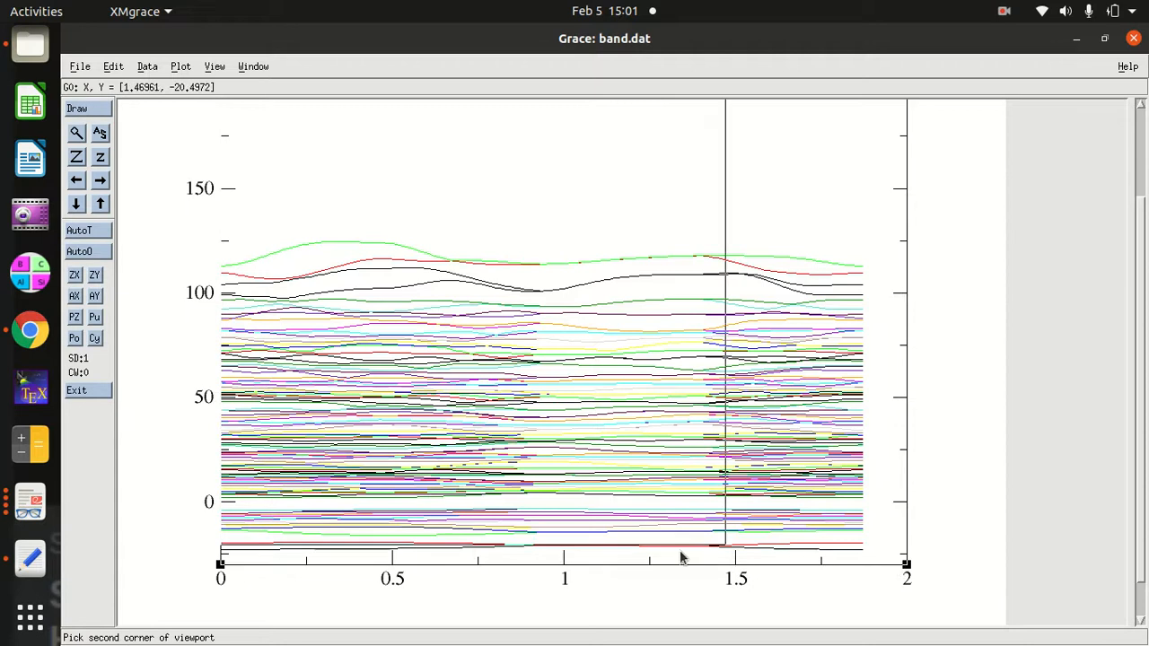
Drag a smaller viewport for the band.dat graph and scroll the PDF toward page 7
drag(725, 107, 682, 557)
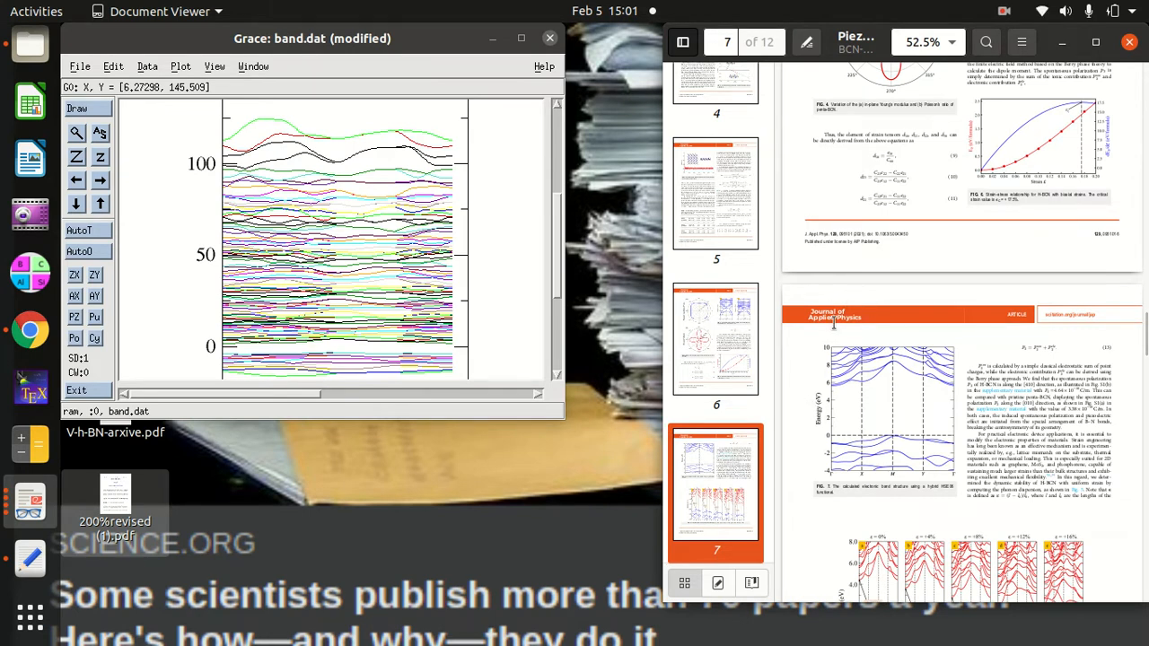
mouse_move(812, 350)
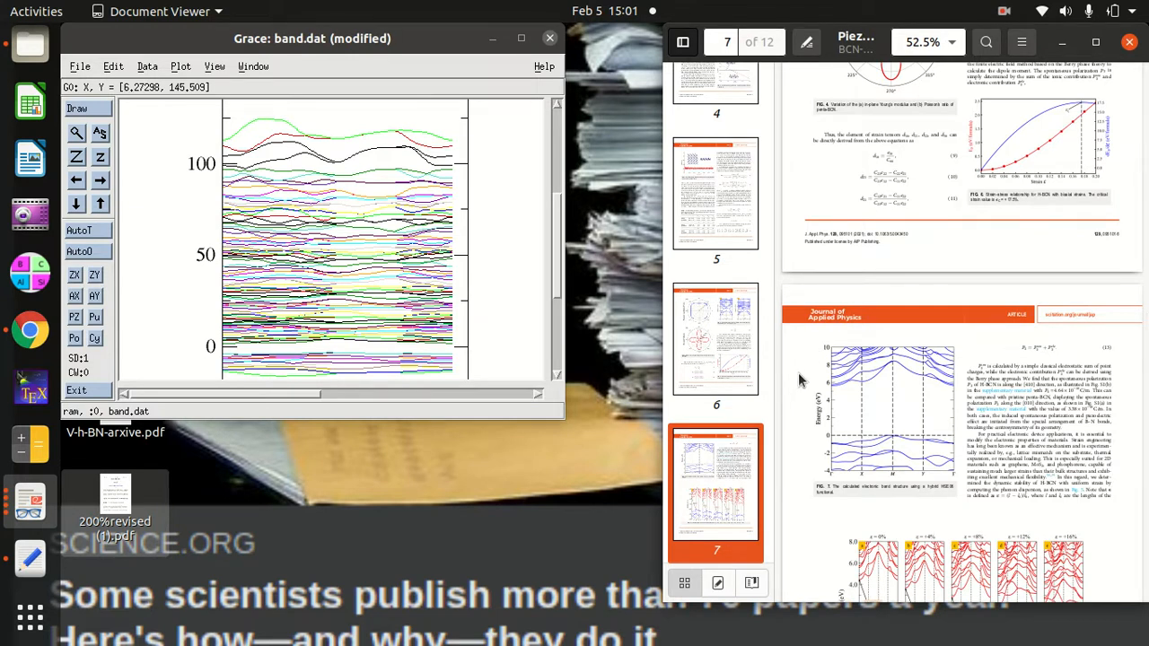
scroll(down, 3)
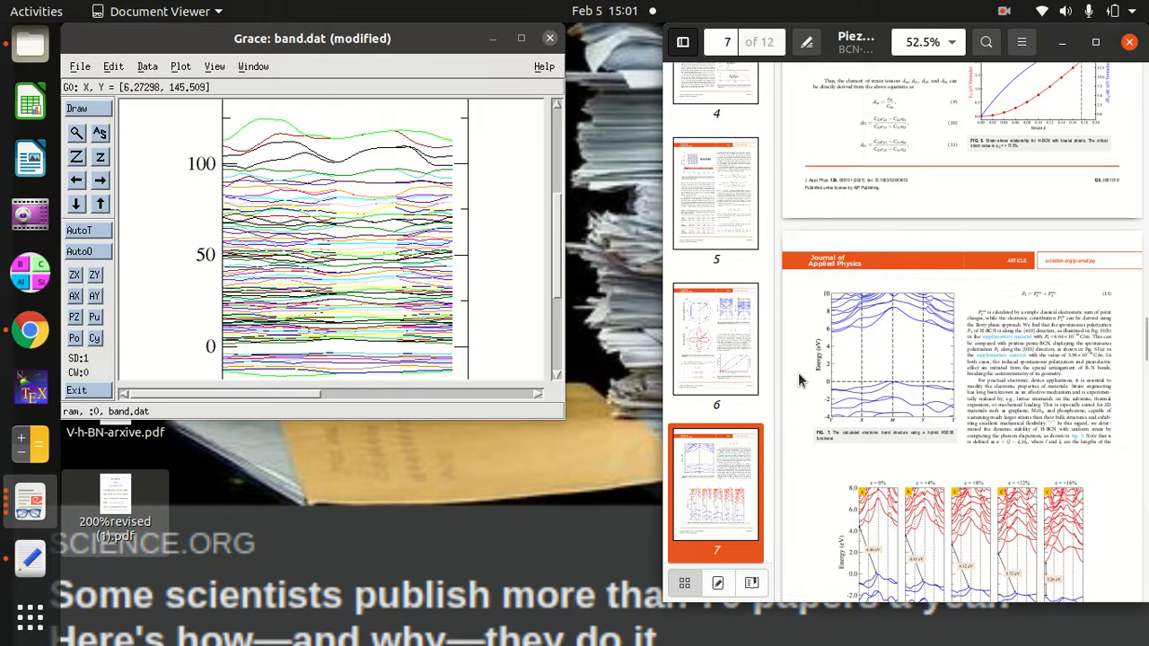
mouse_move(788, 375)
text(-8)
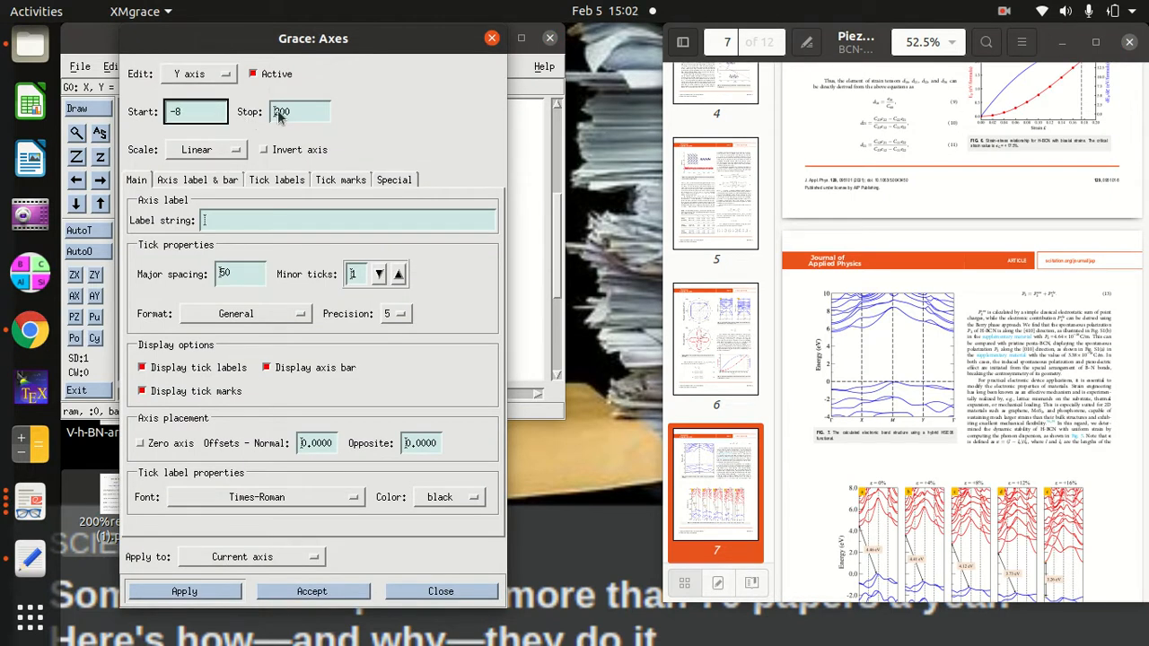
Set the Y axis range to -8 to 10 with major spacing 2
click(301, 112)
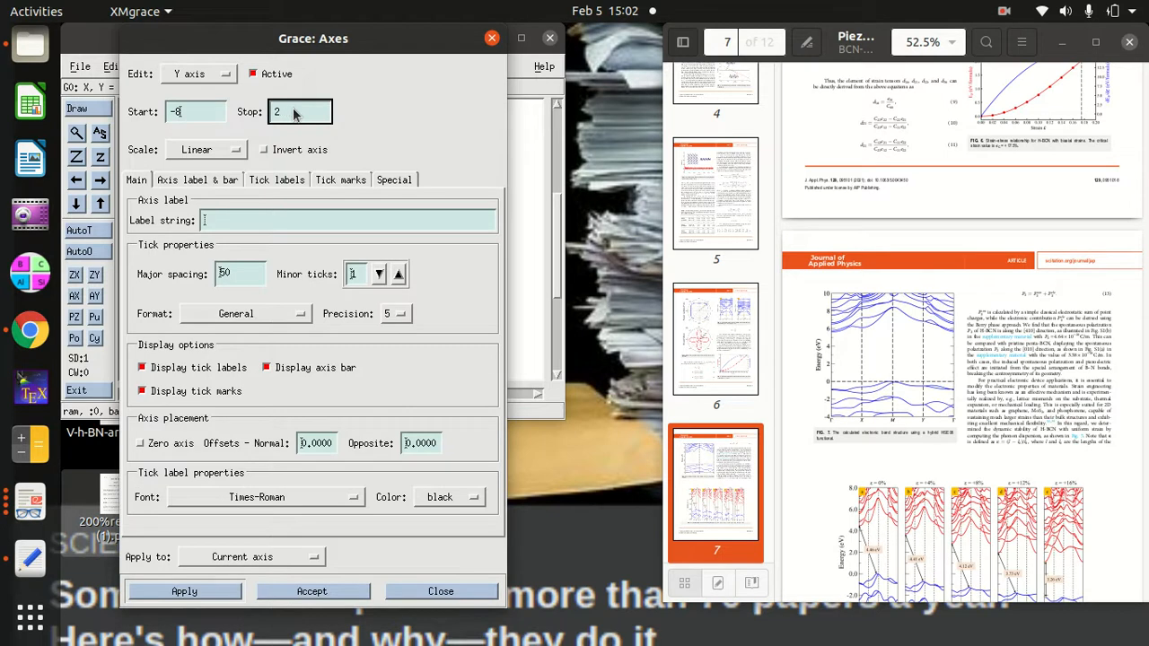
text(0)
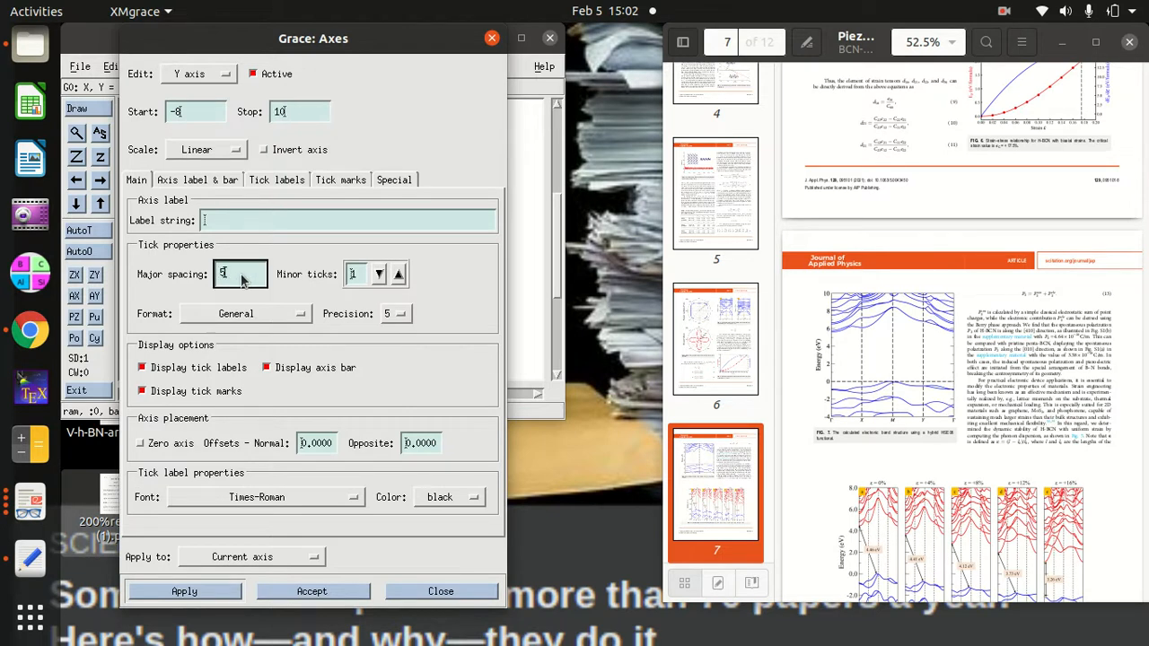
text(2)
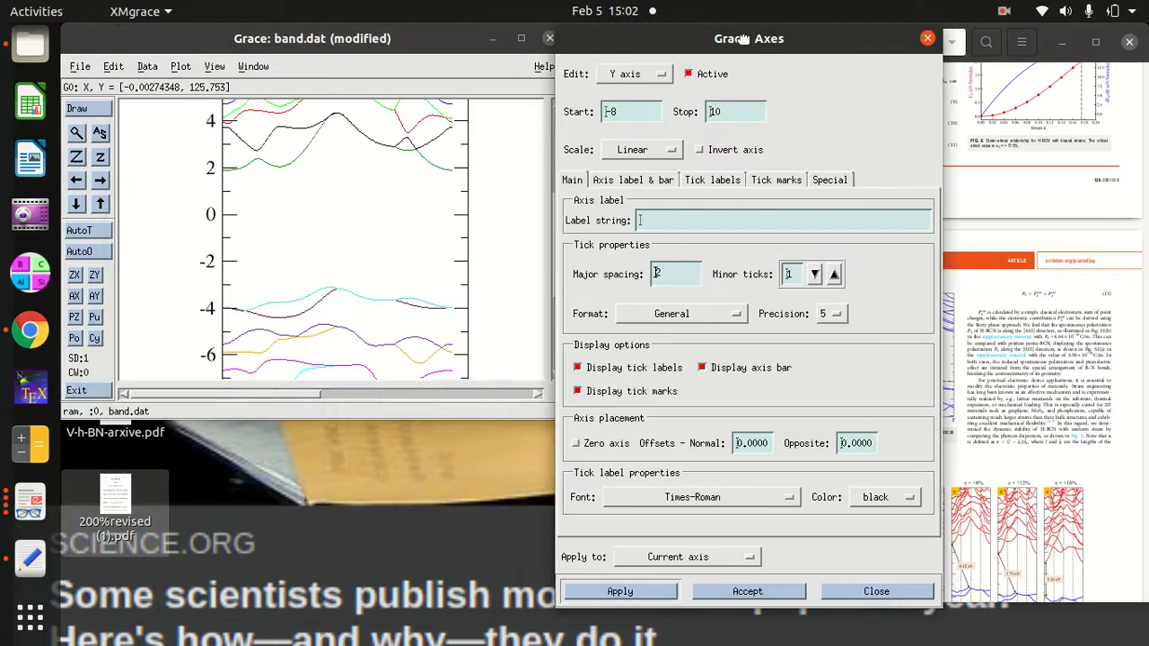
click(619, 591)
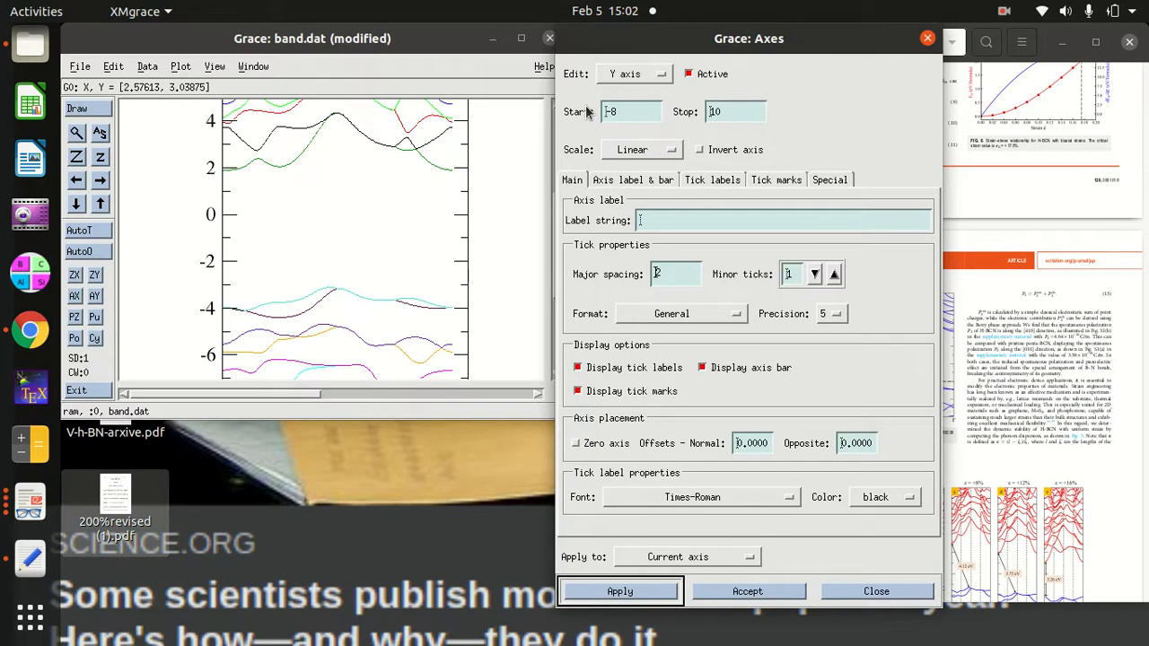
mouse_move(662, 69)
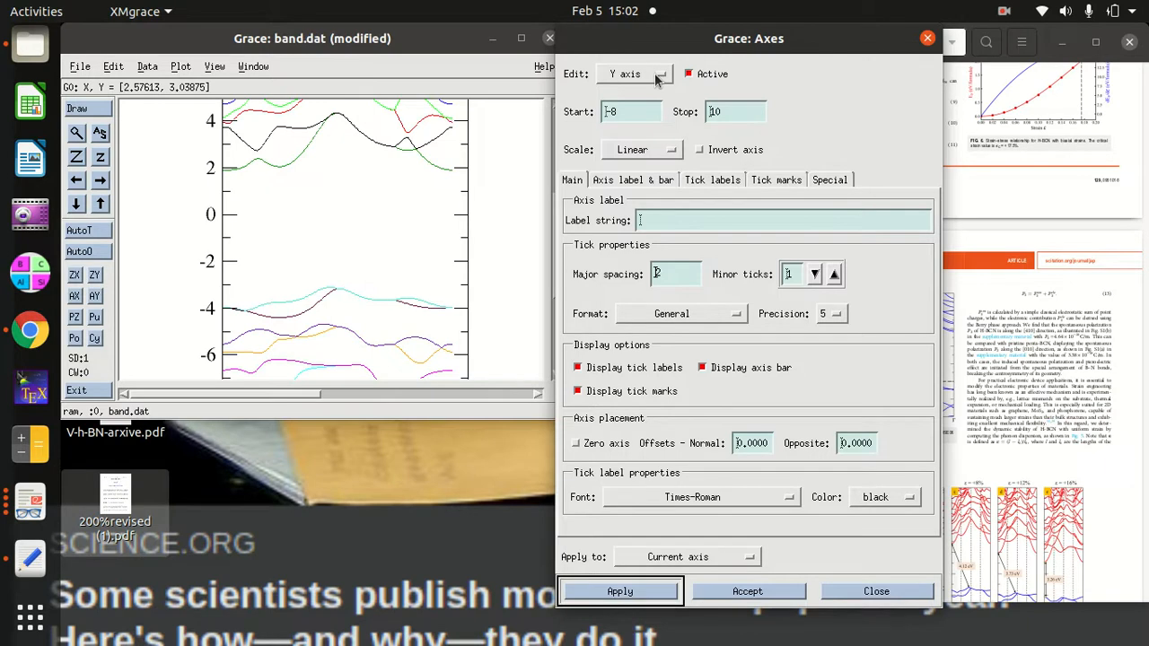
Activate the alternate X axis as a red dashed zero line and close the dialog
click(635, 73)
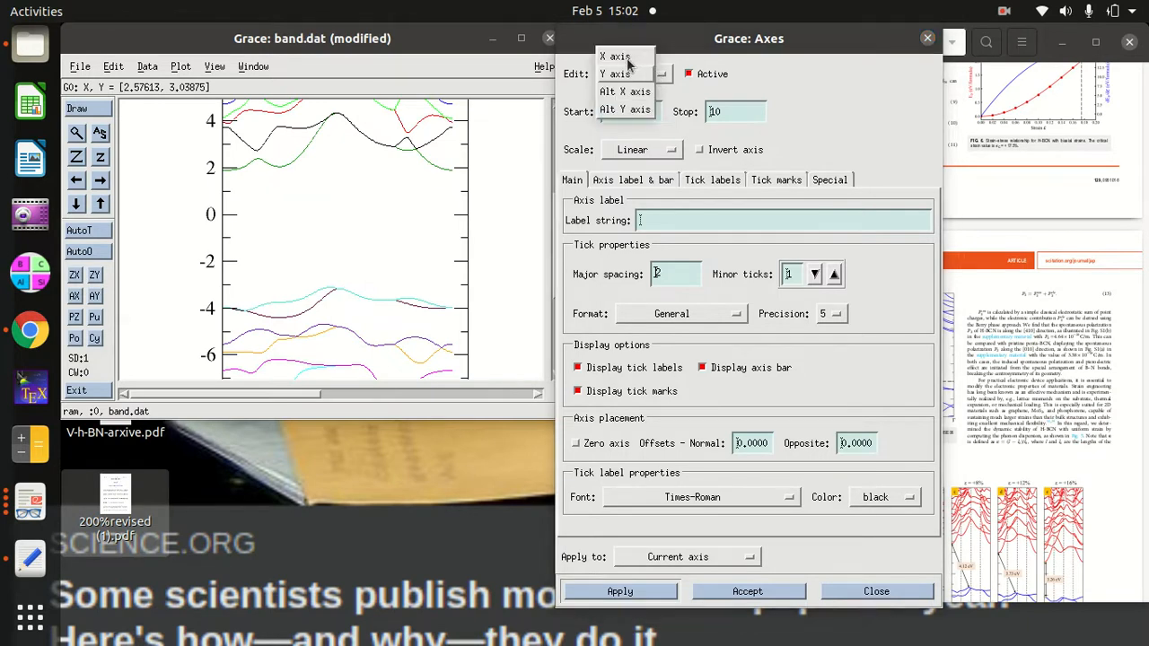
click(624, 92)
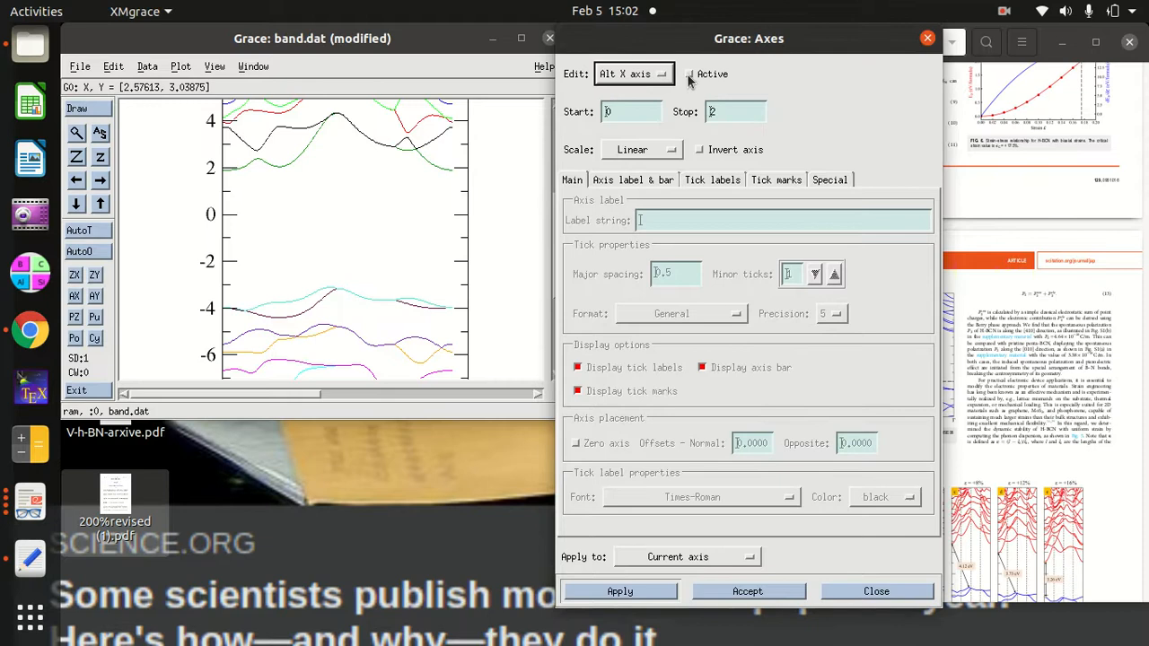
click(691, 74)
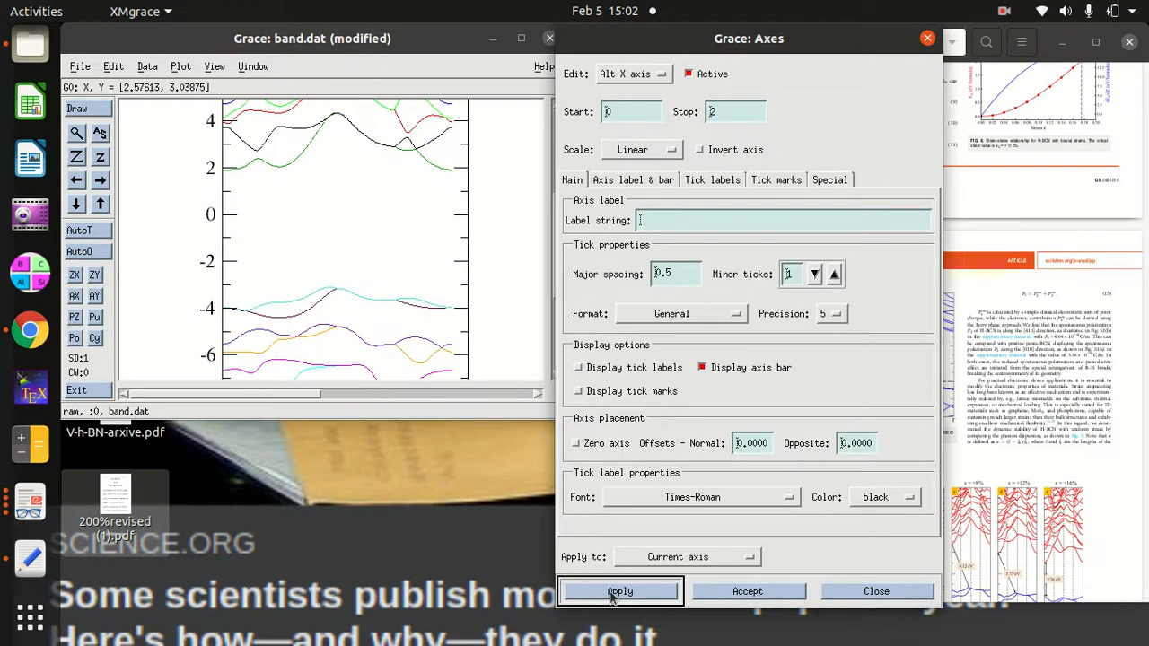
click(576, 443)
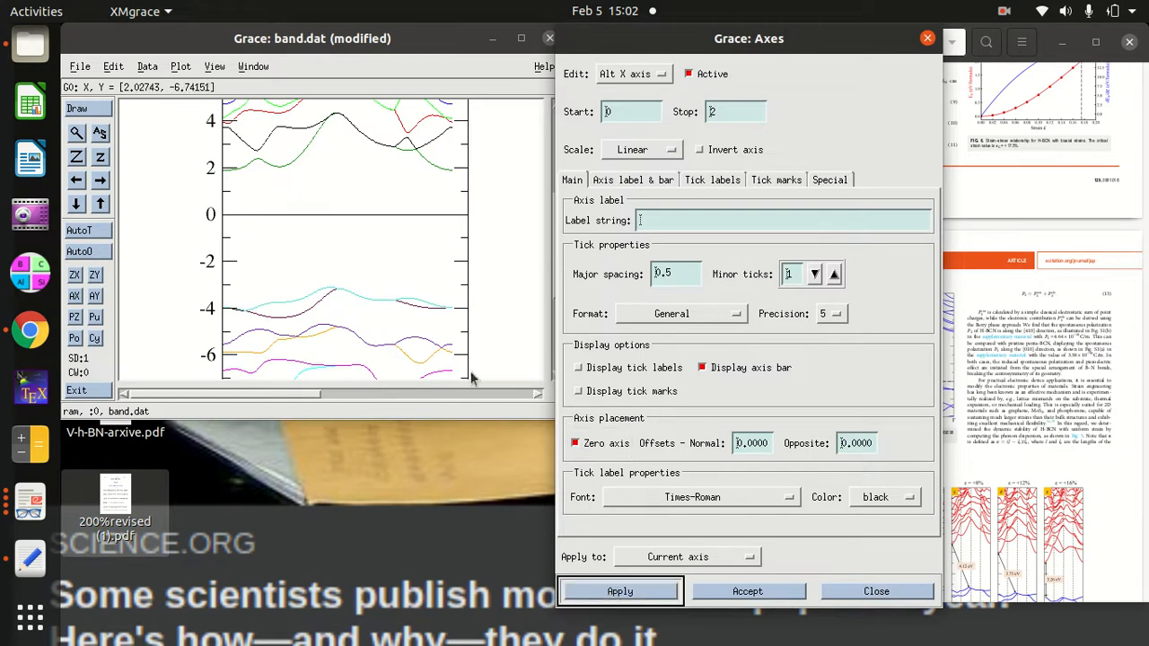
mouse_move(629, 133)
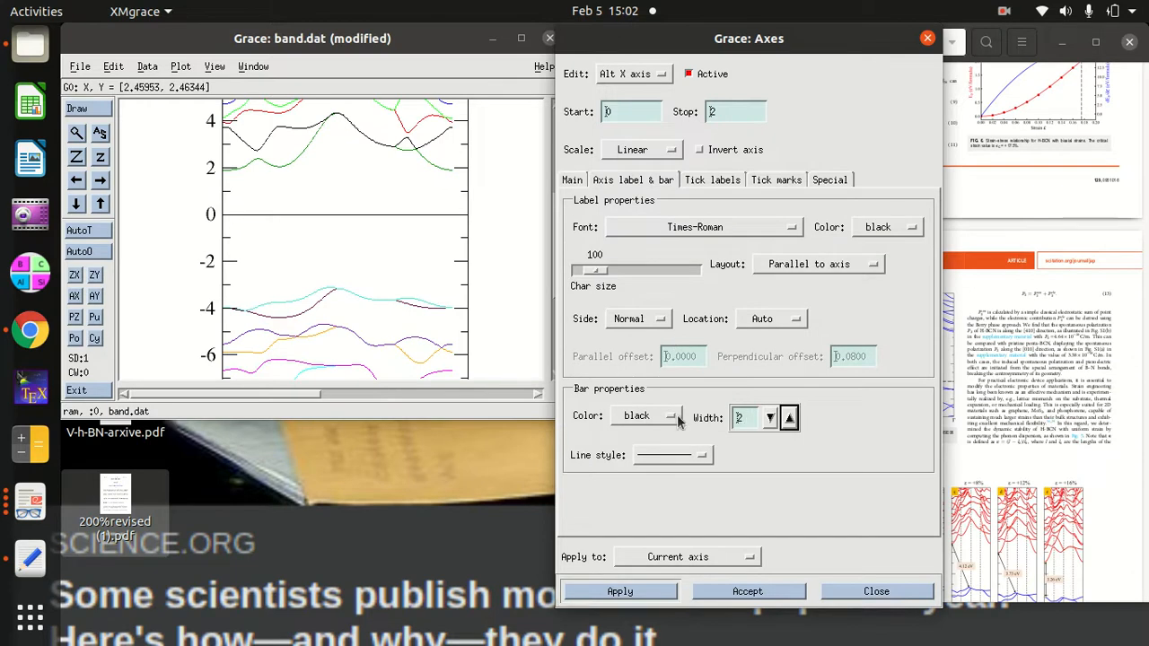
click(647, 415)
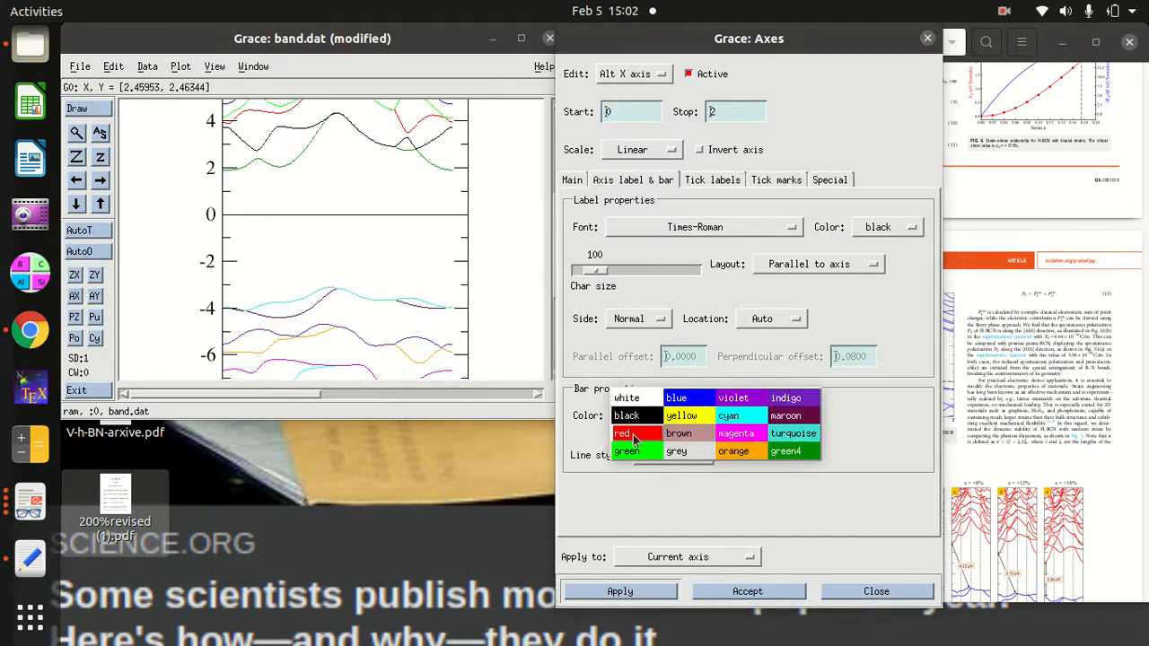
click(623, 434)
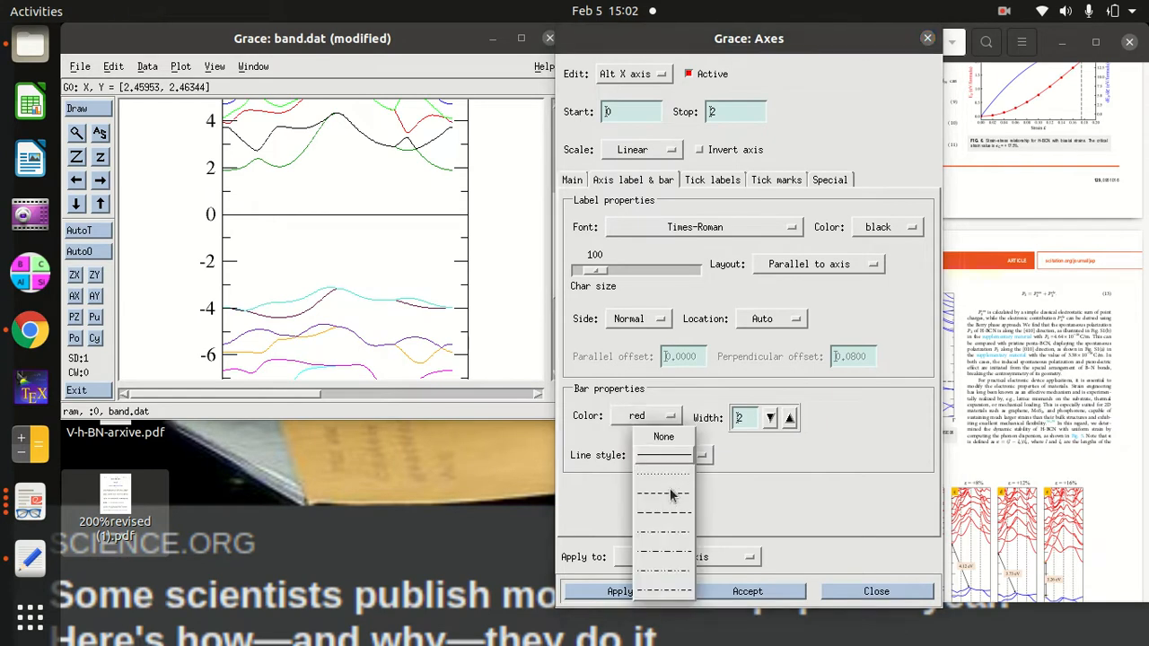
click(662, 495)
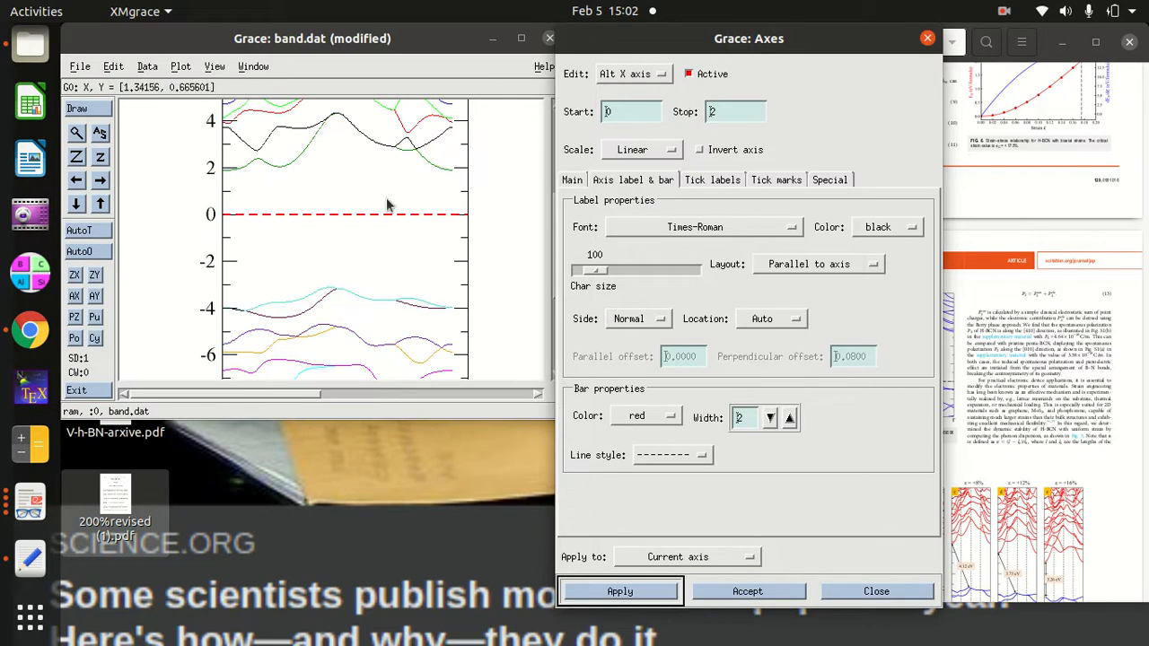
mouse_move(388, 304)
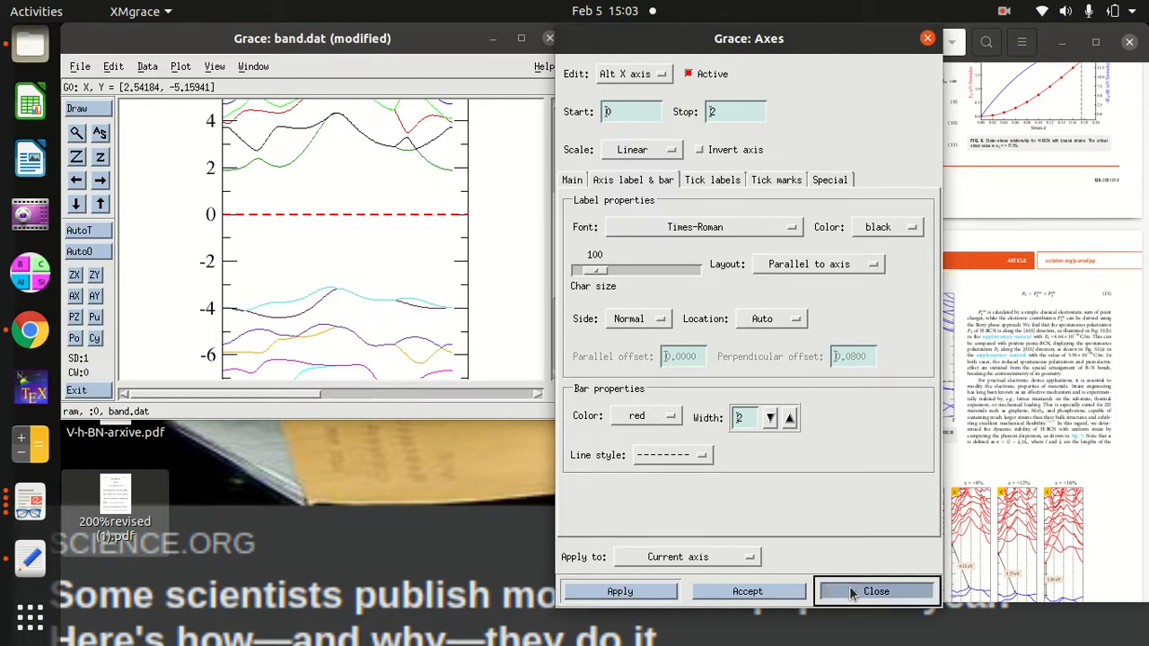
click(875, 591)
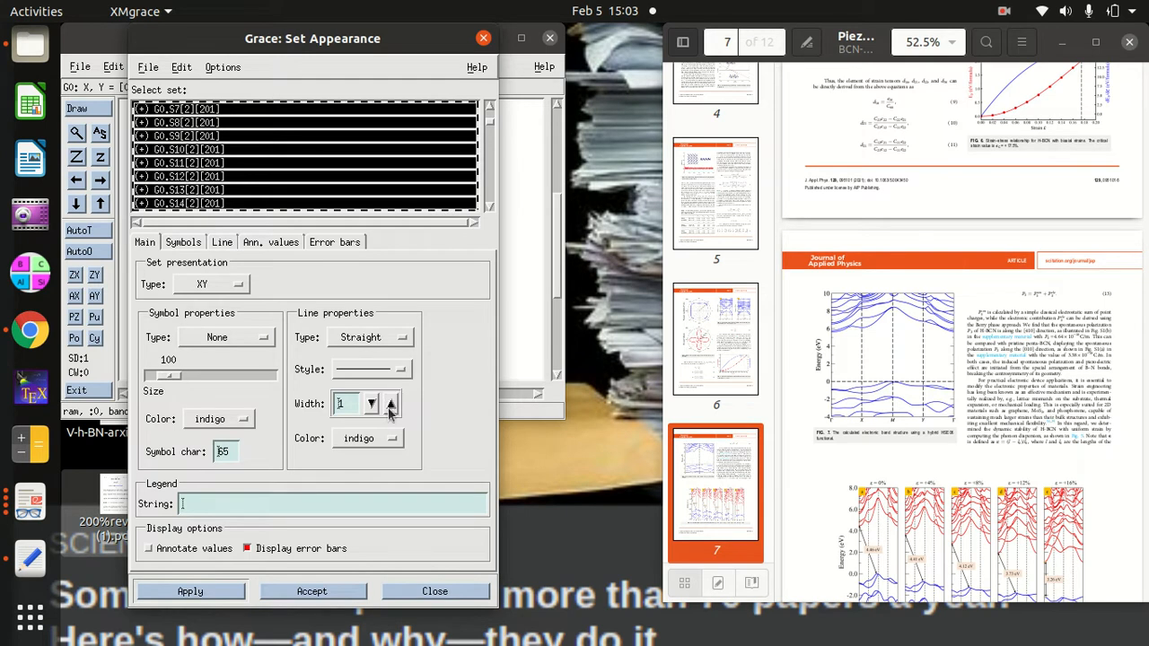
Give all band sets black lines of width 2 and accept
click(391, 438)
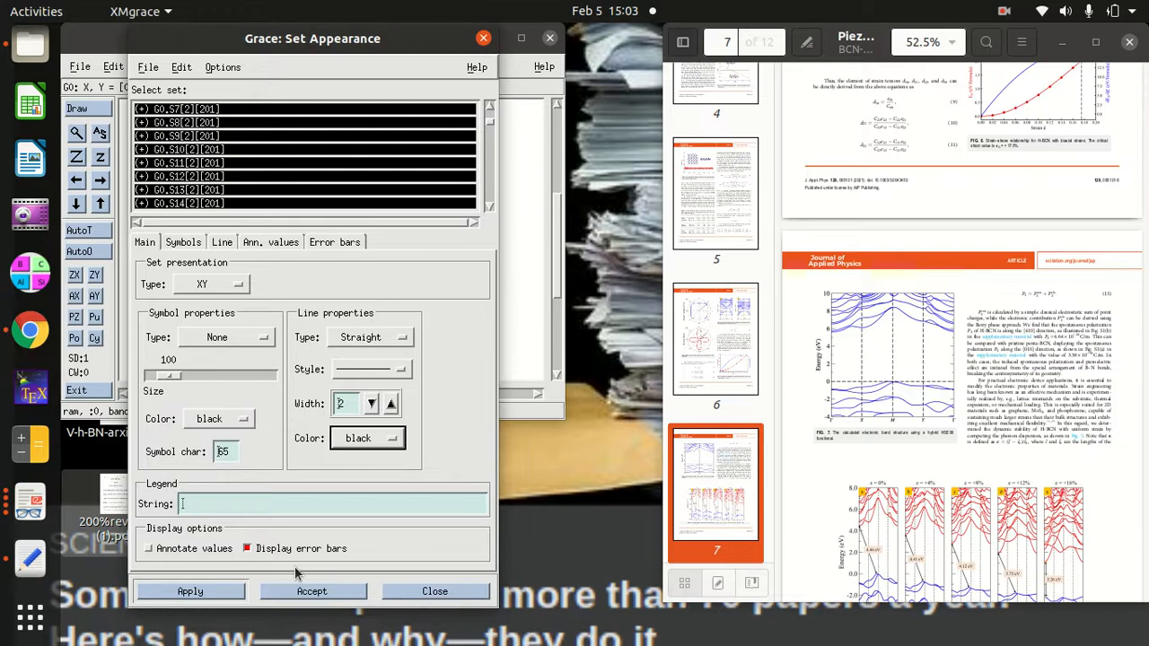
click(312, 590)
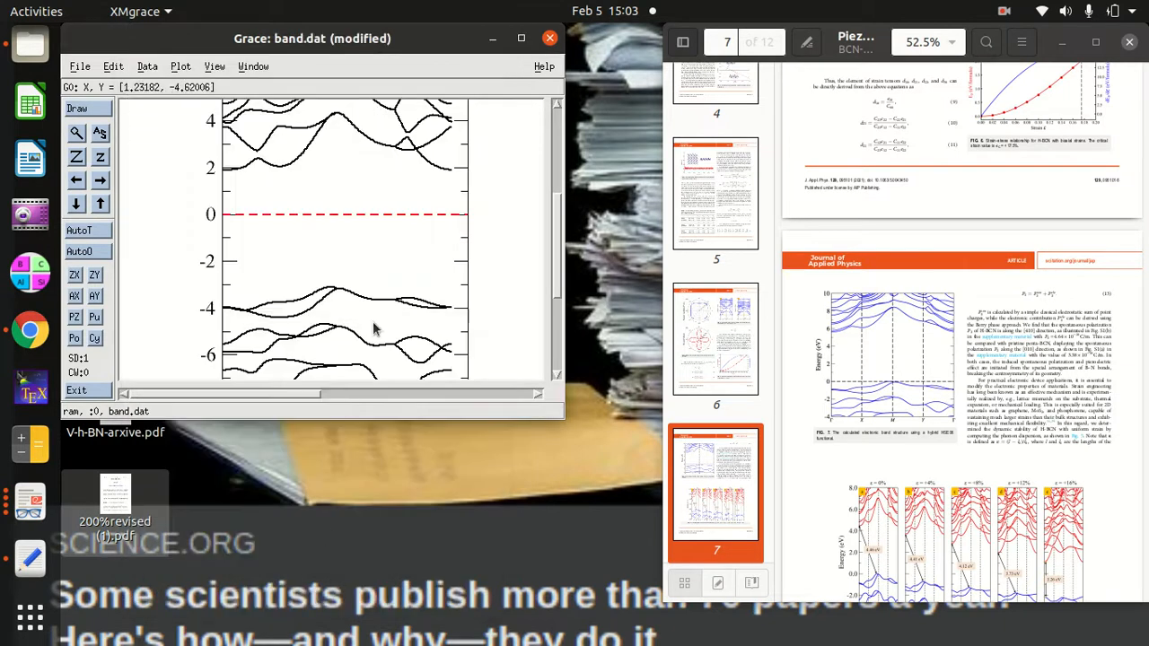
mouse_move(551, 249)
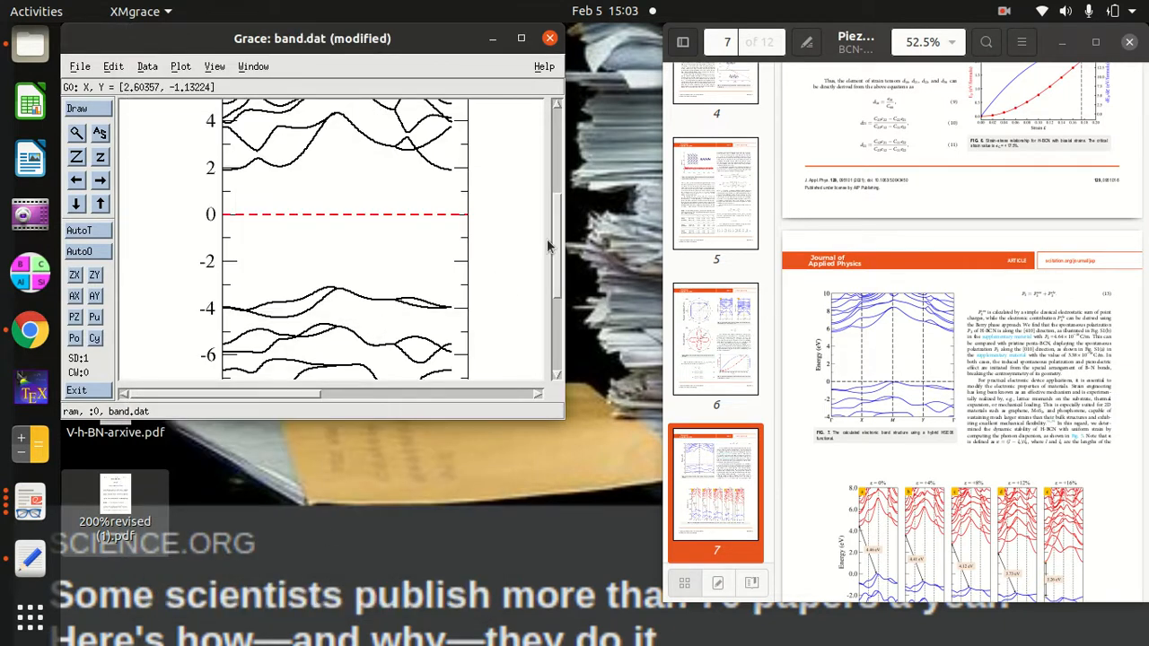
mouse_move(514, 229)
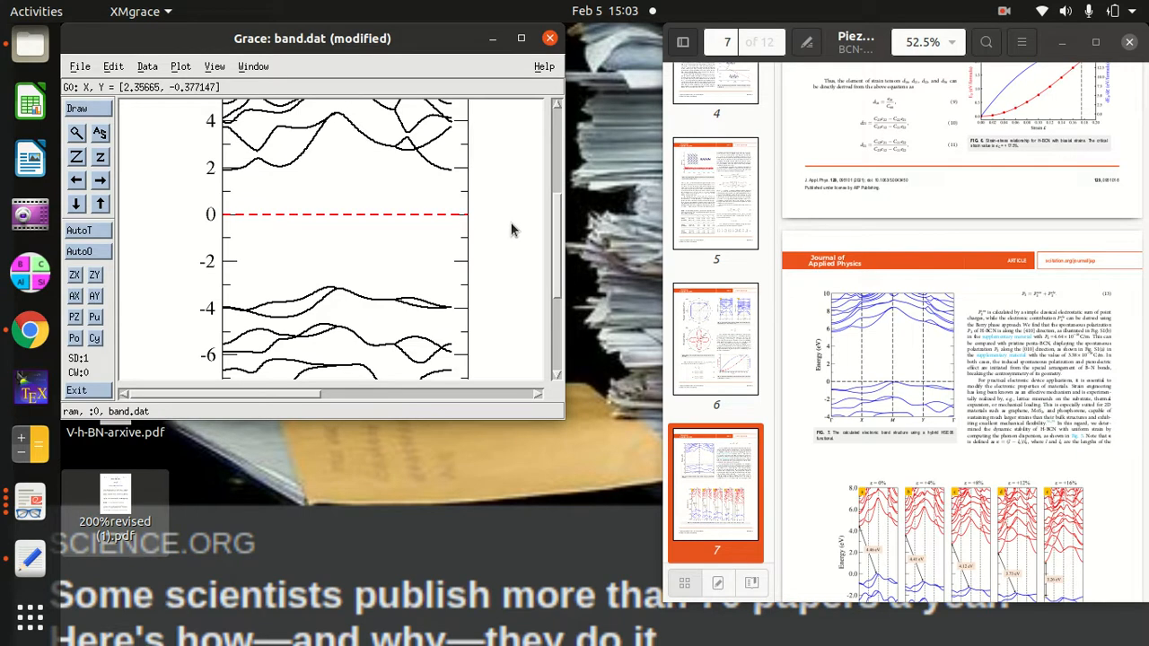
mouse_move(368, 259)
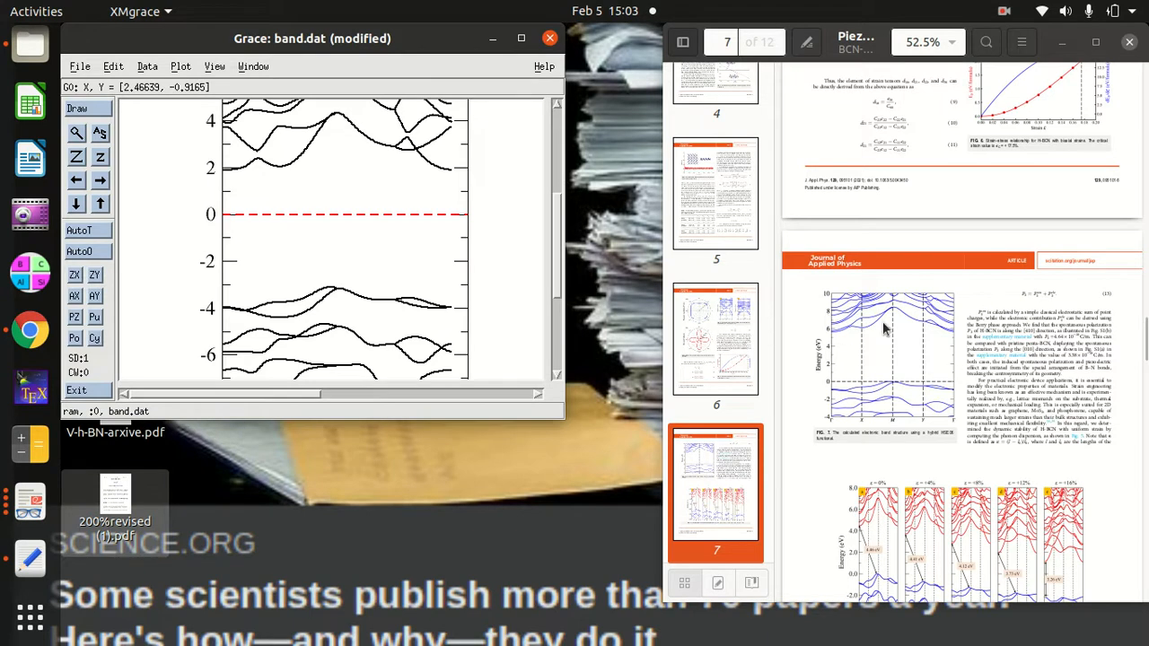
mouse_move(885, 386)
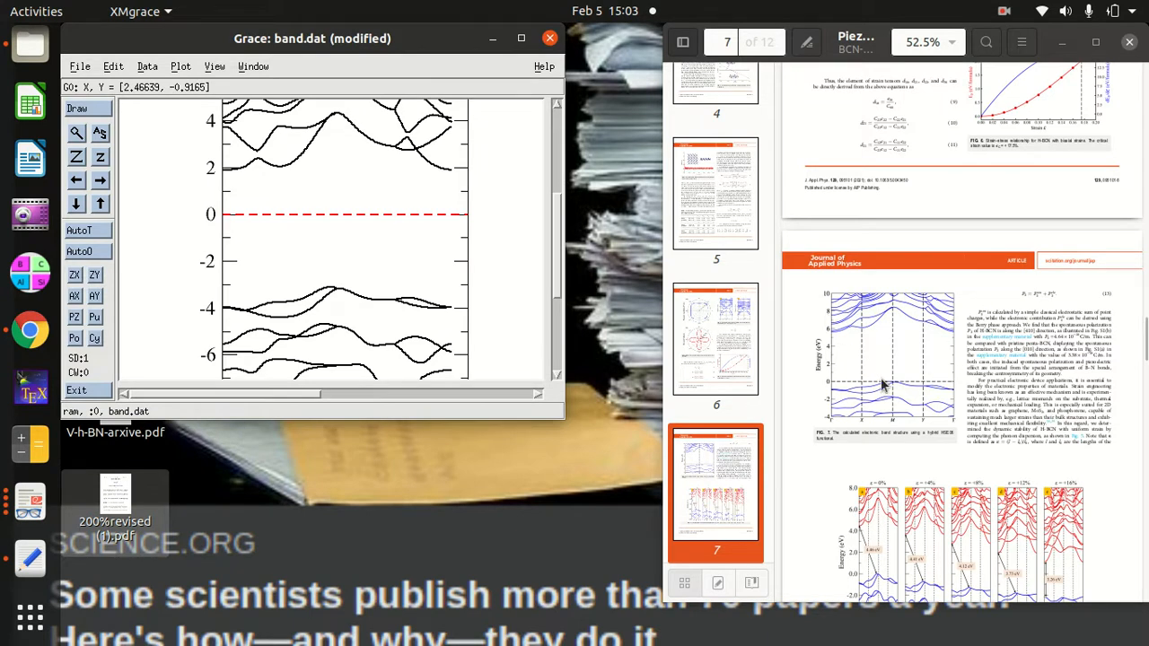
mouse_move(434, 272)
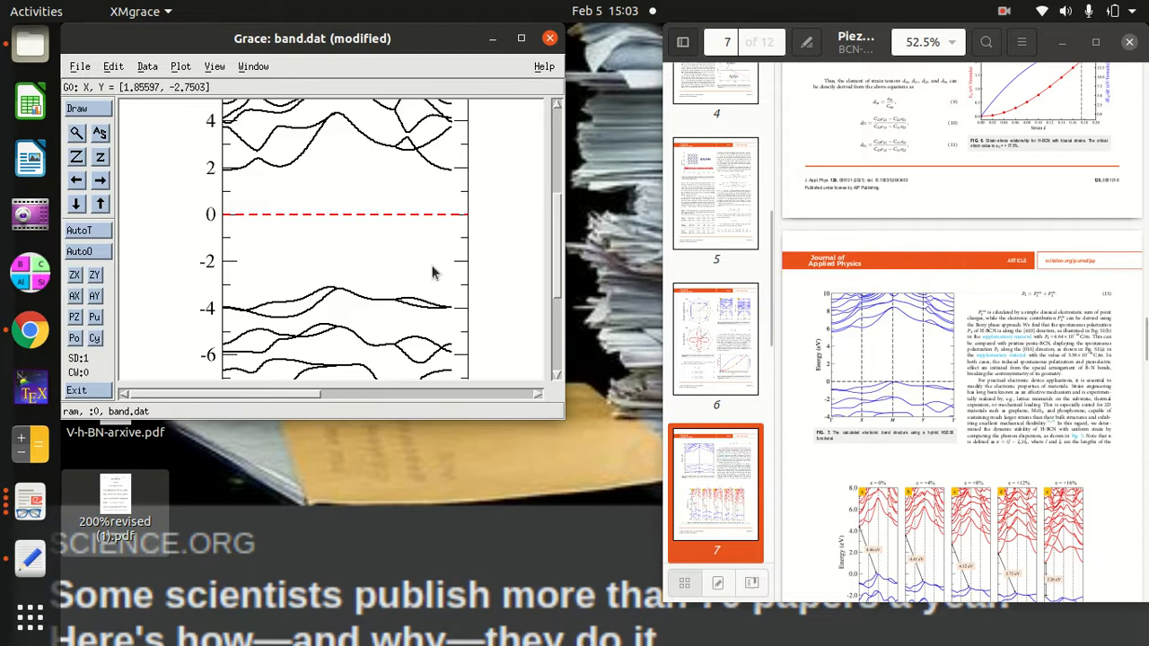
mouse_move(391, 247)
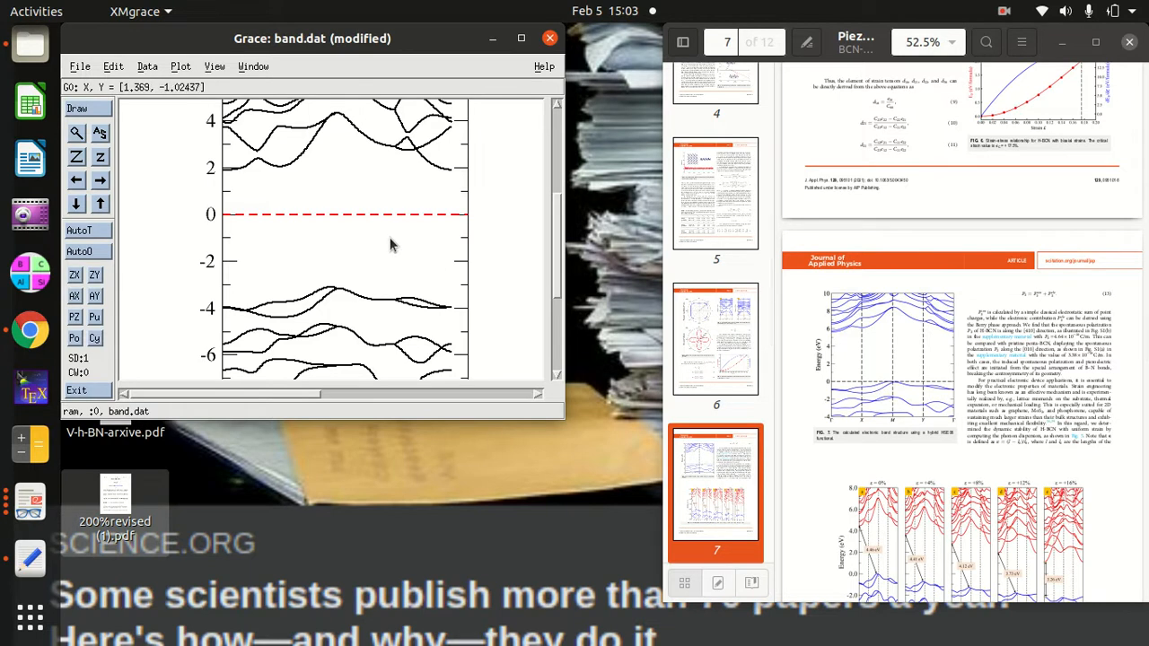
mouse_move(392, 439)
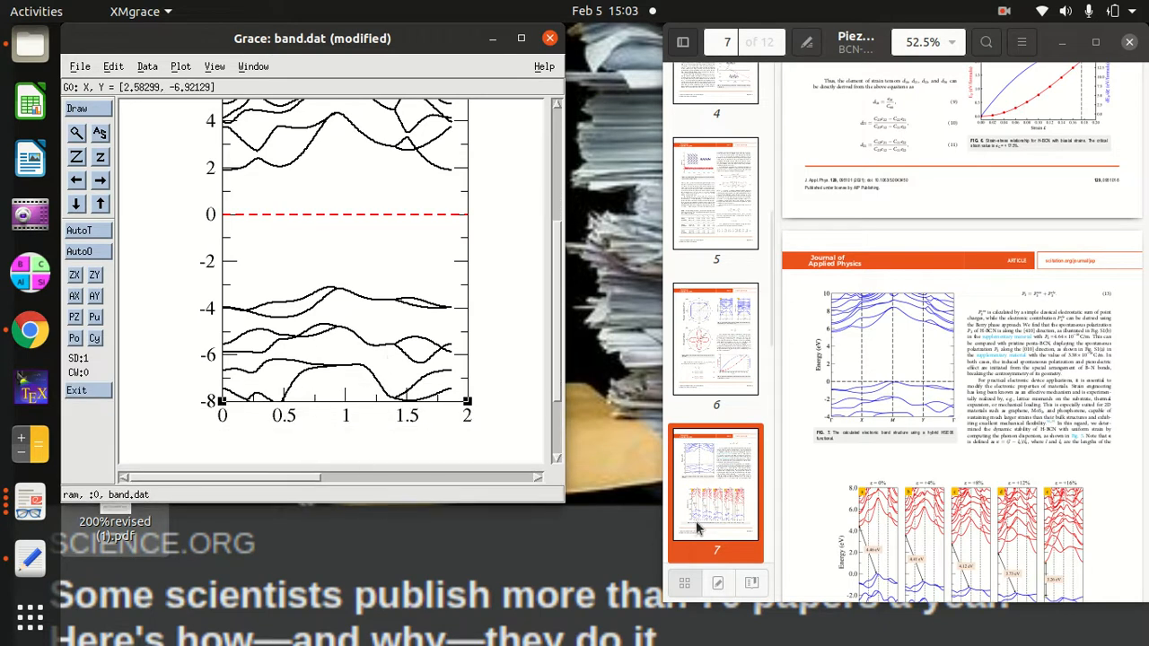
mouse_move(893, 401)
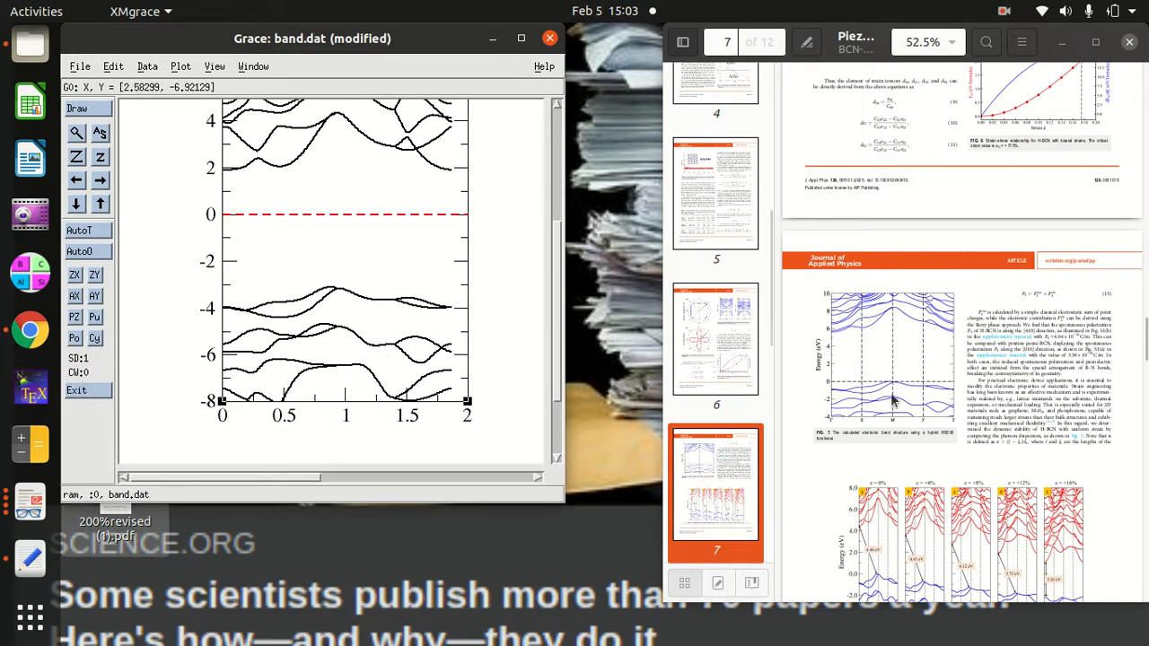
Zoom the paper to 150% and scroll through the Fig. 7 and 8 band-structure panels
scroll(down, 3)
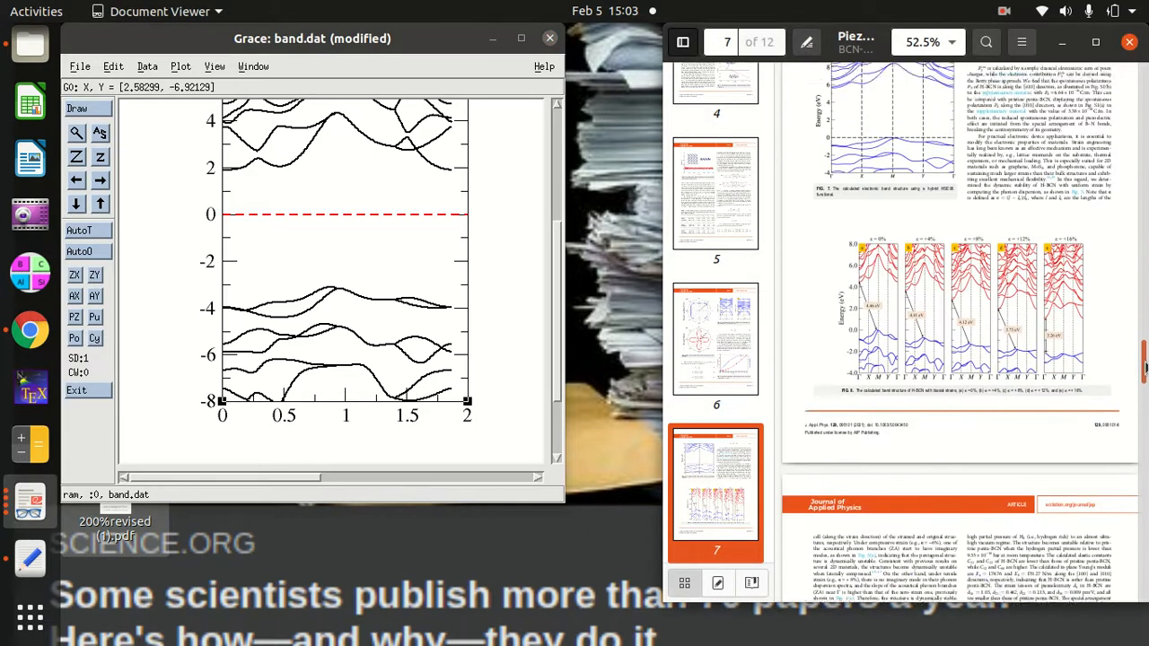
scroll(down, 3)
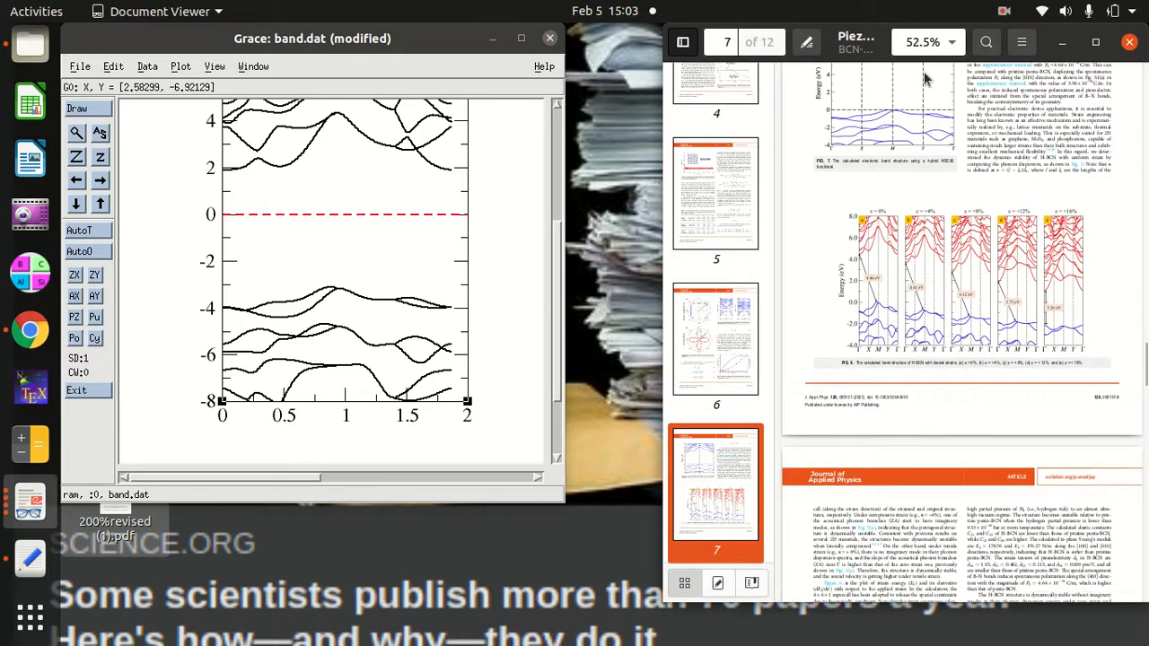
click(953, 42)
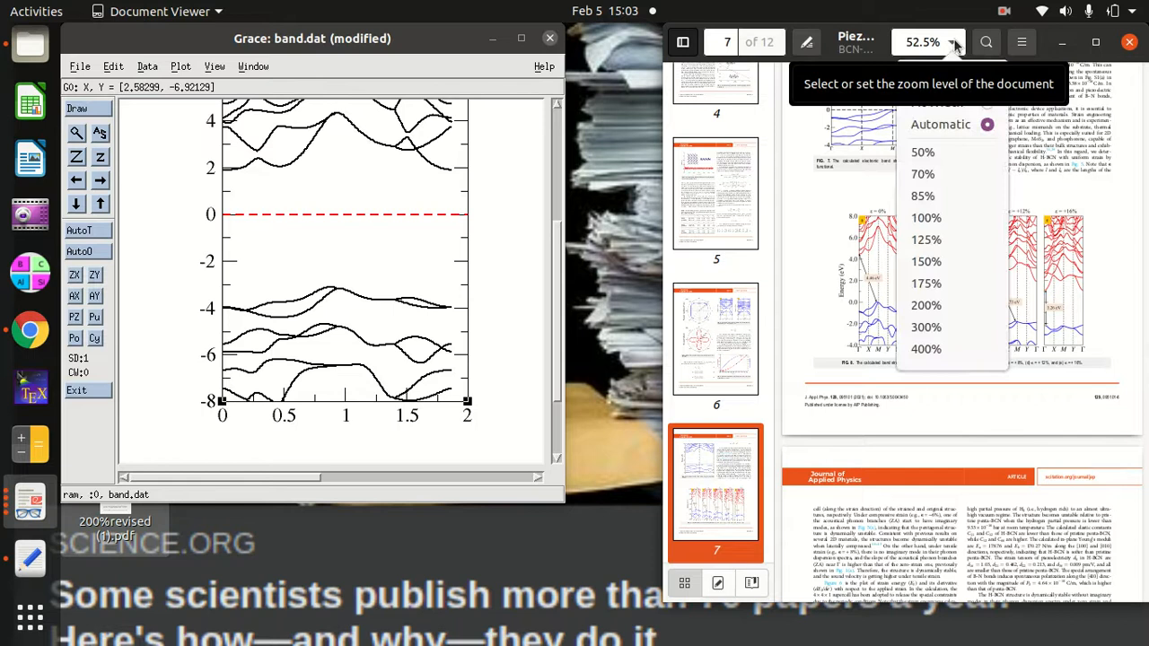
click(925, 261)
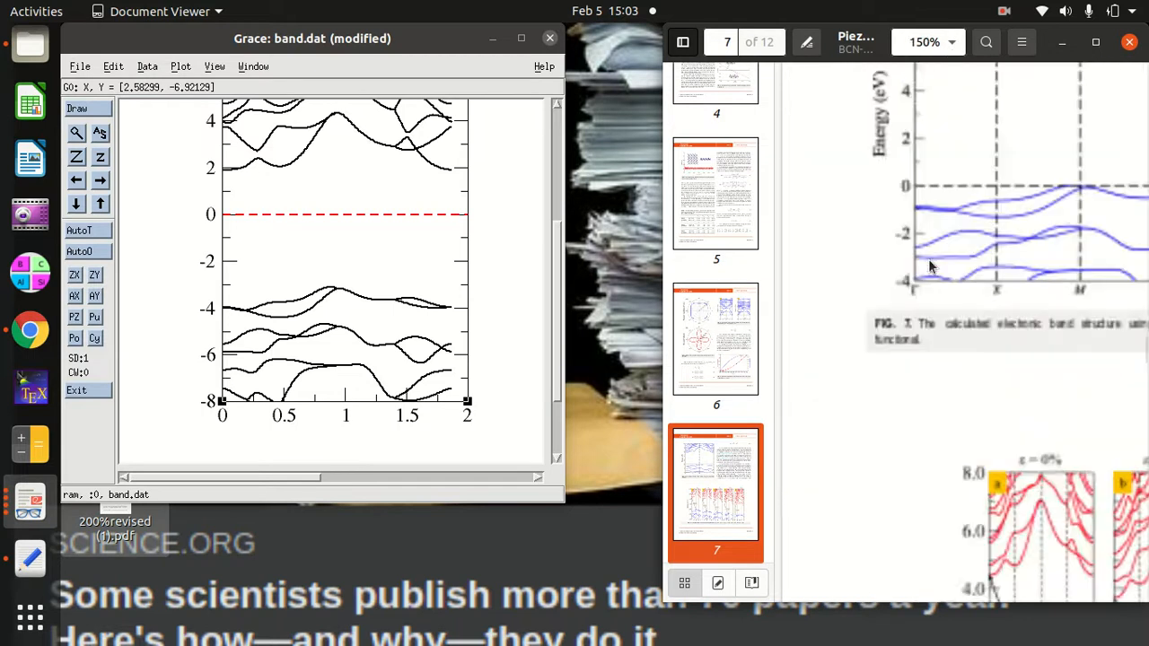
scroll(down, 3)
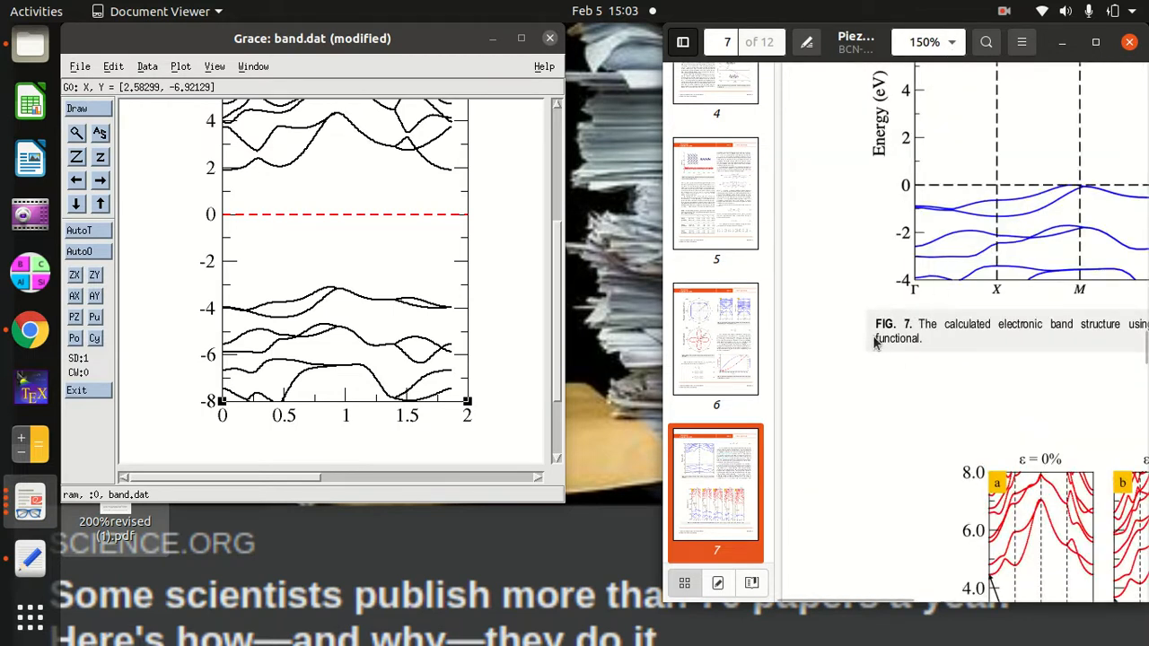
mouse_move(907, 555)
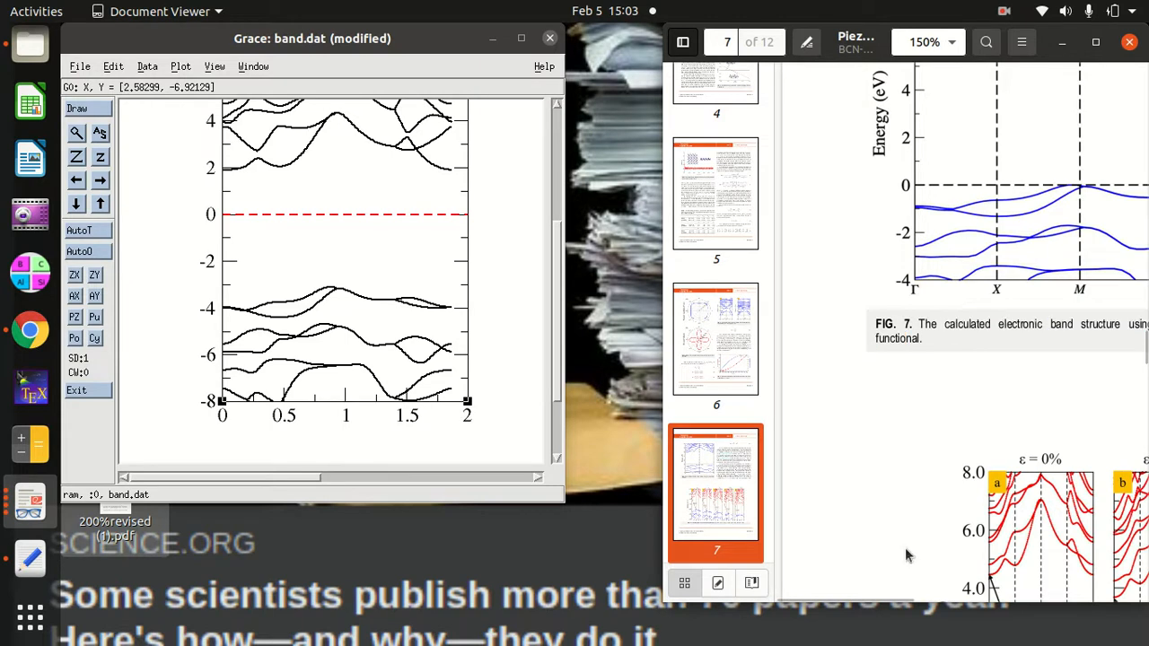
scroll(right, 3)
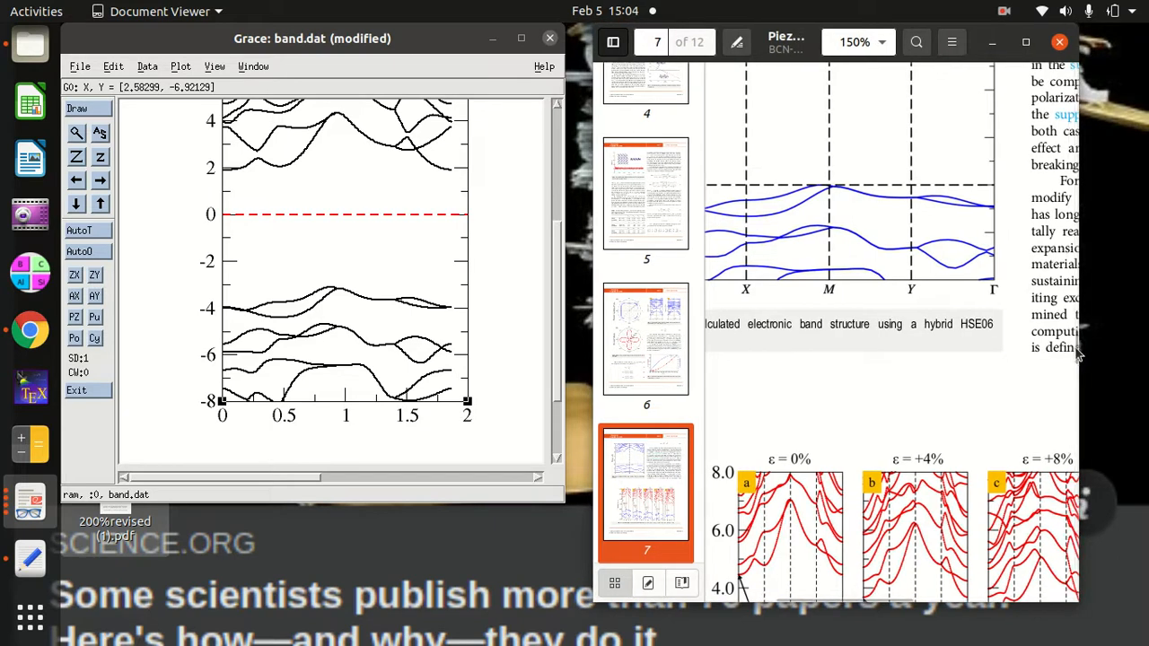
scroll(down, 3)
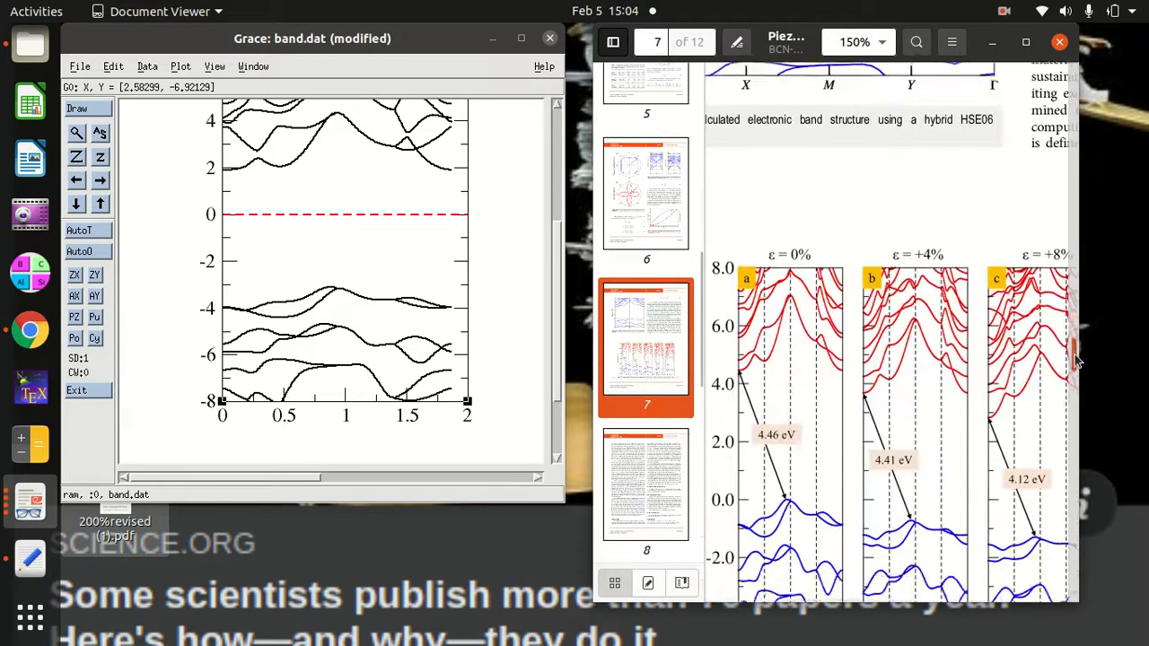
scroll(down, 3)
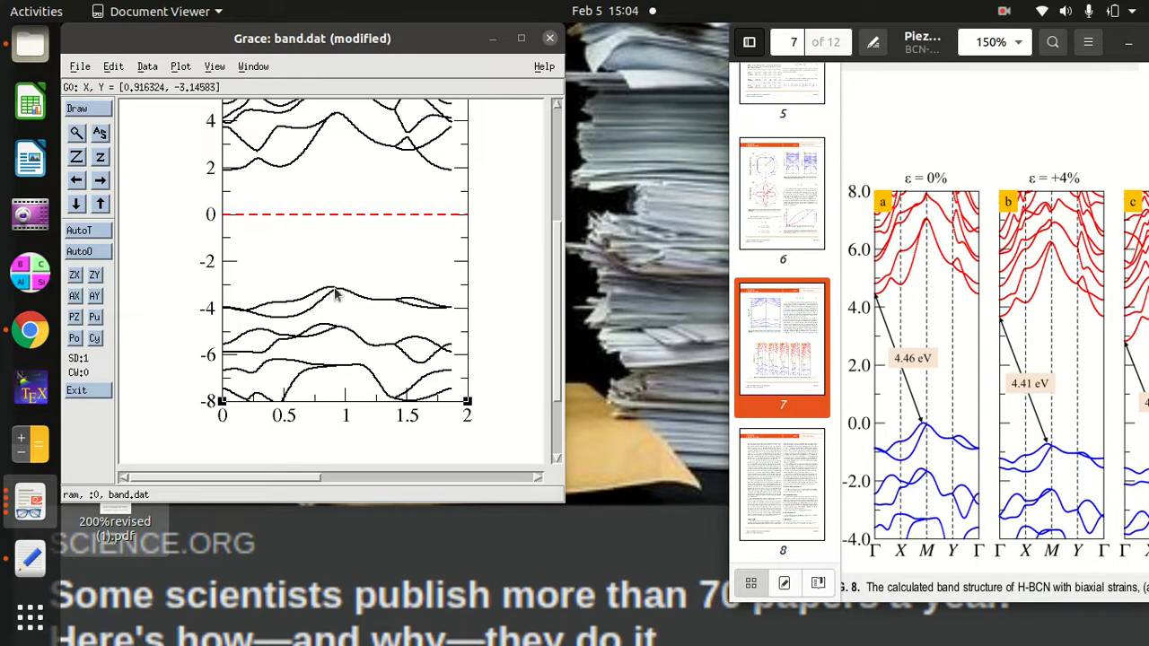
mouse_move(377, 291)
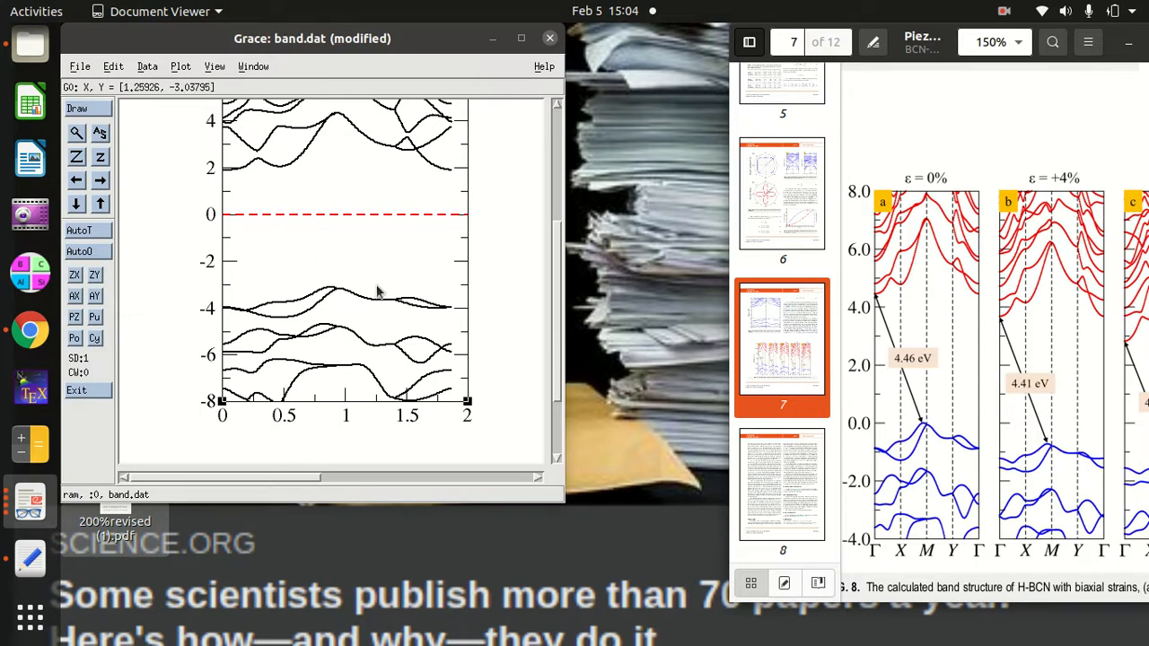
mouse_move(368, 308)
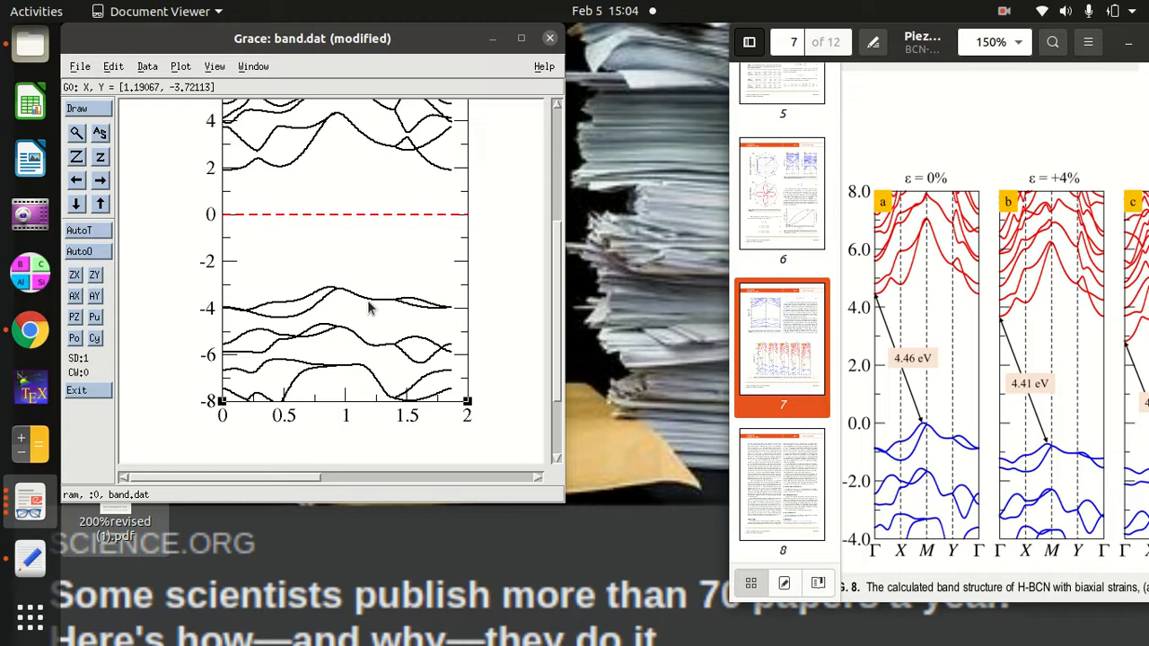
mouse_move(555, 310)
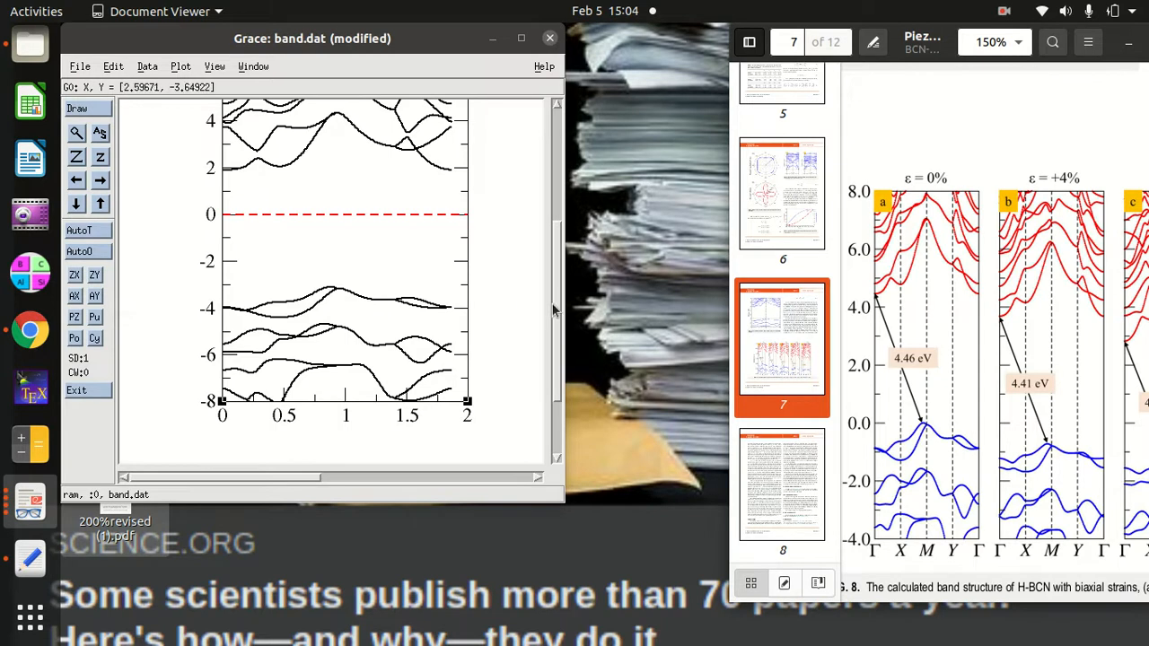
mouse_move(515, 86)
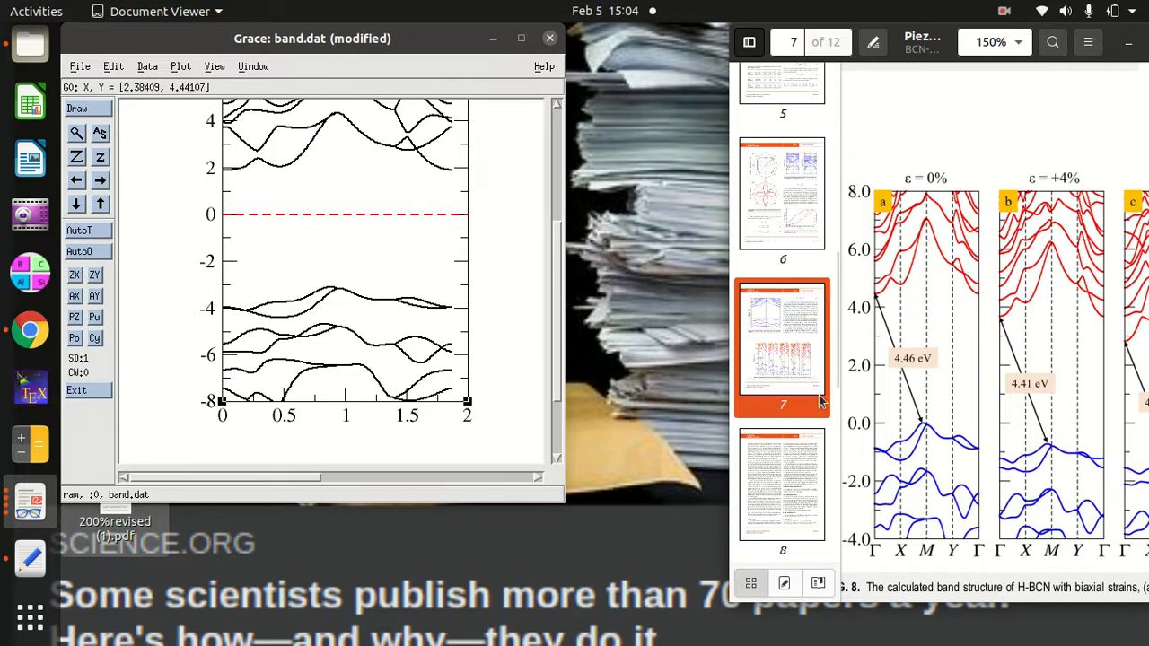
mouse_move(529, 137)
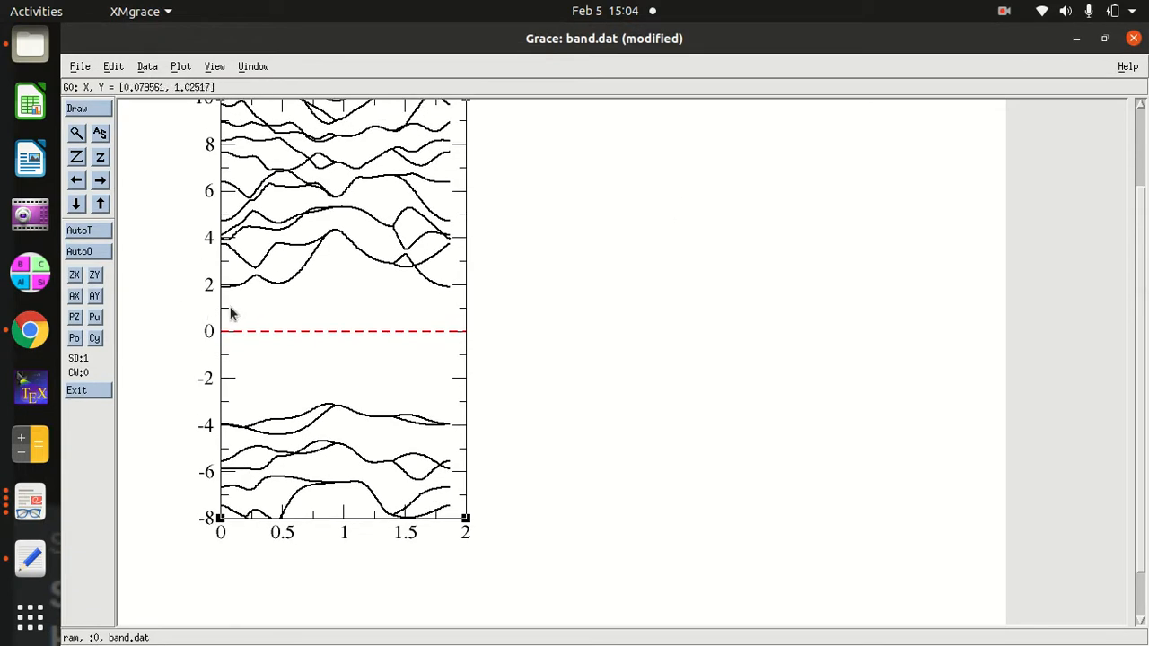
mouse_move(225, 302)
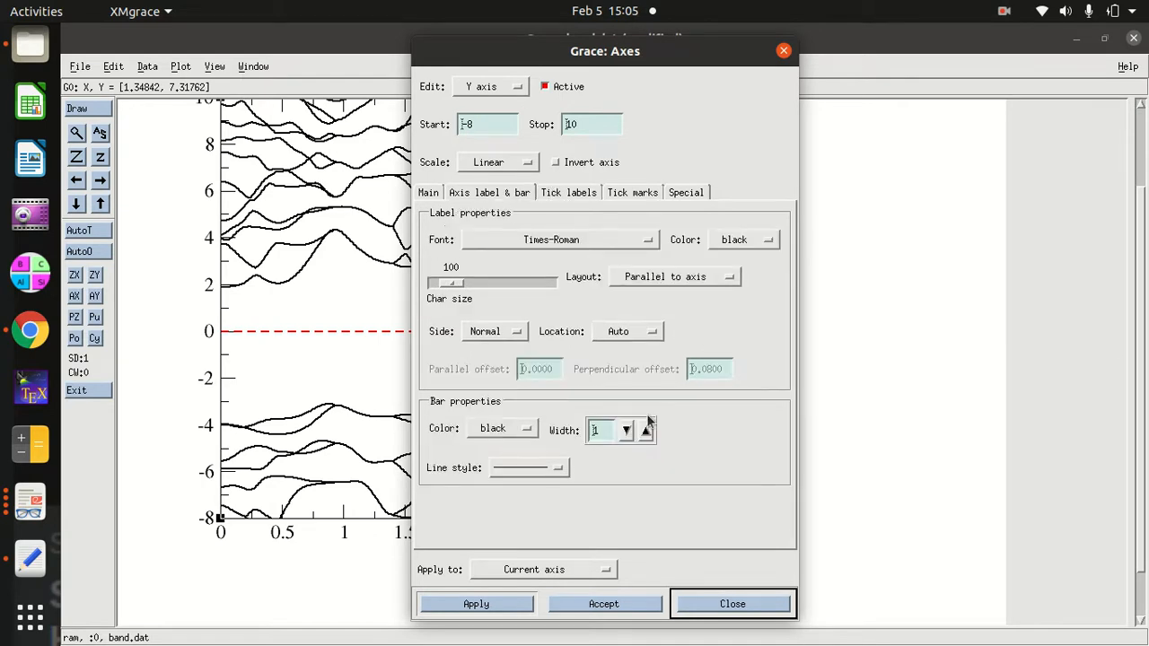
Thicken the Y axis bar and set major and minor tick widths to 2
click(644, 424)
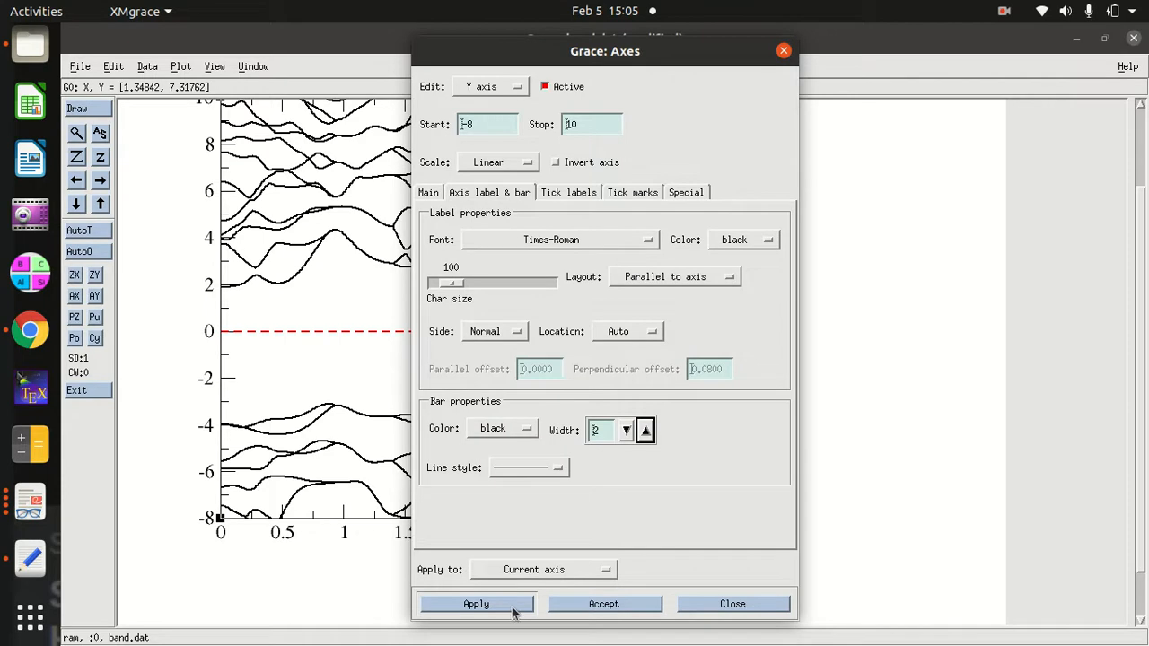
mouse_move(499, 601)
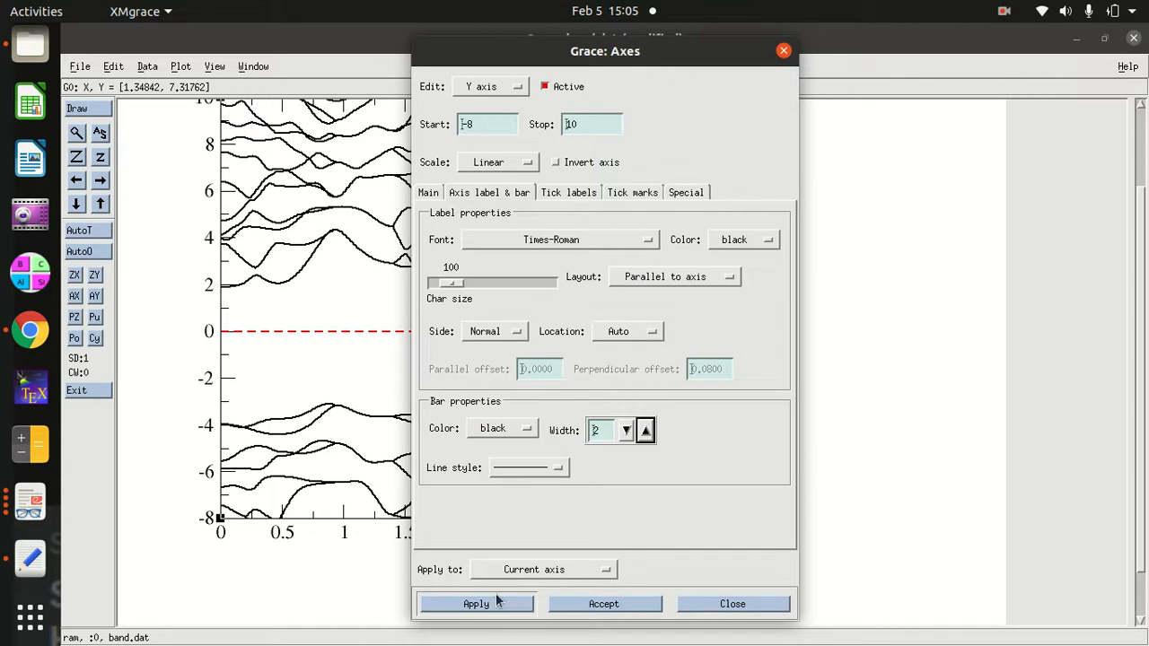
click(475, 603)
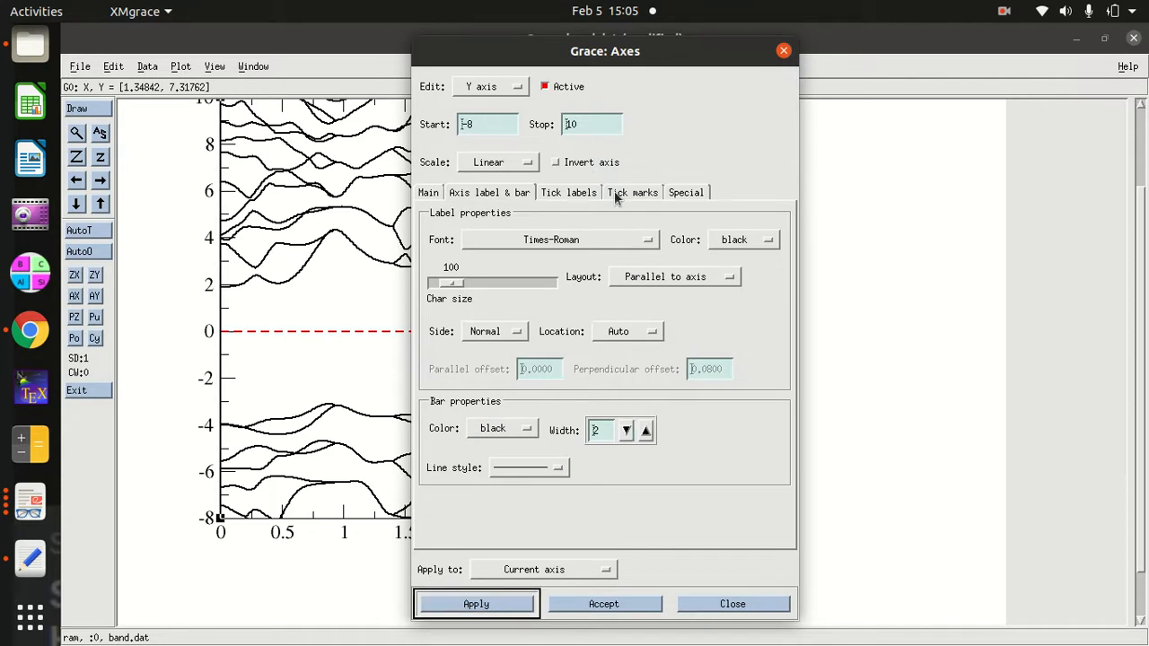
click(632, 192)
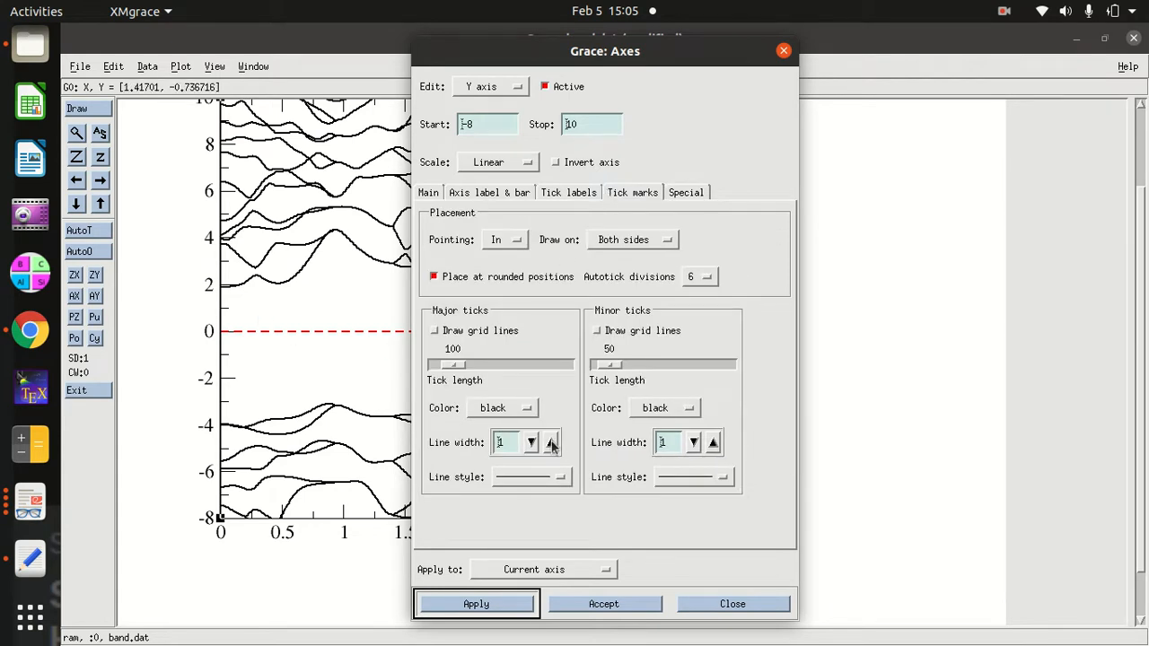
click(550, 442)
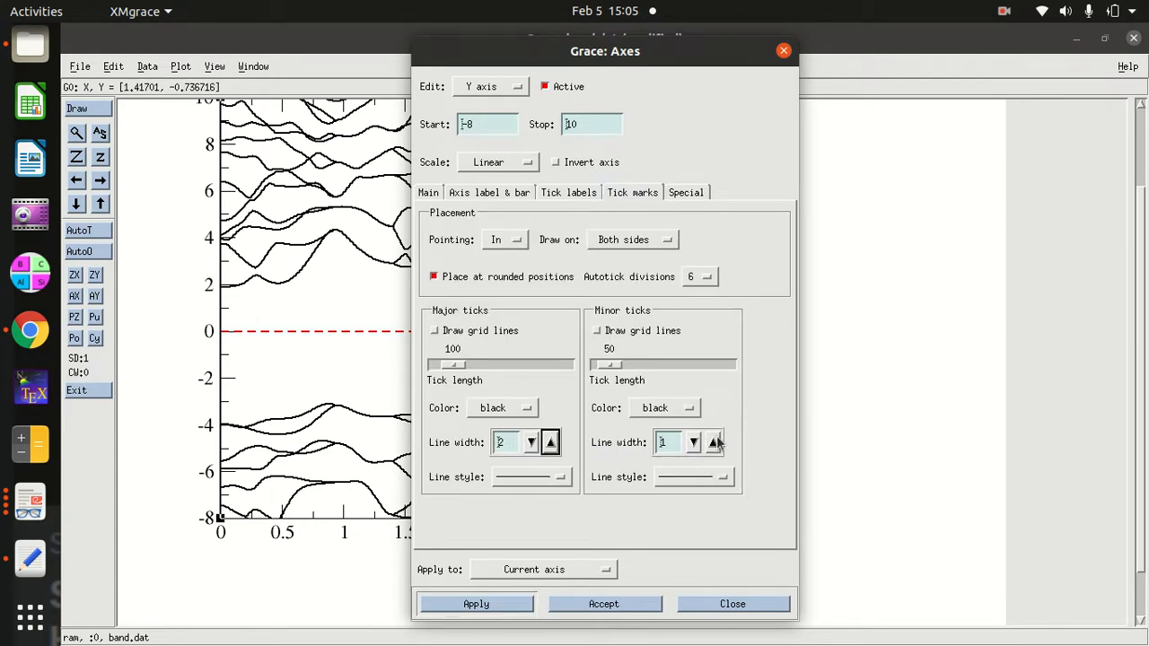
click(713, 442)
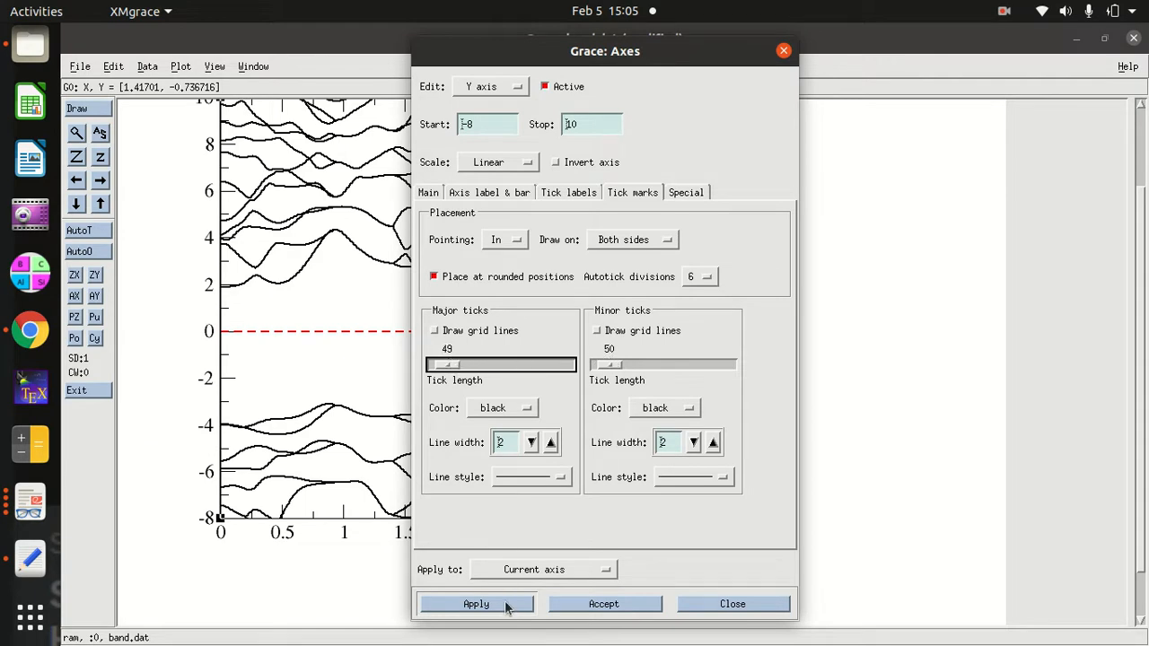
click(476, 603)
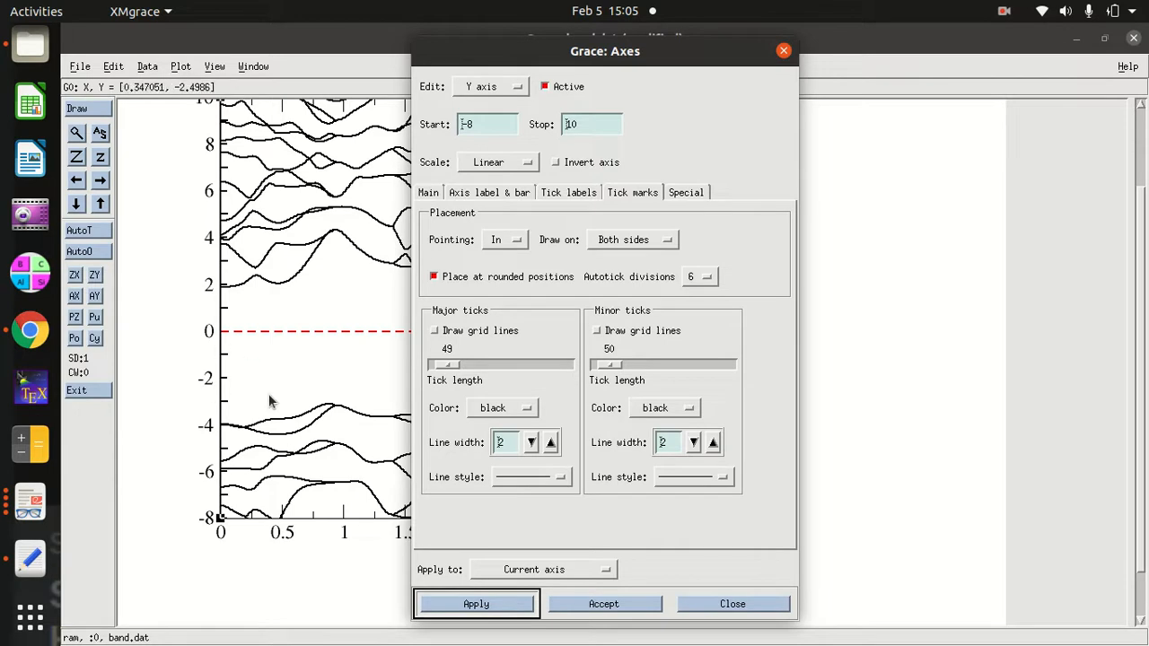
click(428, 193)
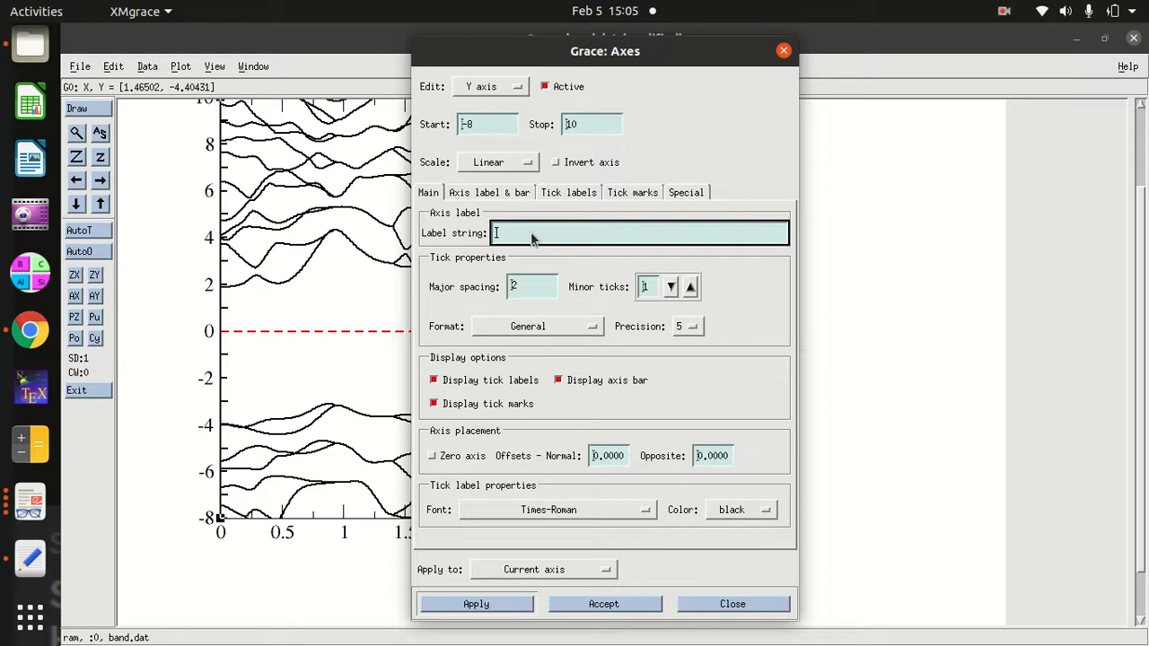
Label the y axis 'Energy (eV)' in Helvetica-Bold, apply it, and dismiss the notification
text(E)
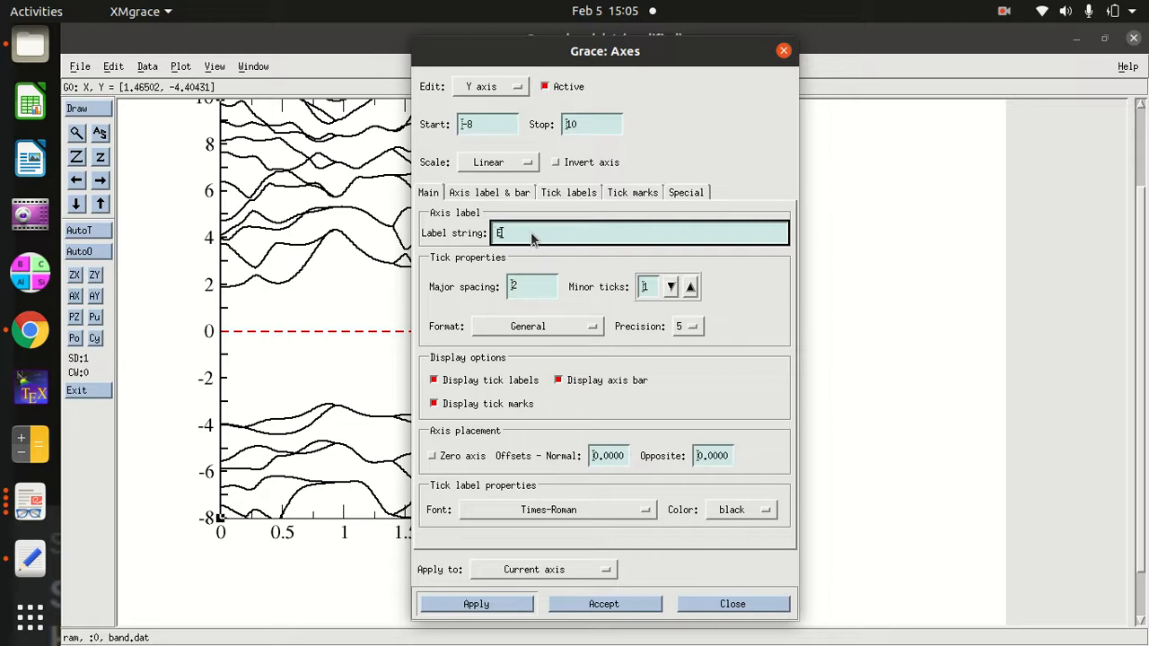
text(nergy)
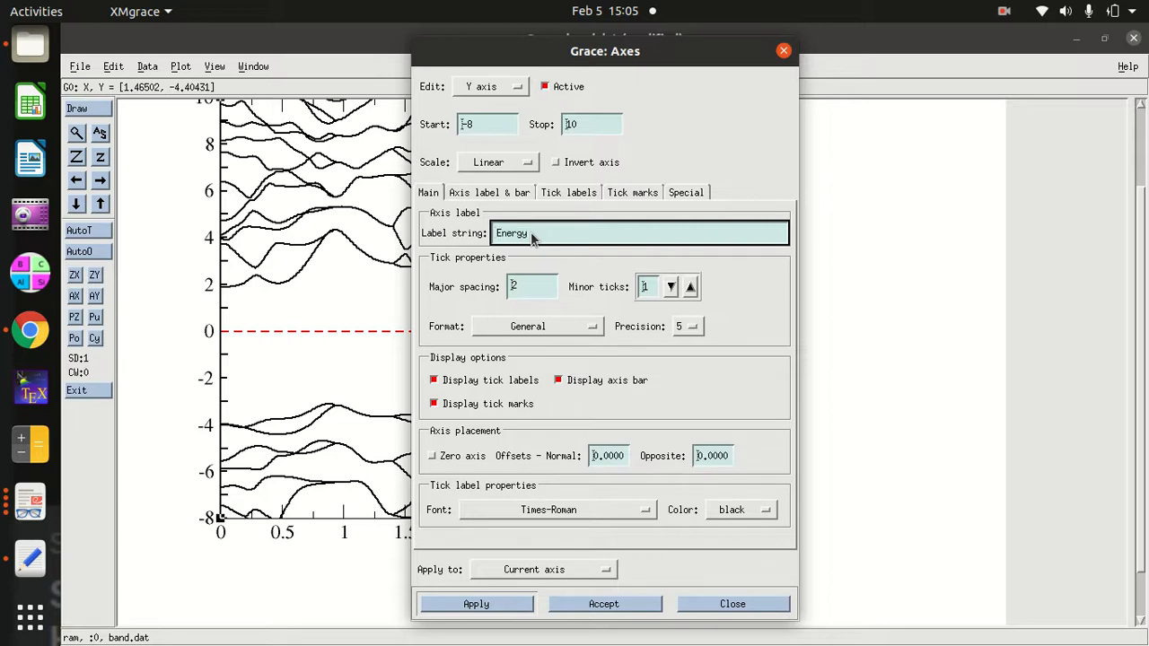
text((eV)
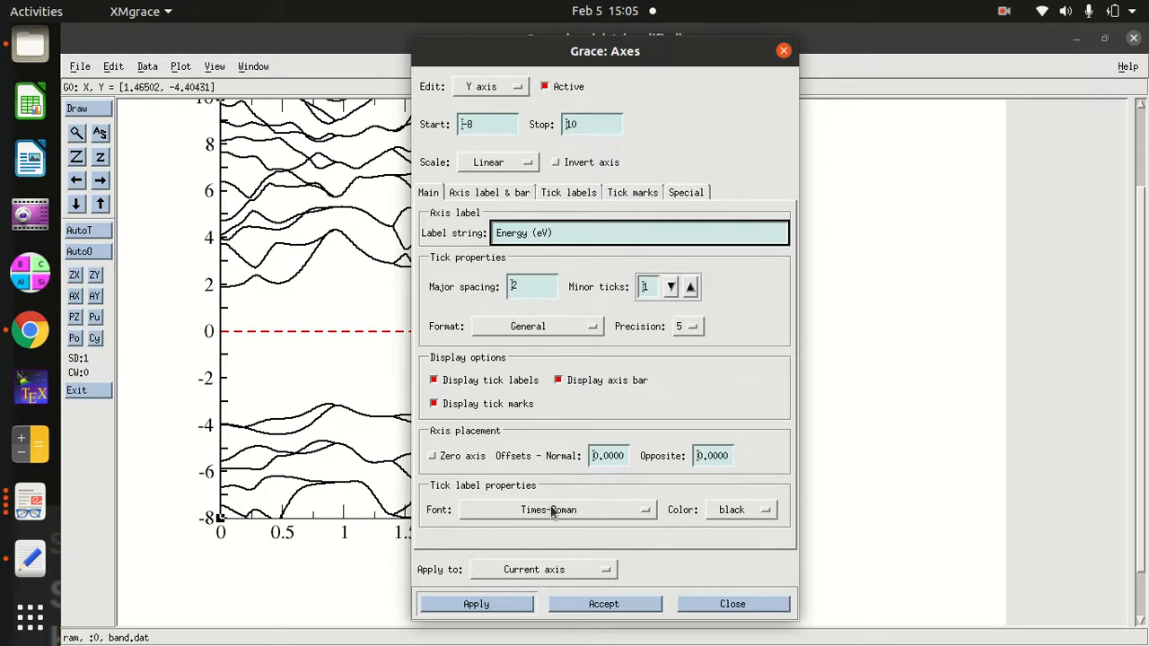
click(556, 509)
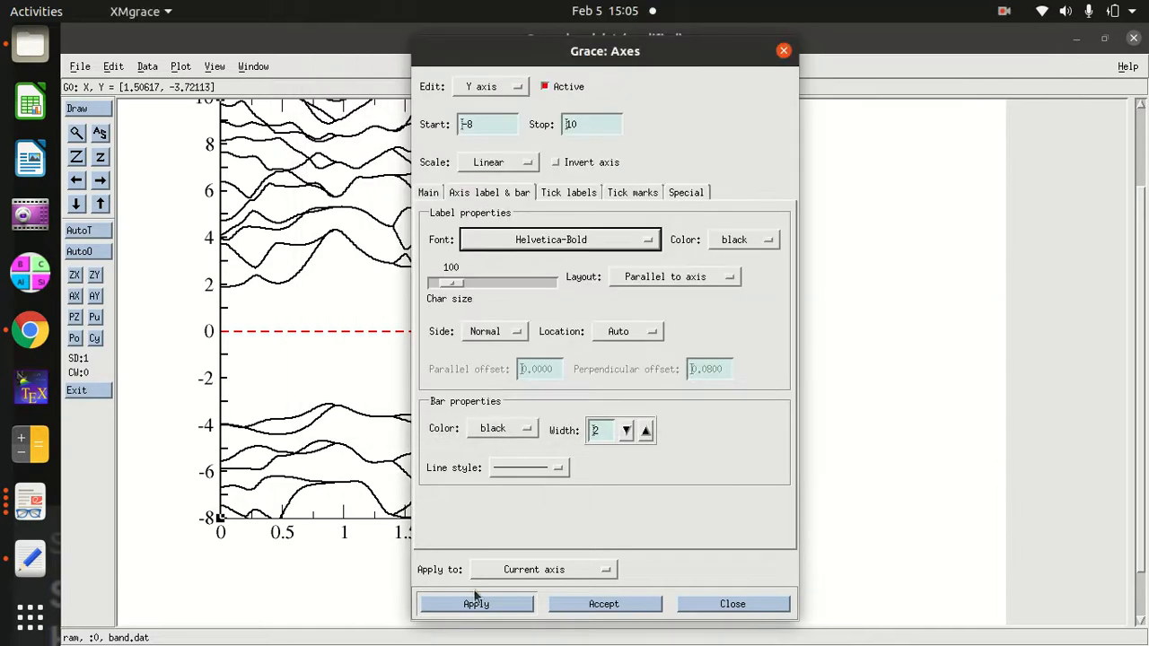
click(476, 603)
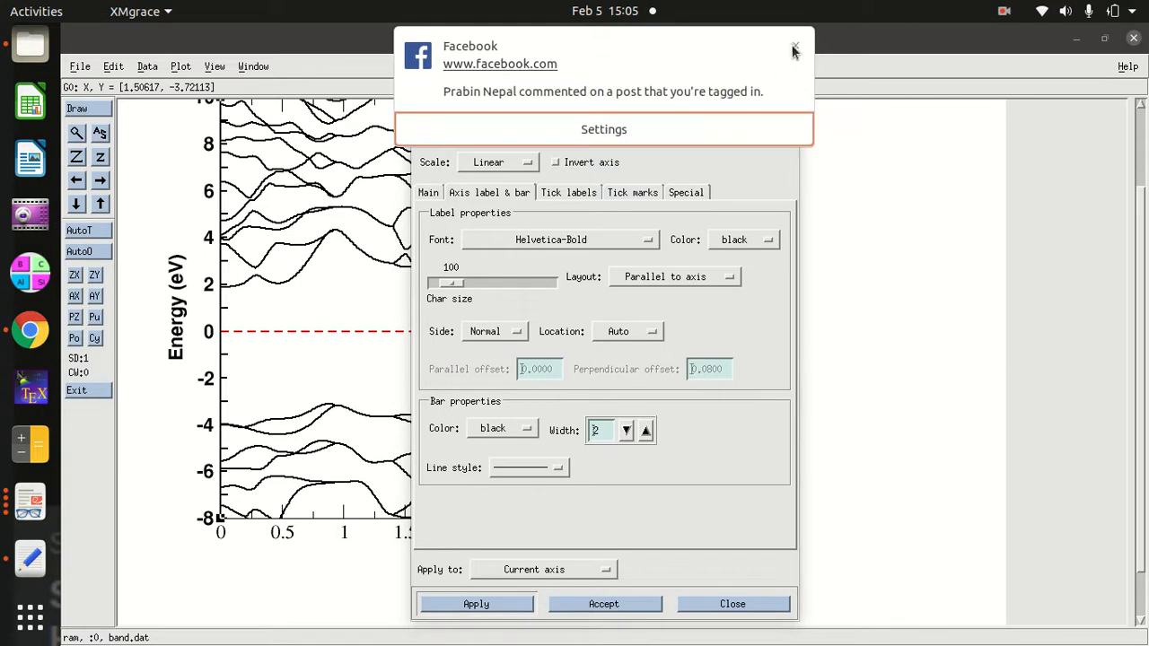
click(793, 46)
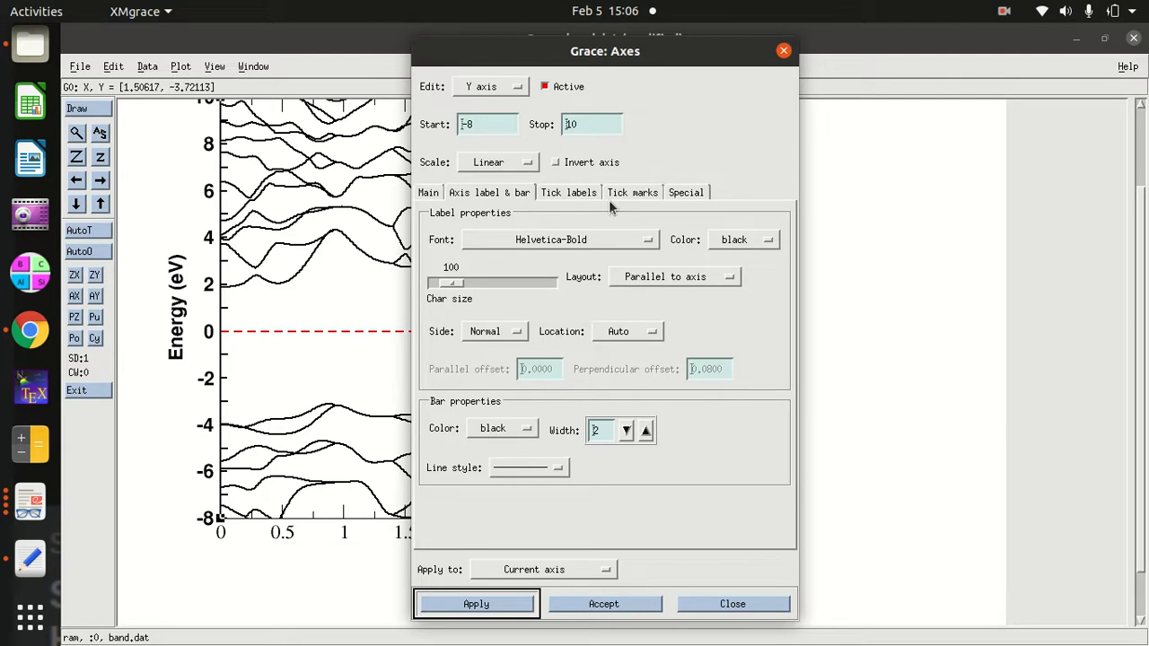
mouse_move(730, 221)
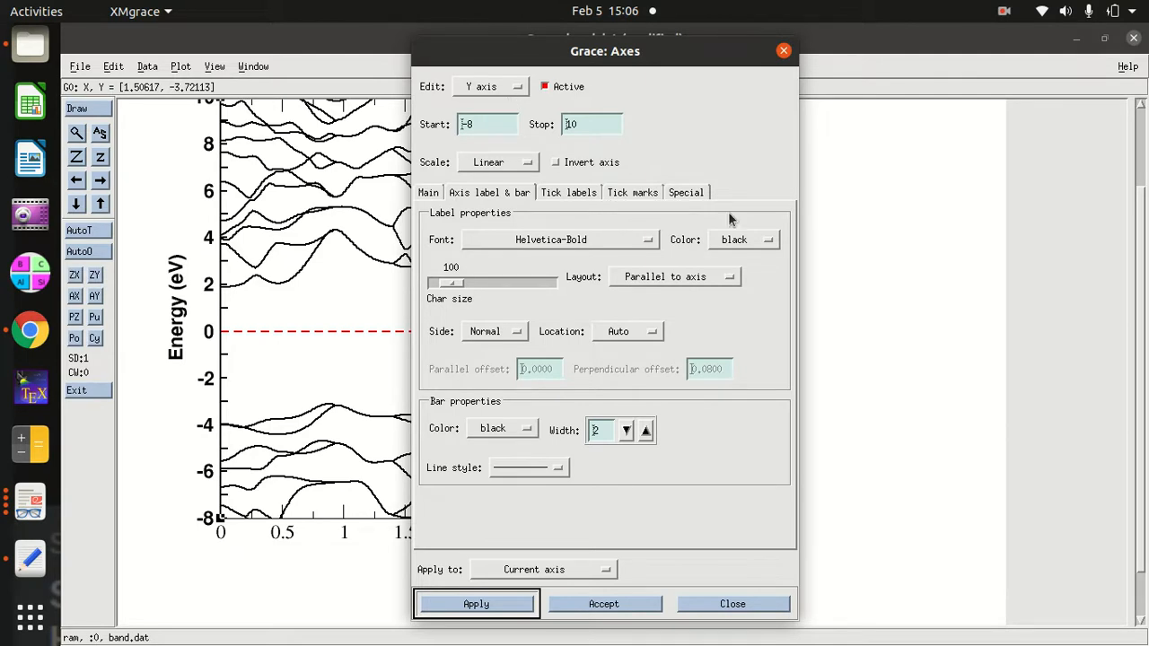
Move the Axes dialog aside, set the x-axis bar width to 2, and accept
click(476, 603)
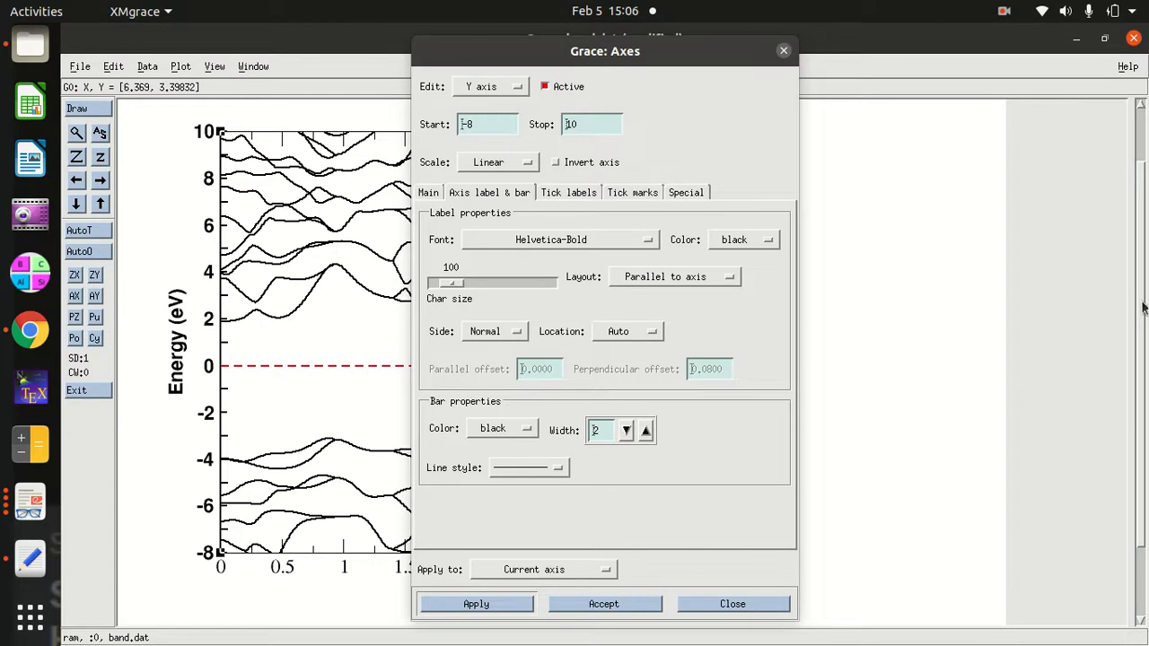
drag(604, 50, 802, 37)
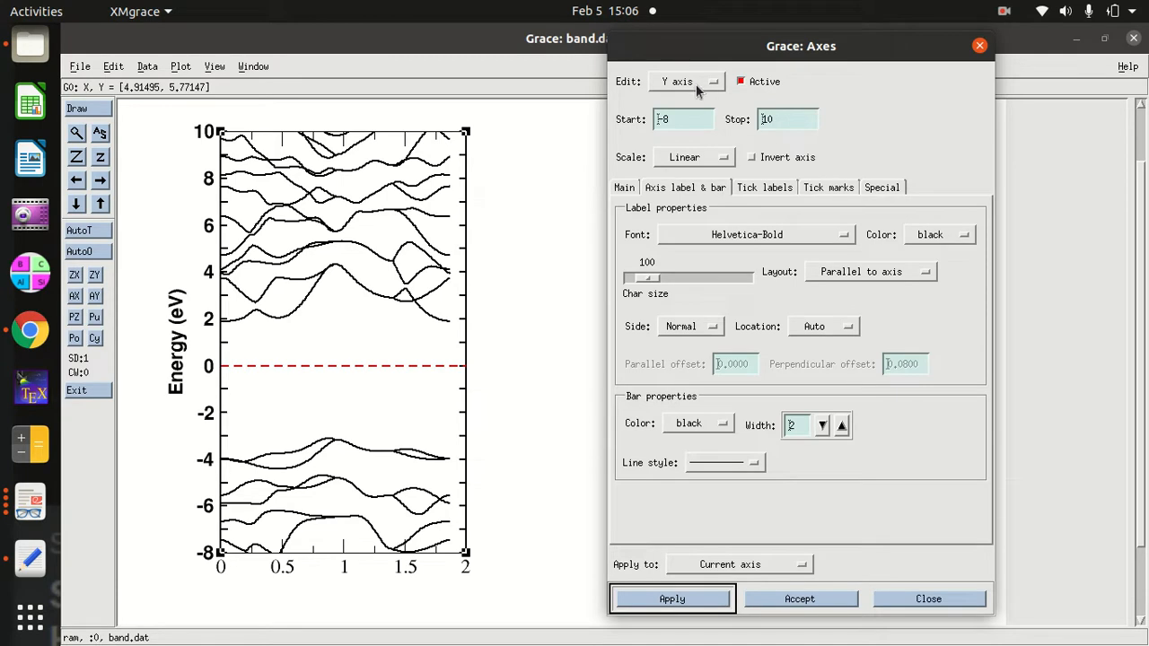
click(687, 81)
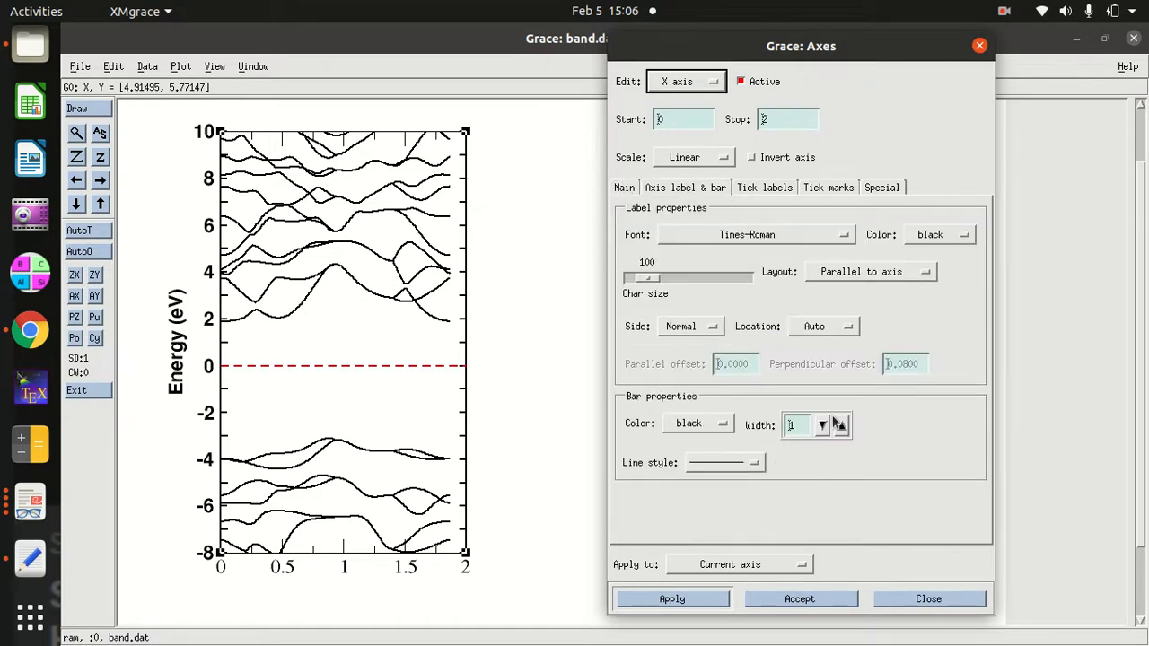
click(839, 424)
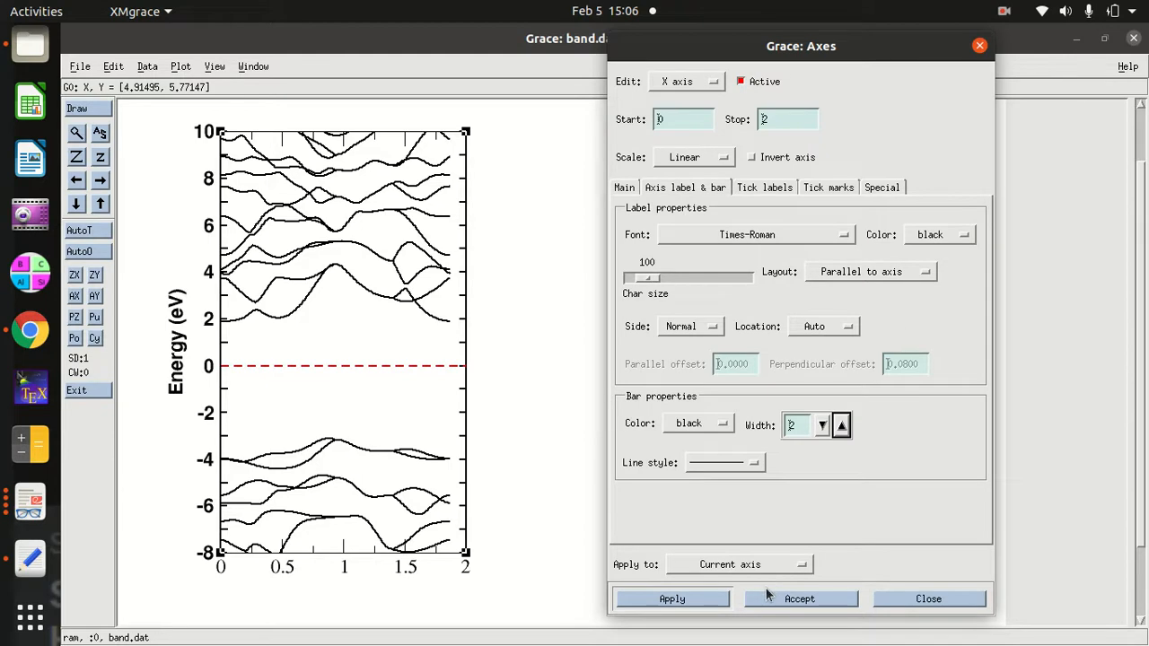
click(799, 599)
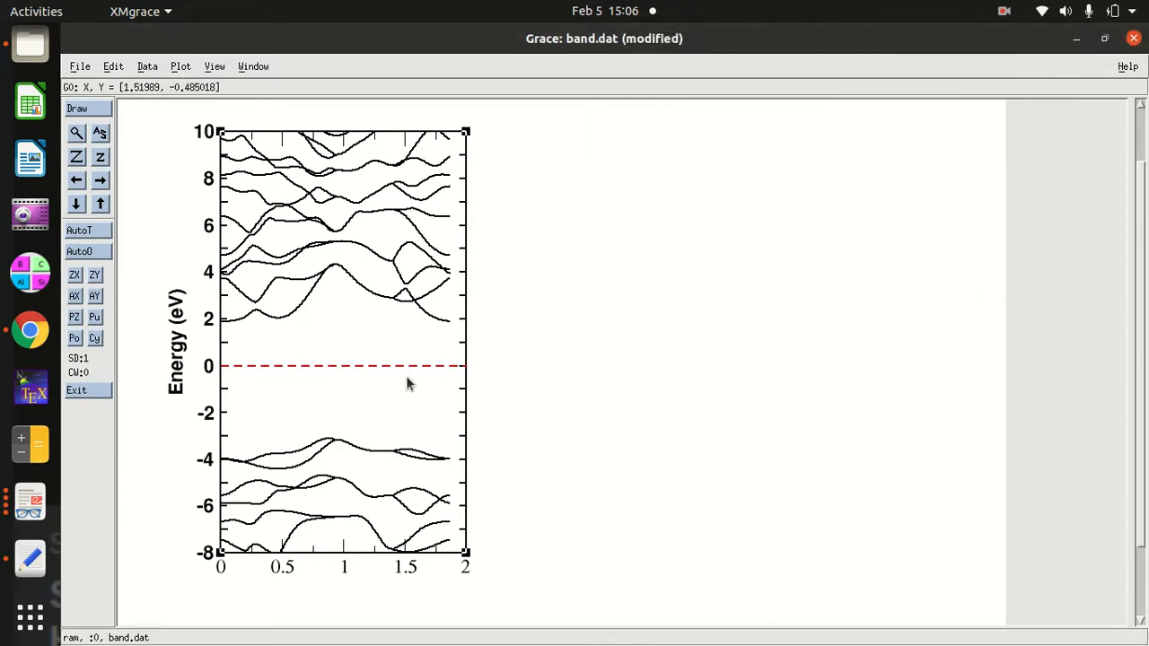
mouse_move(870, 11)
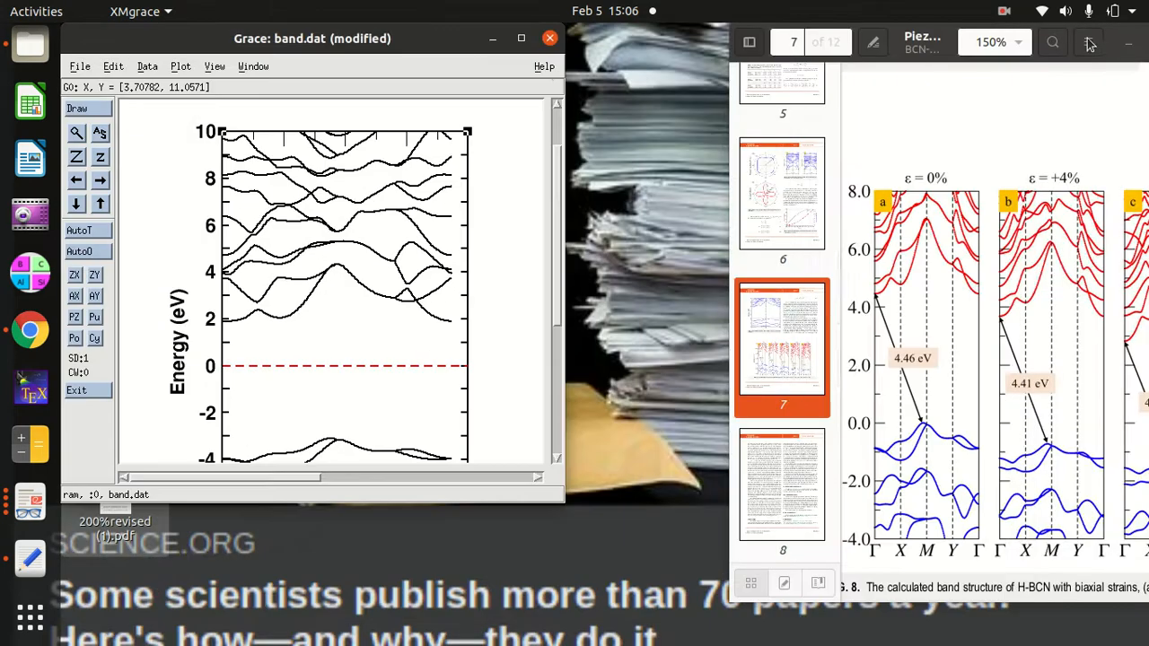
mouse_move(30, 73)
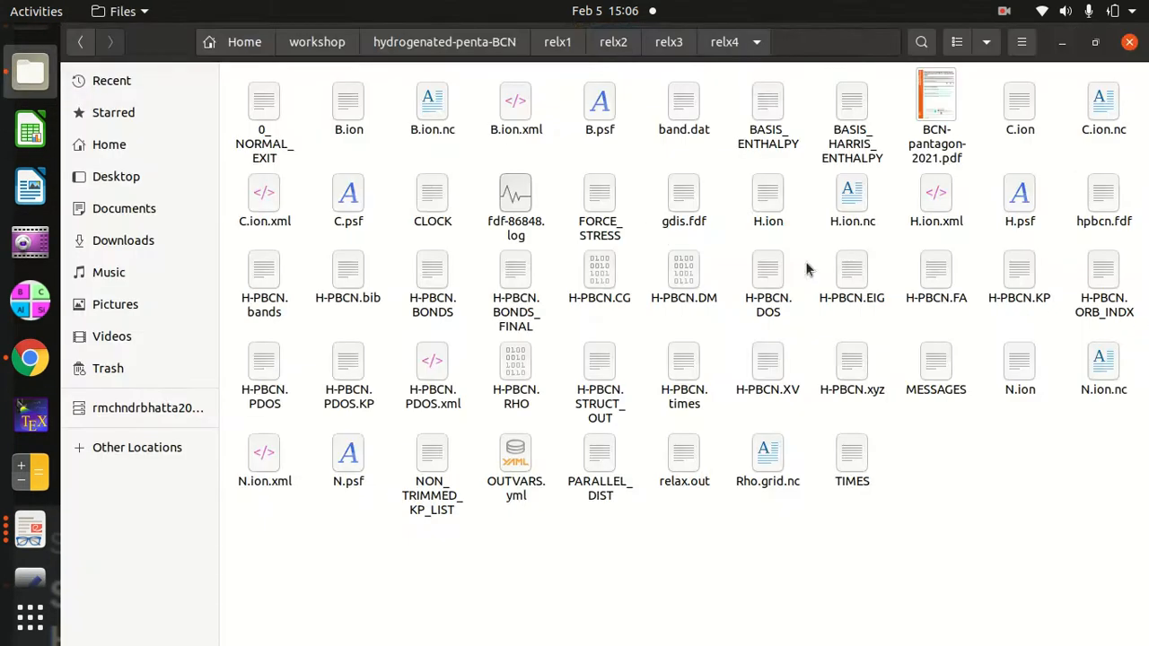
mouse_move(636, 238)
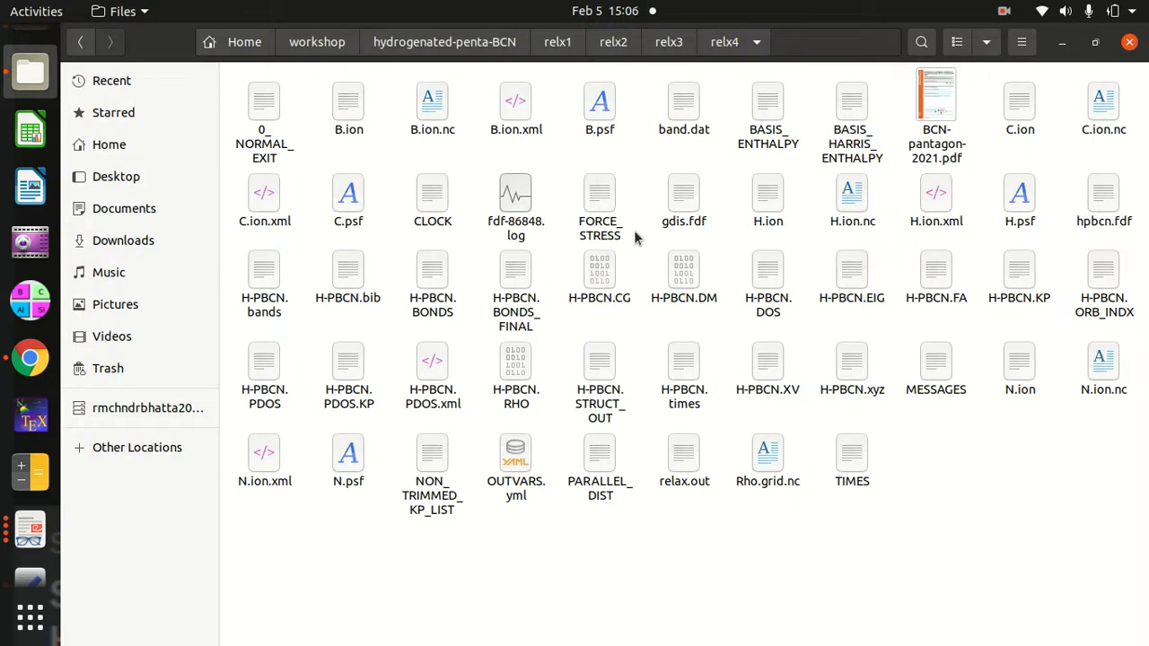
mouse_move(729, 253)
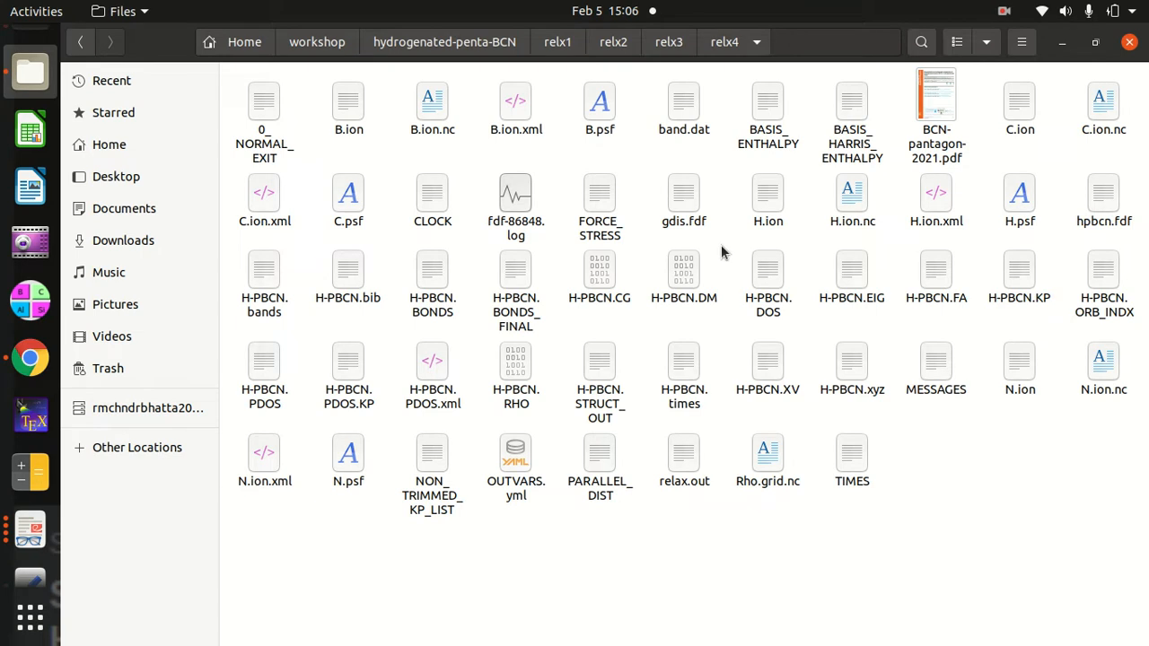
mouse_move(718, 243)
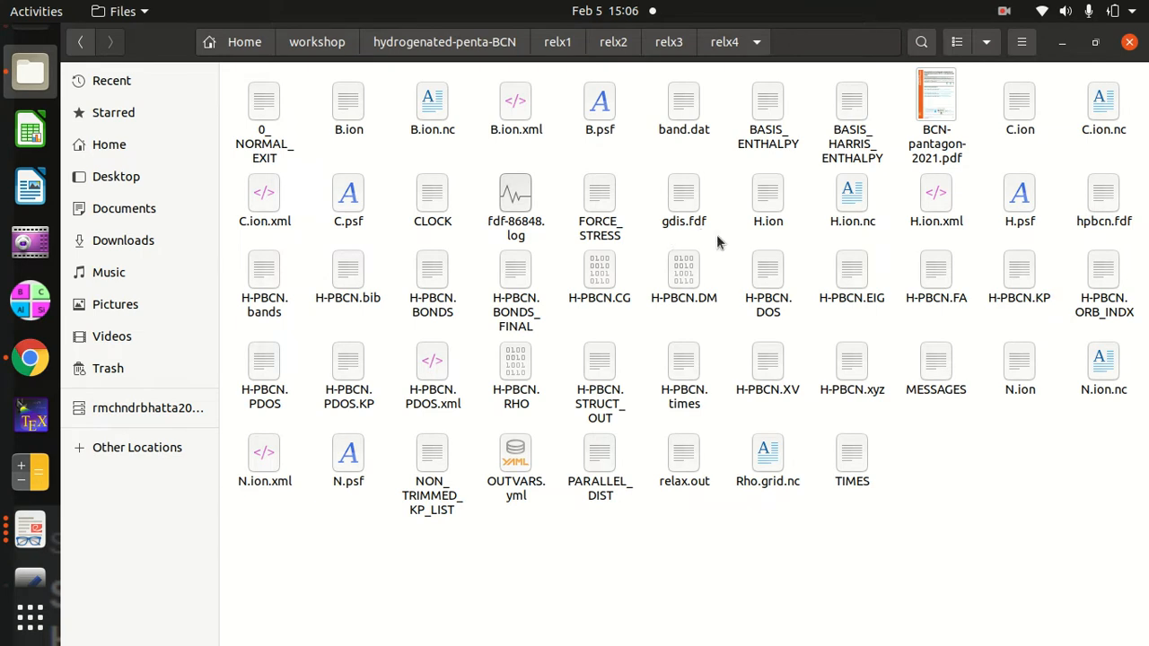
mouse_move(543, 278)
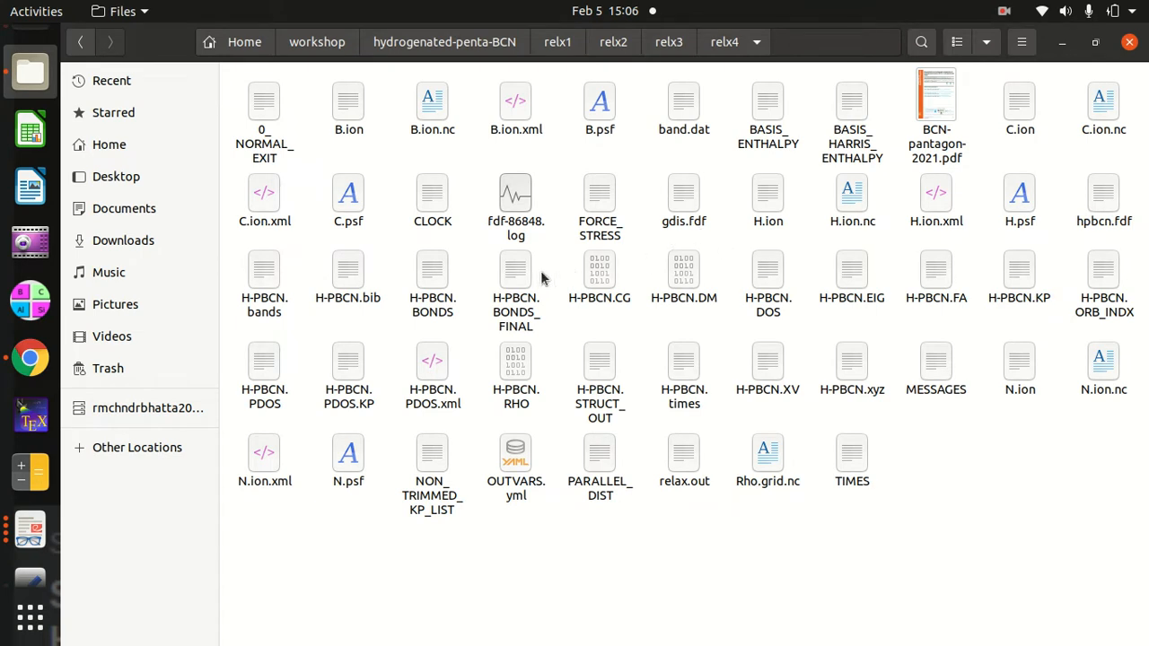
Select H-PBCN.bands in the relx4 folder
click(264, 278)
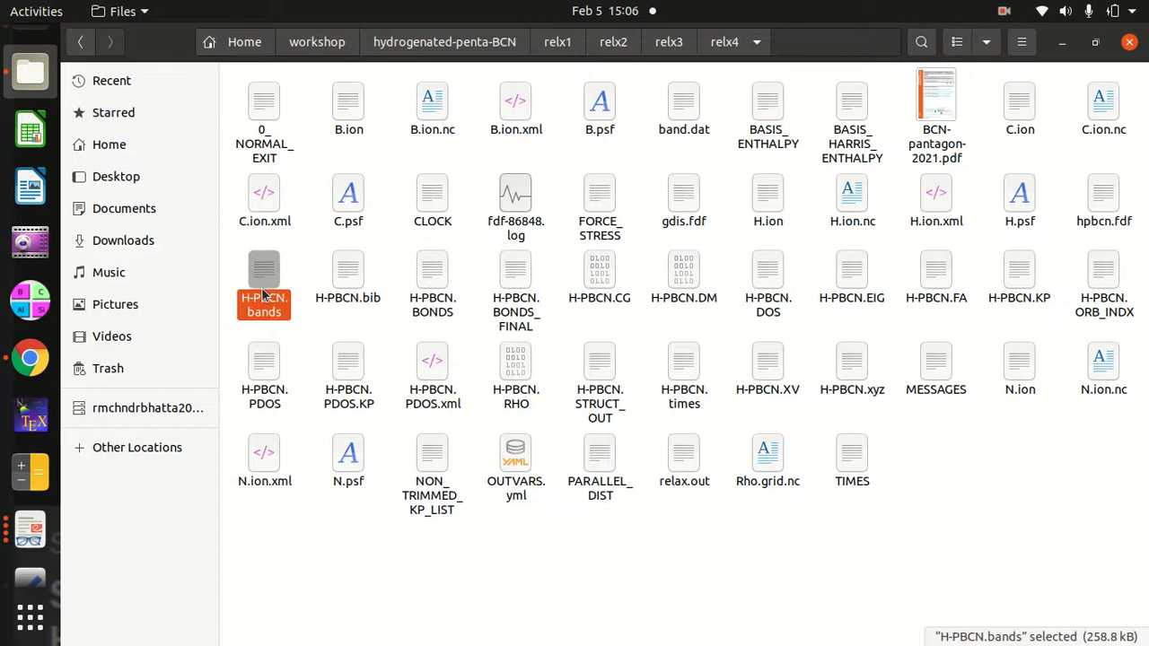
Open H-PBCN.bands in Text Editor and scroll to the k-point labels at its end
double_click(264, 278)
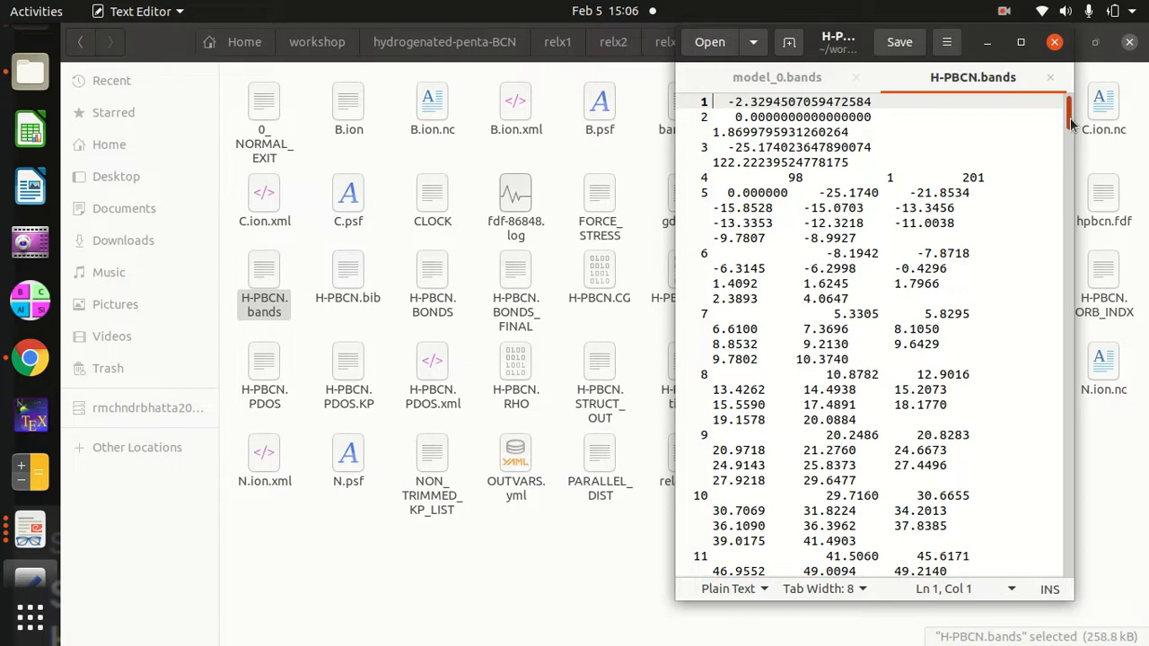
scroll(down, 3)
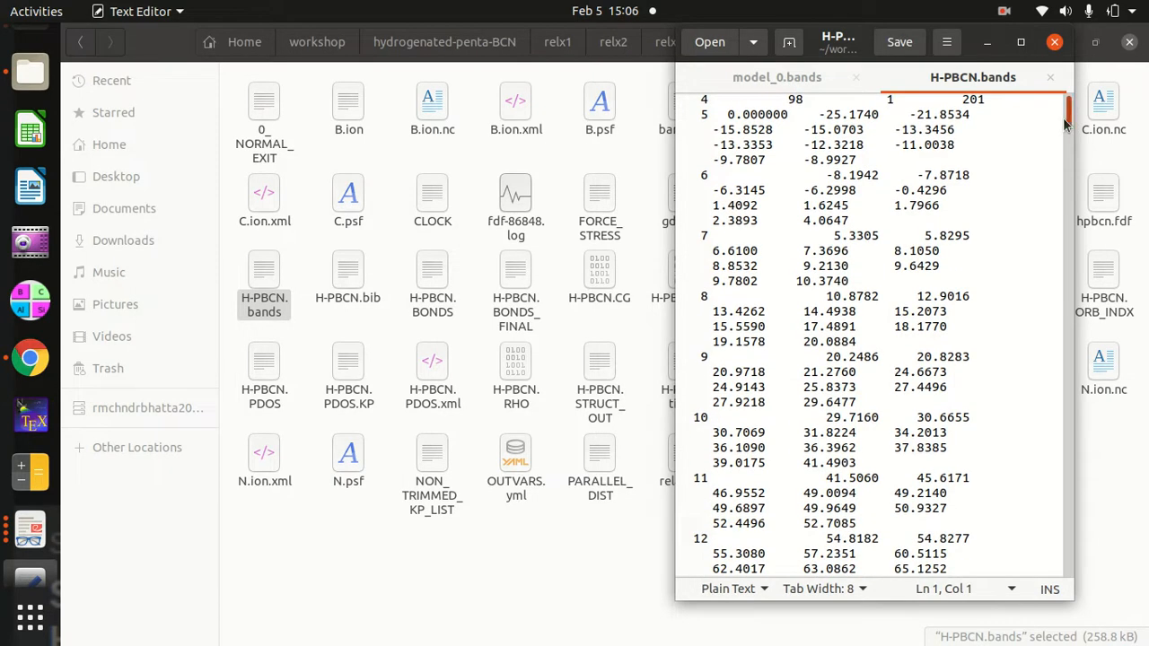
scroll(down, 3)
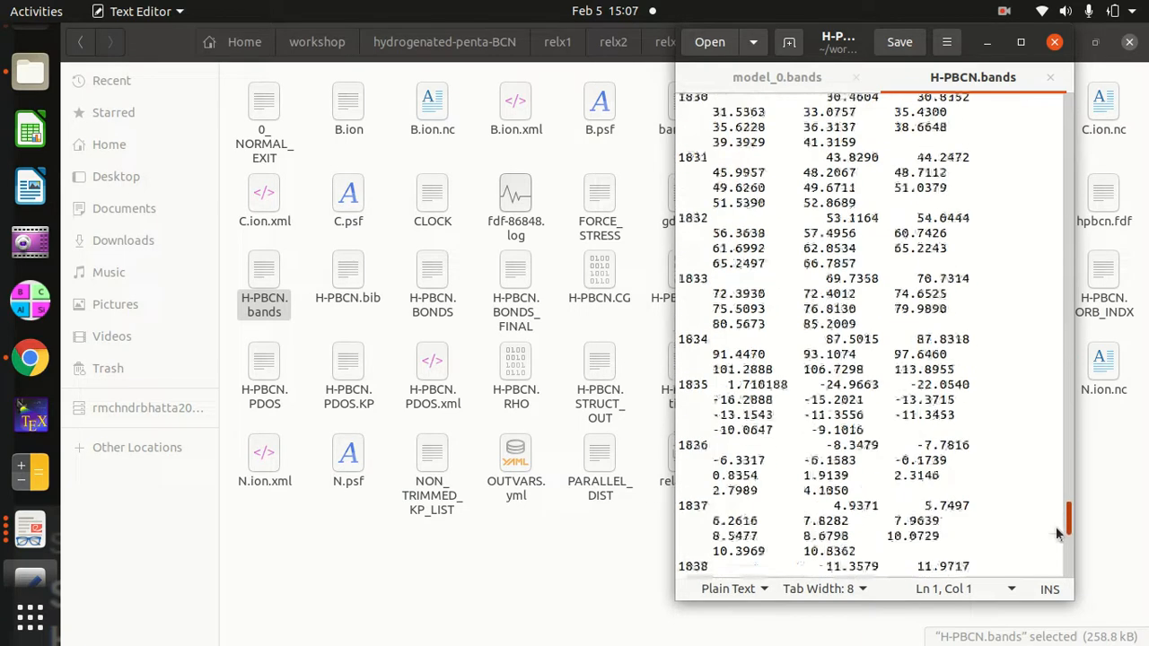
scroll(down, 3)
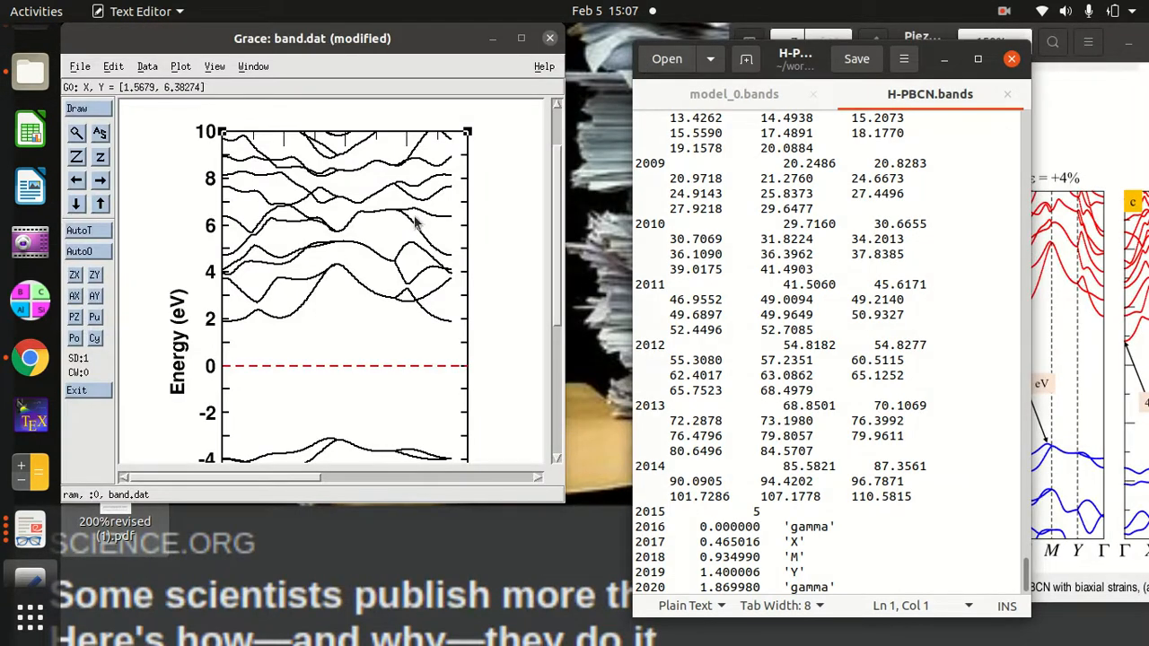
mouse_move(554, 254)
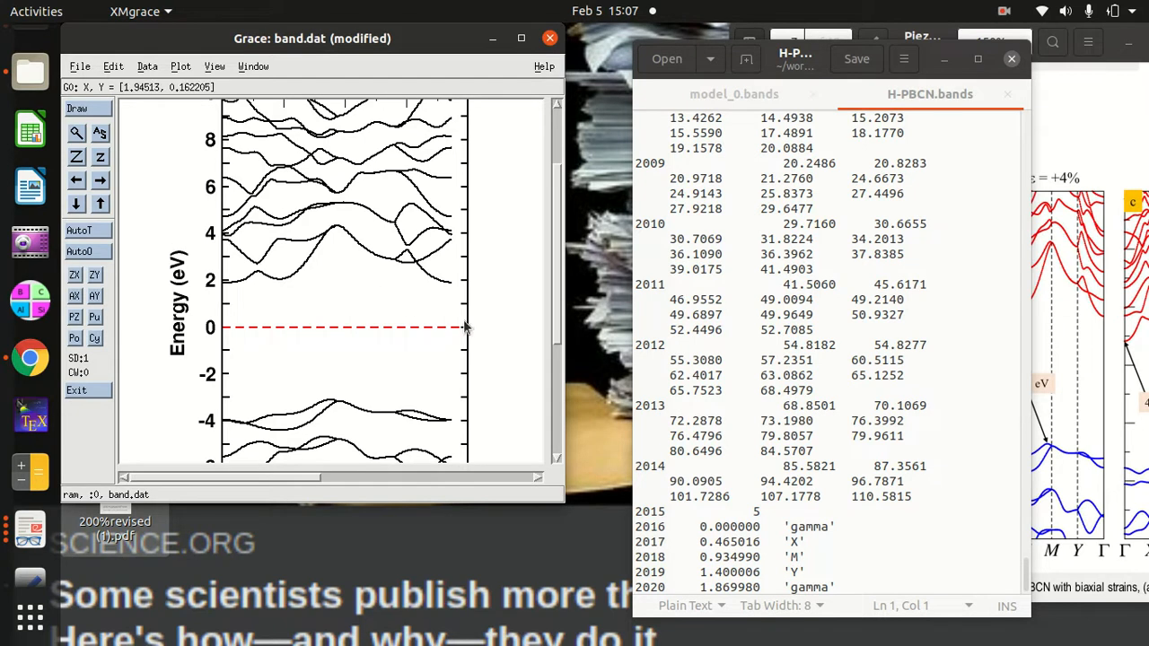
mouse_move(566, 345)
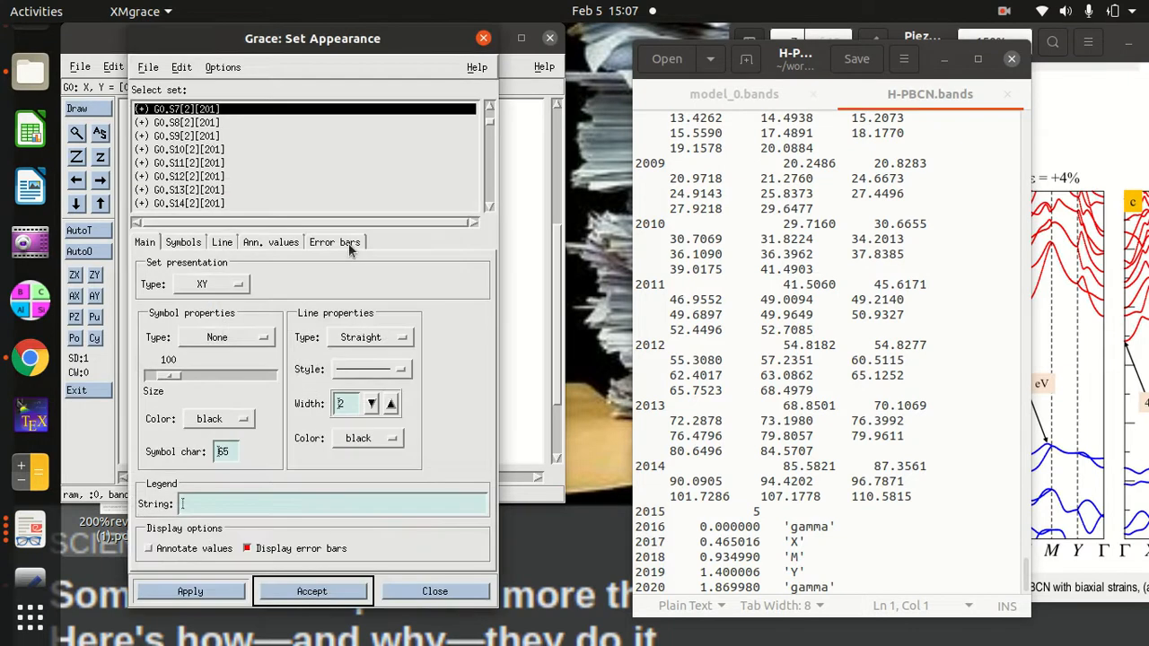
Set the x-axis special ticks to 'Tick marks and labels'
click(312, 590)
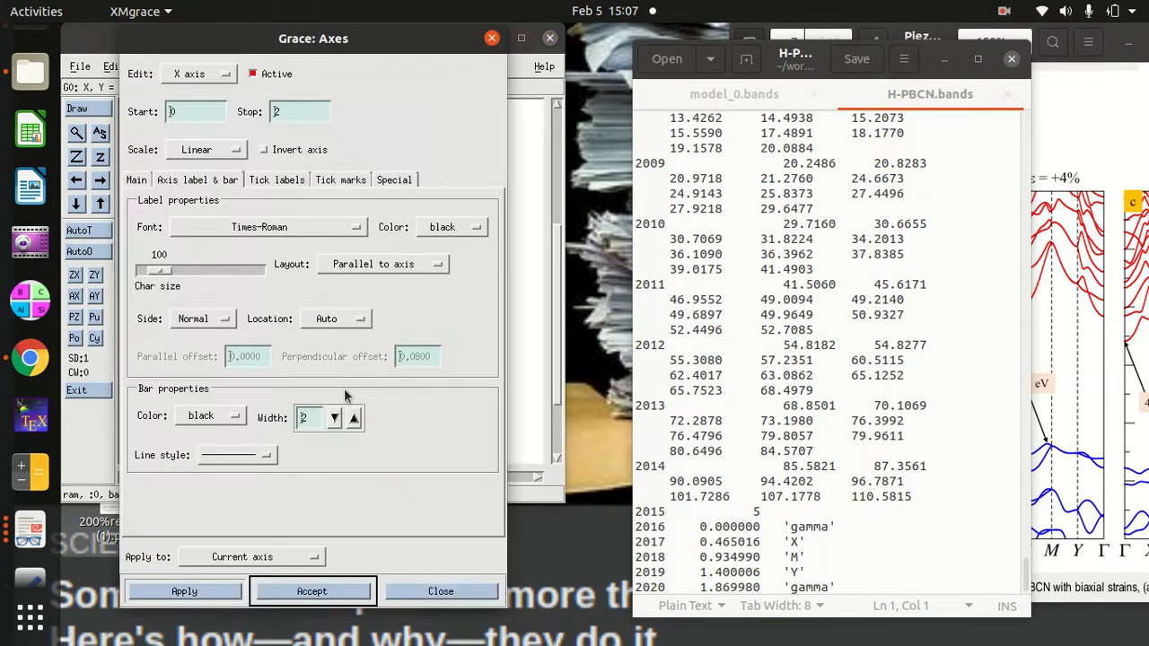
mouse_move(393, 184)
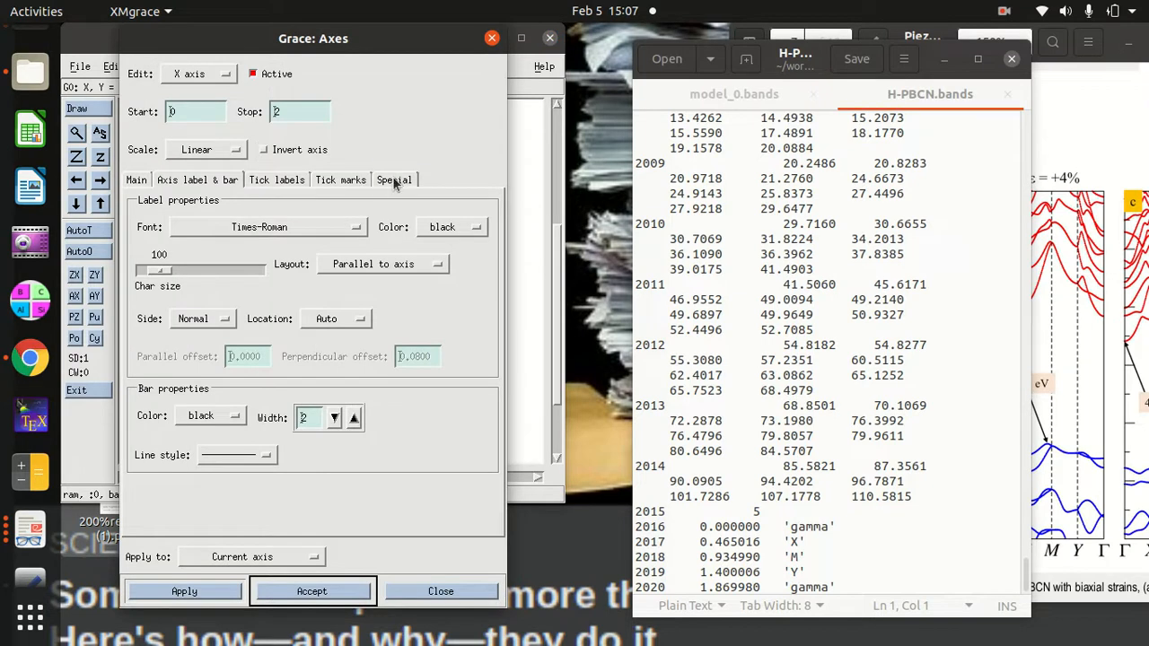
click(340, 180)
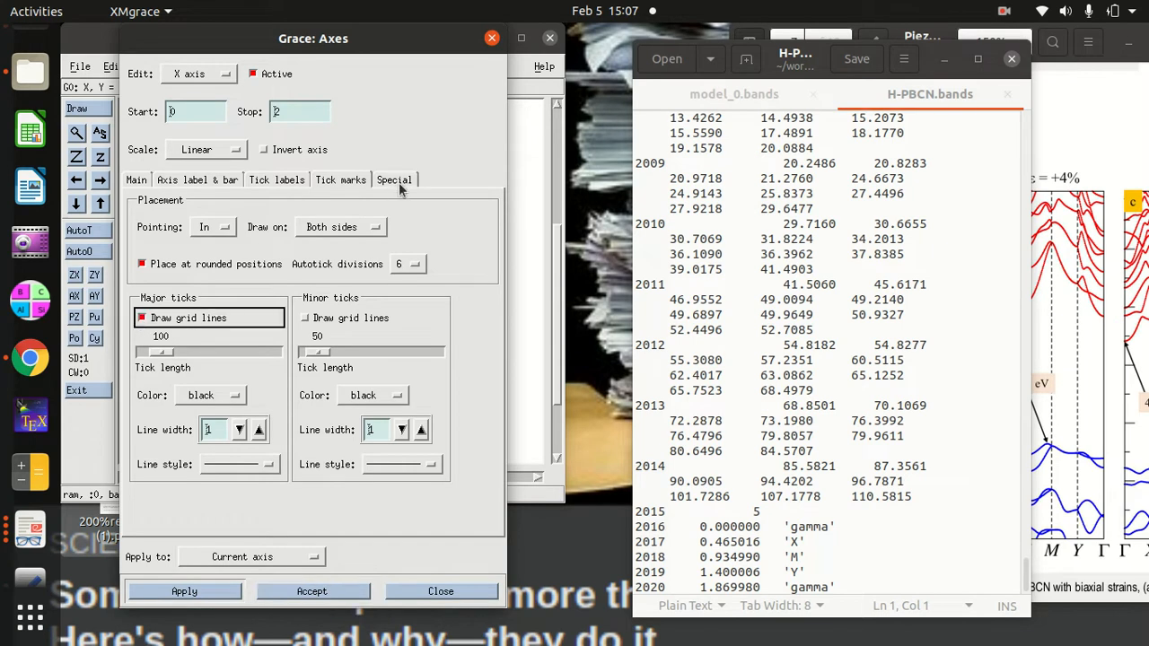
click(394, 180)
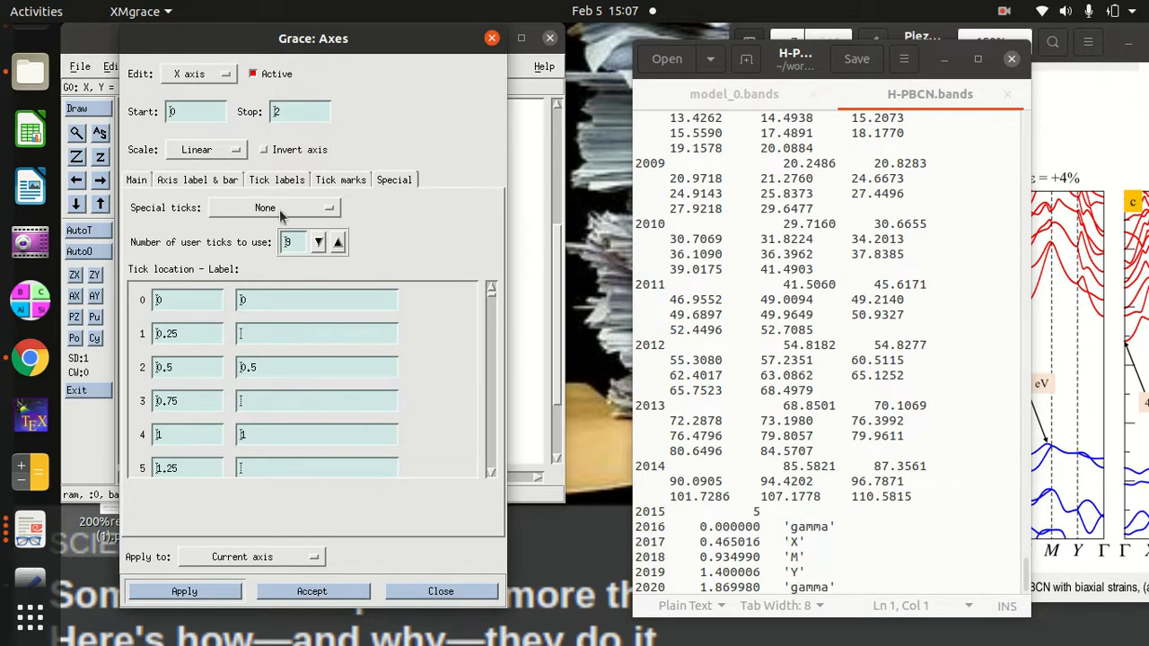
click(274, 207)
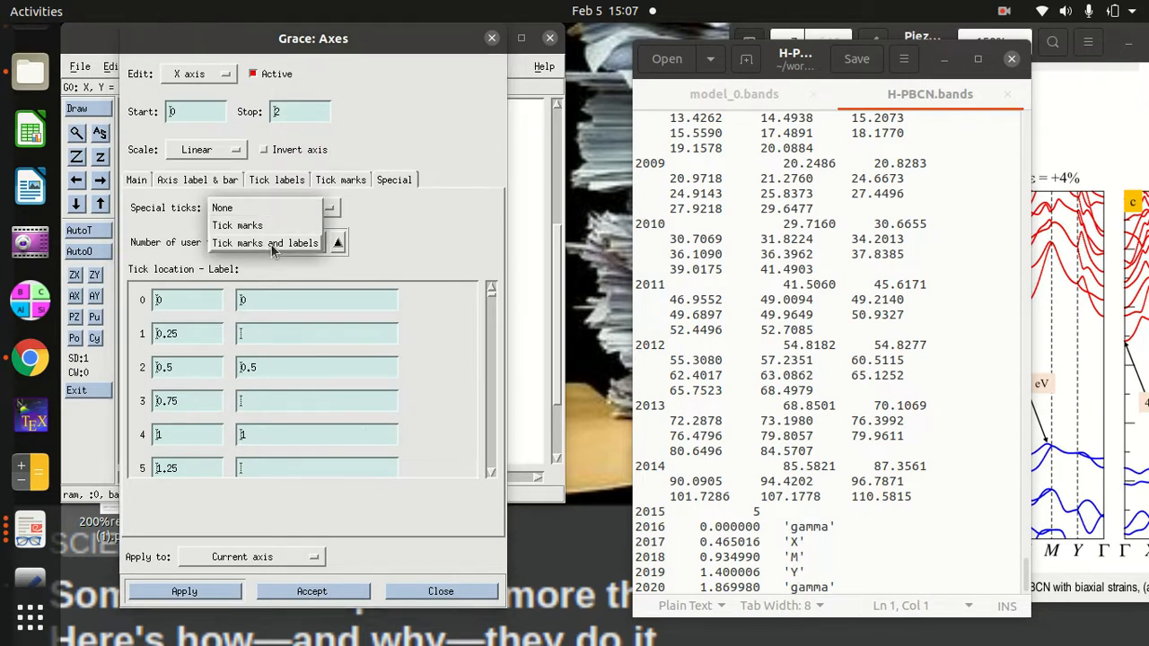
click(265, 243)
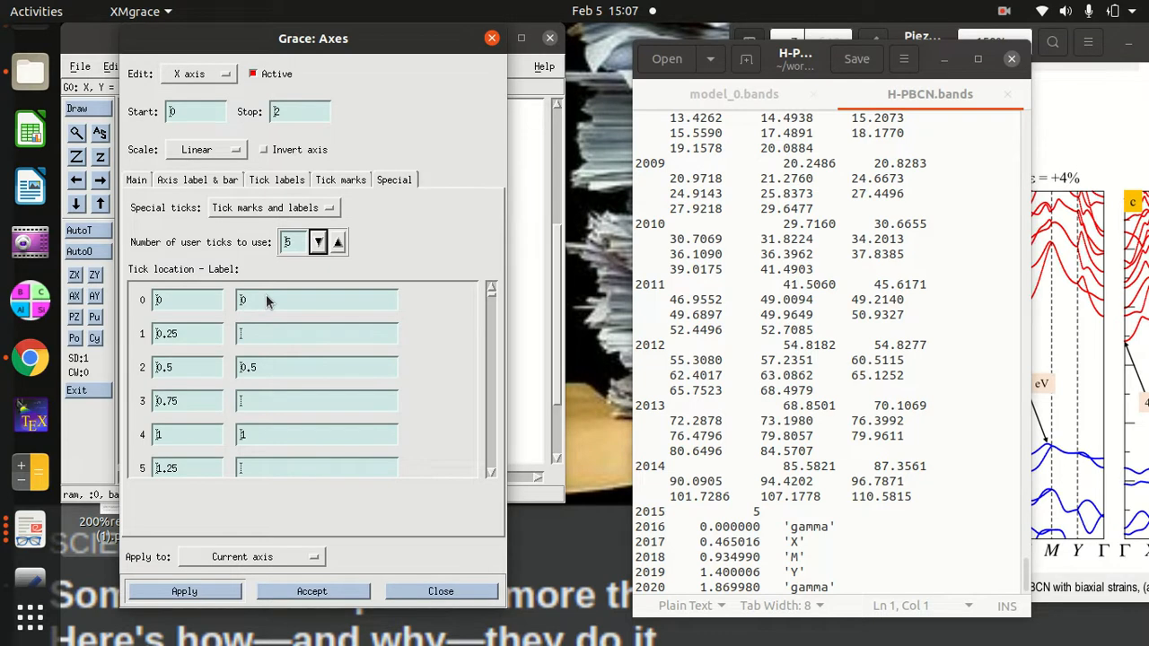
Label the first user tick \x G and the second X
click(316, 300)
text(\x G)
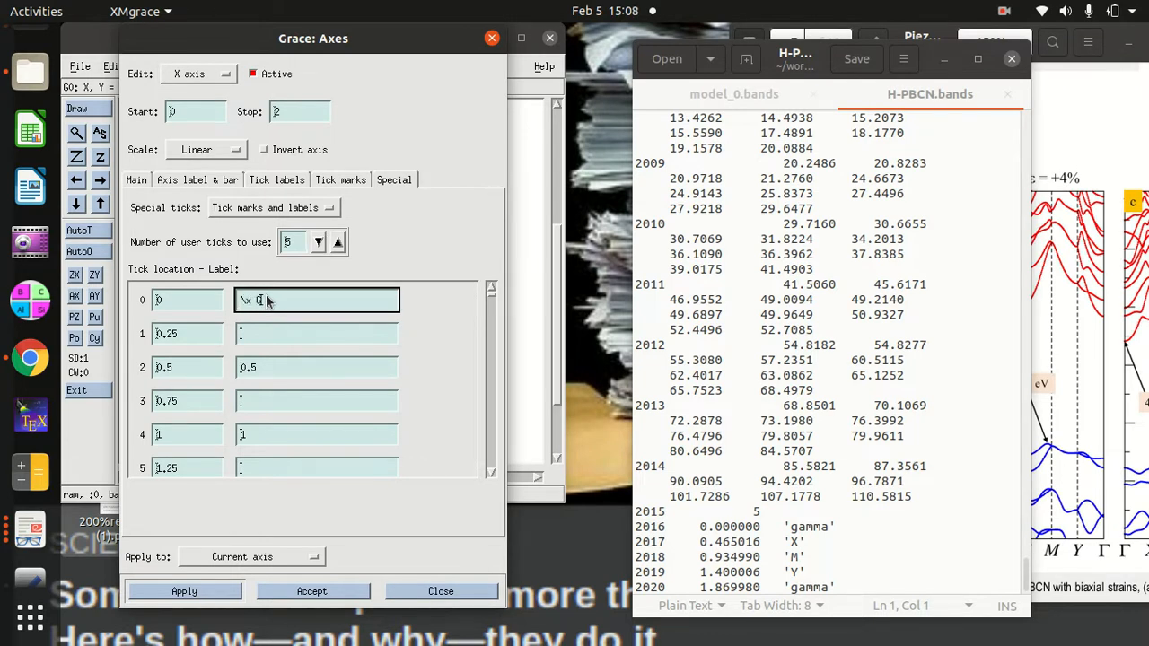
mouse_move(191, 333)
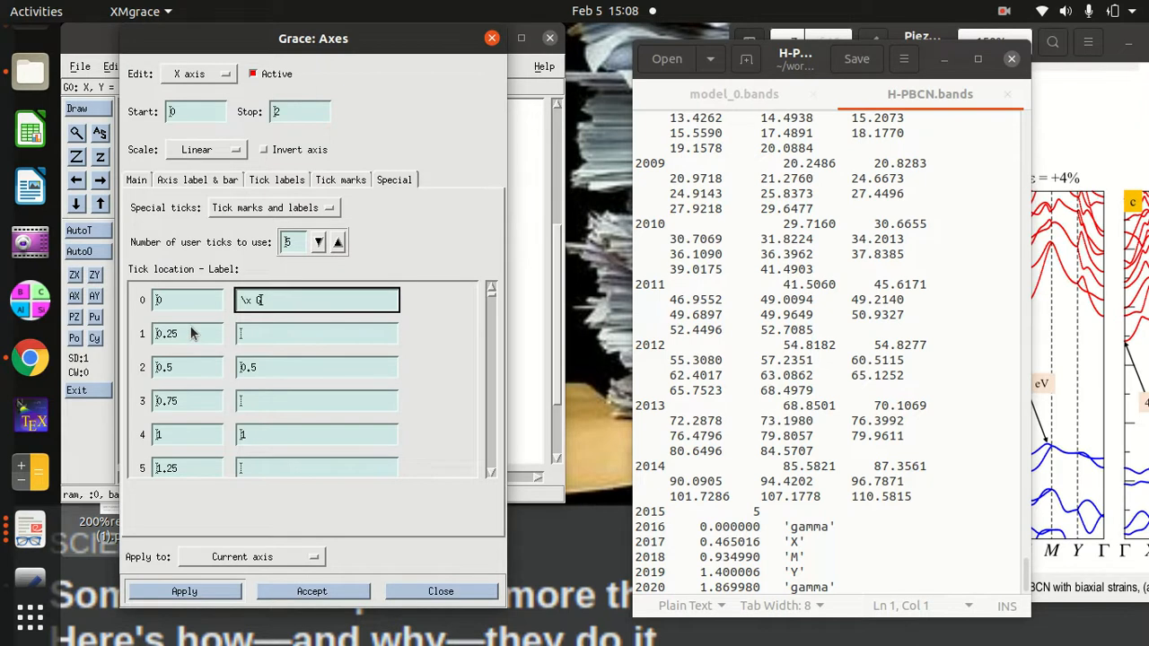
click(187, 333)
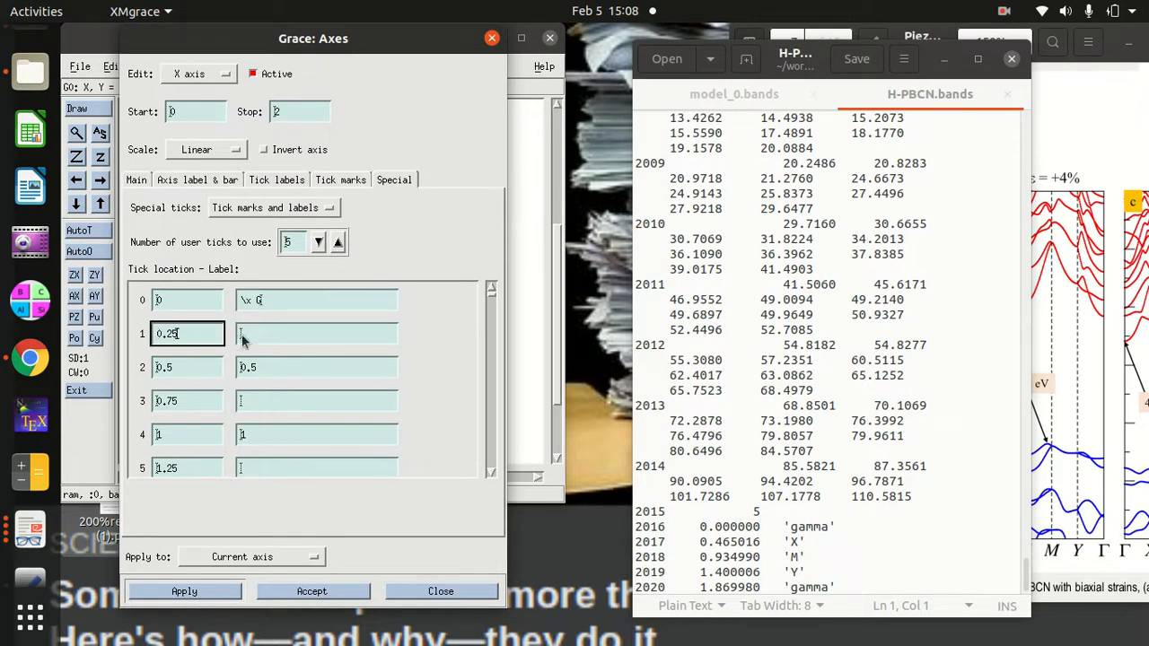
click(316, 333)
text(X)
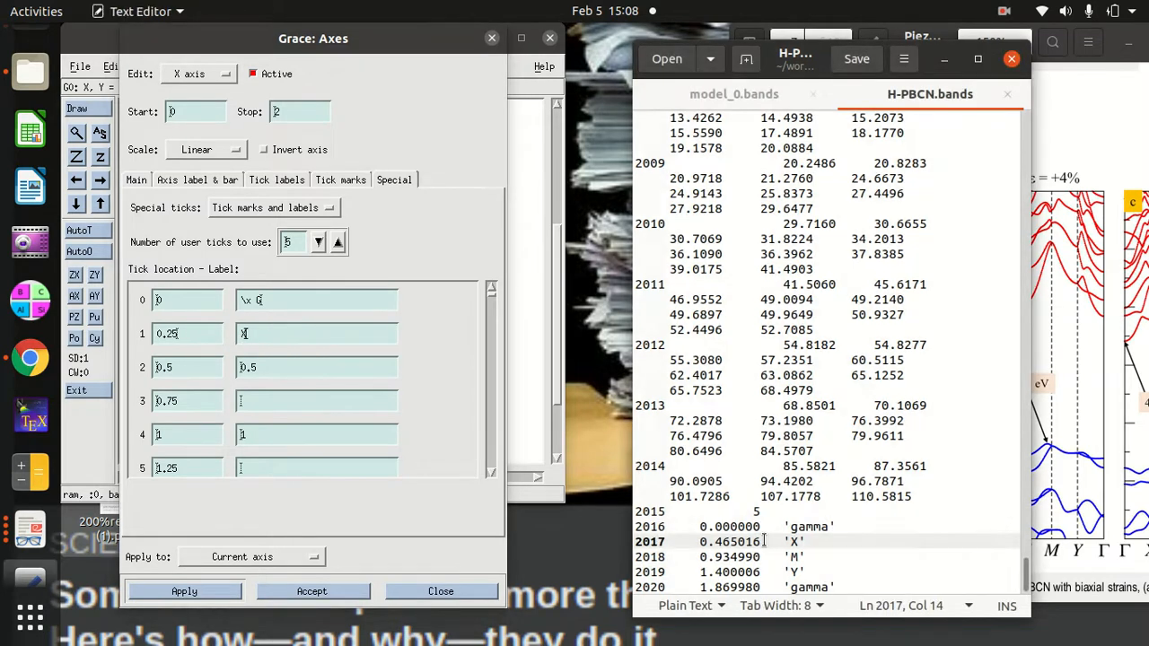
Place x-axis ticks at 0.465016, 0.934990, 1.400006 and 1.869980, labelling M and Y
double_click(730, 541)
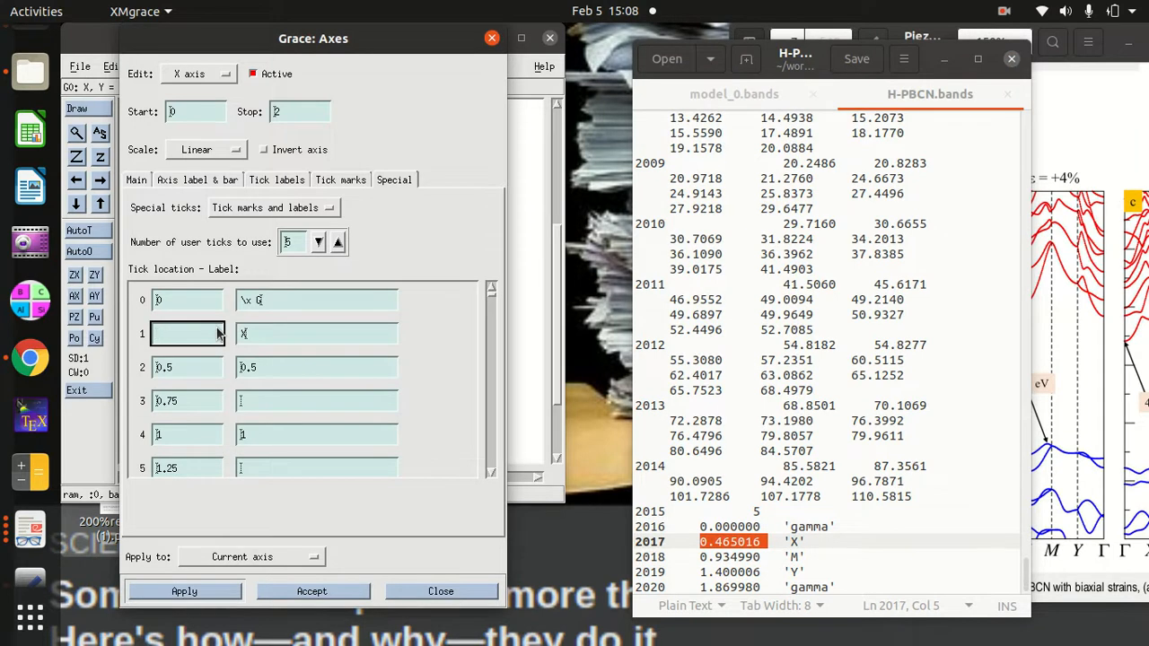
text(0.465016)
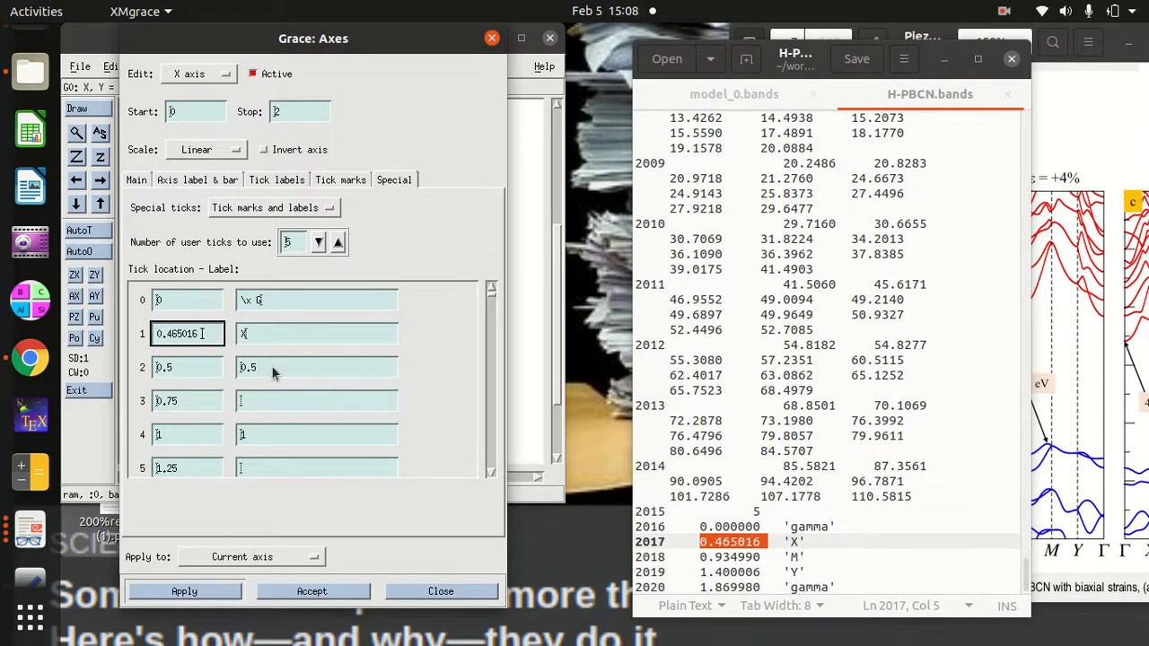
click(317, 367)
text(M)
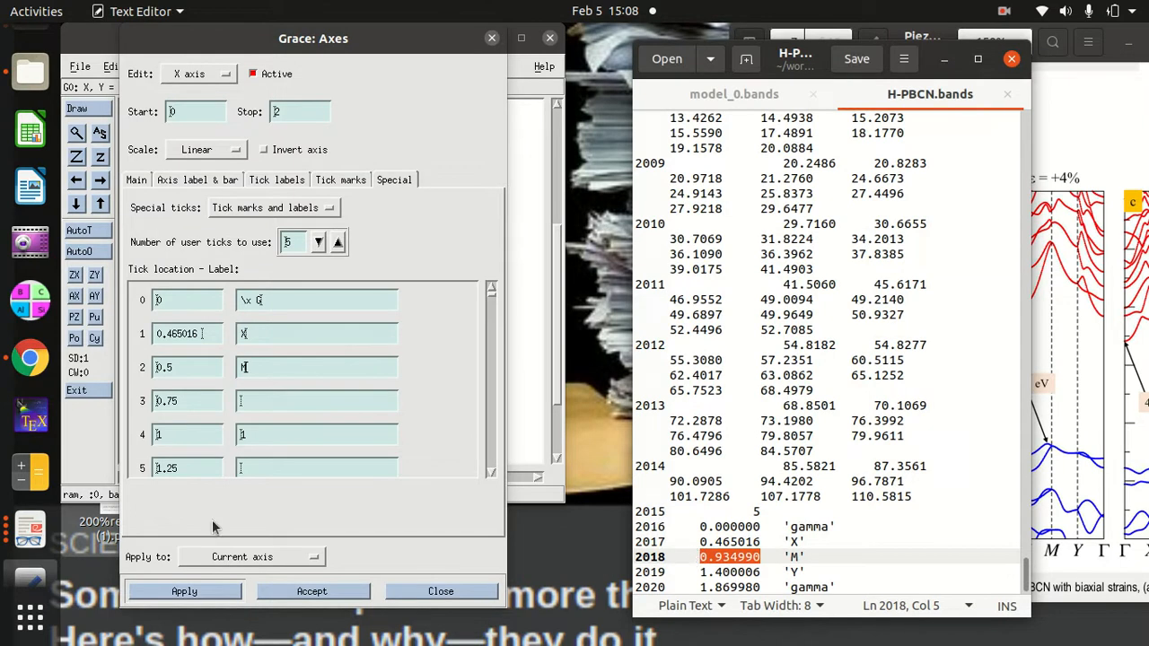
click(187, 367)
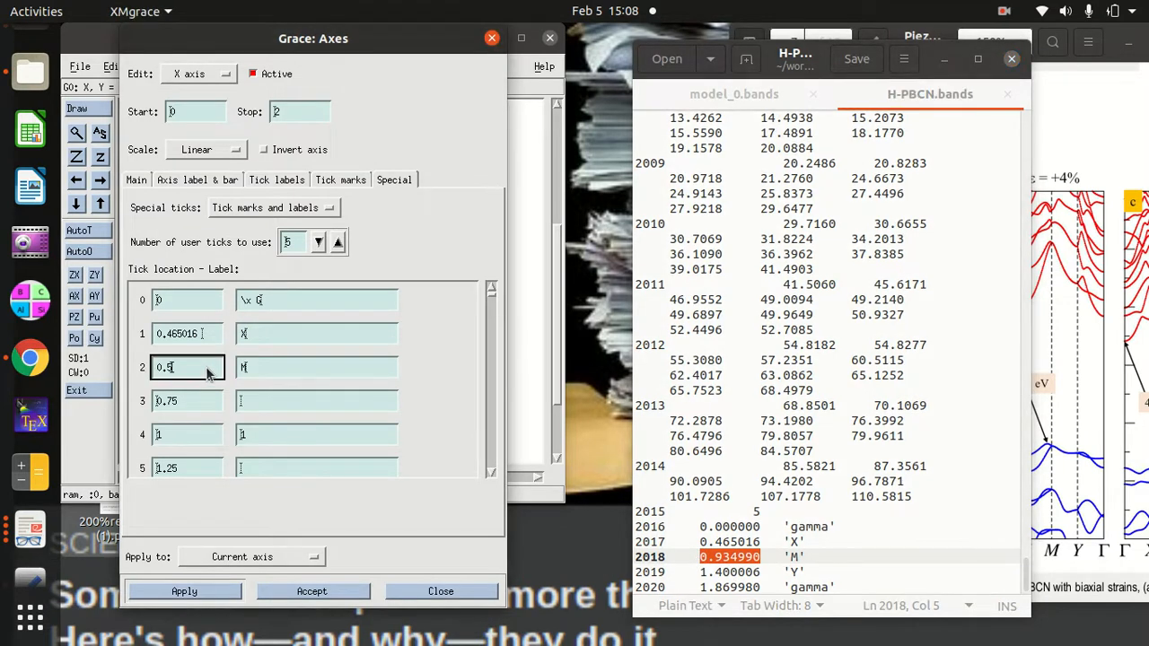
text(0.934990)
click(317, 401)
text(Y)
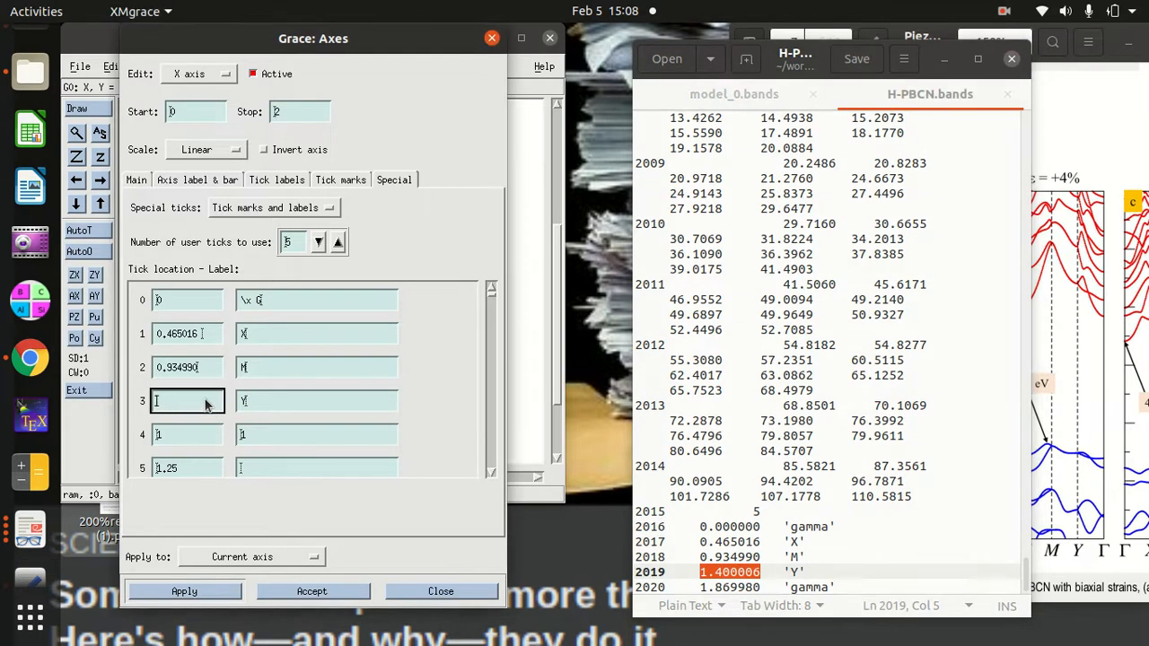
text(1.400006)
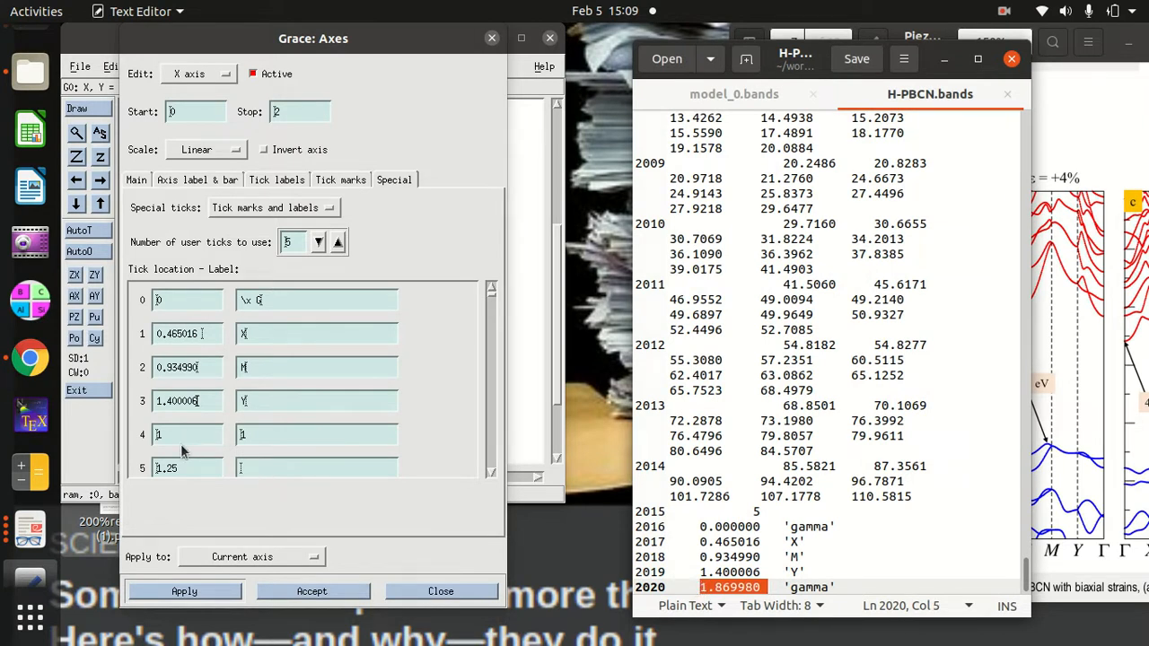
click(187, 435)
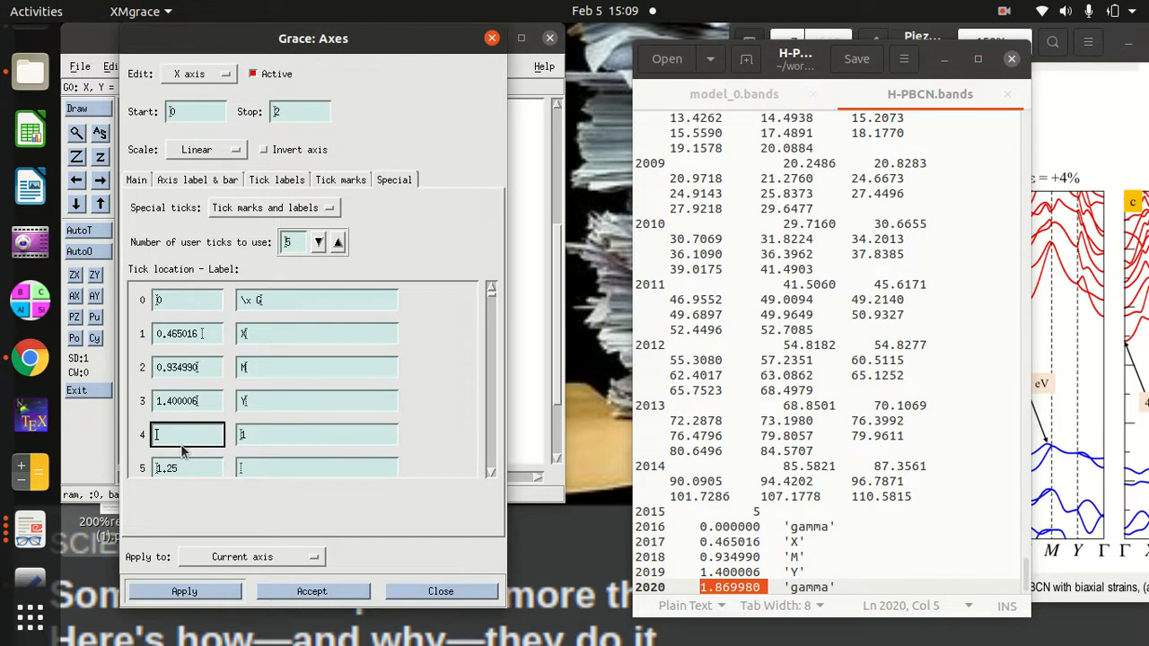
text(1.869980)
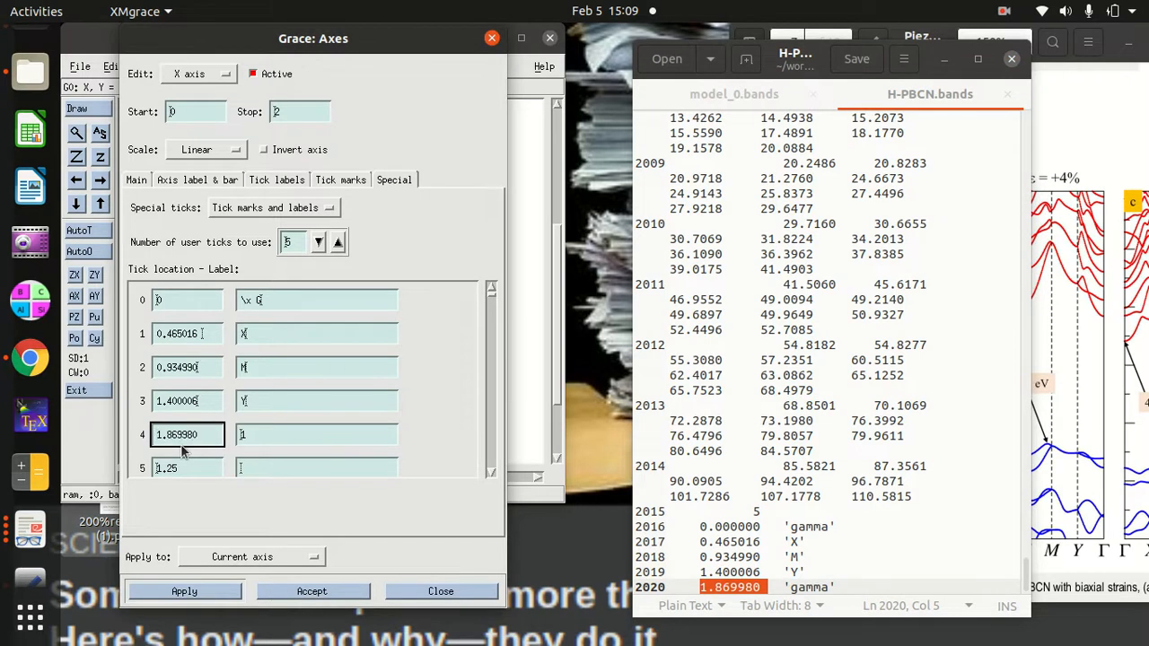
Label the fifth tick Gamma, set the axis stop to 1.869980, and accept
click(316, 435)
text(\x G)
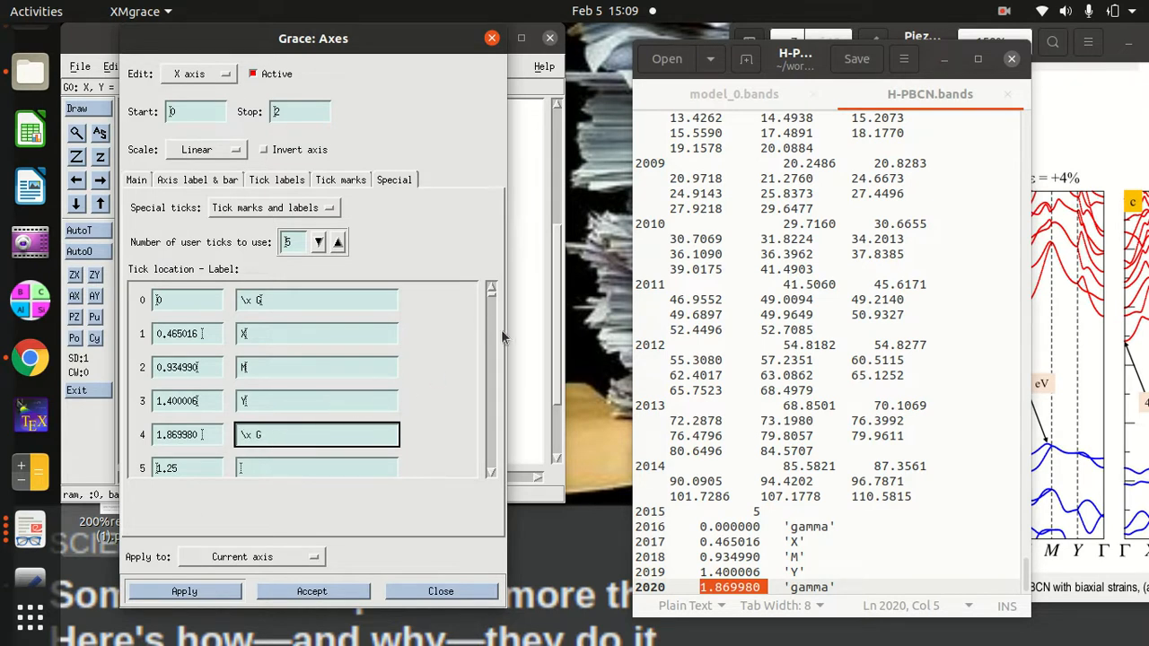
mouse_move(502, 337)
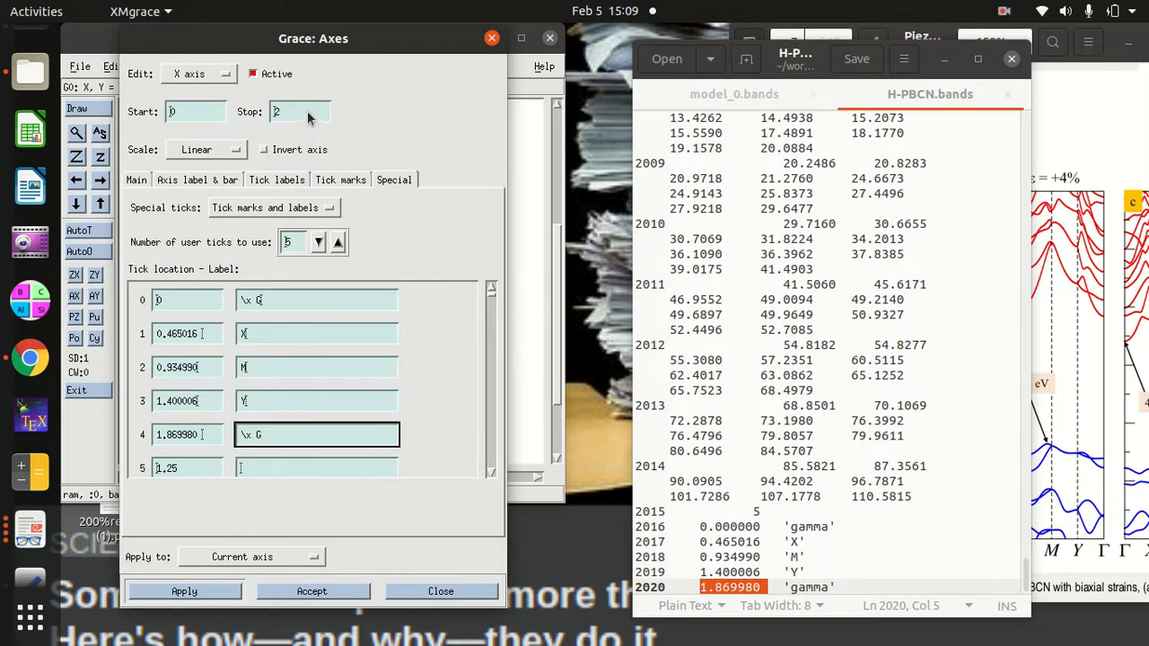
click(300, 112)
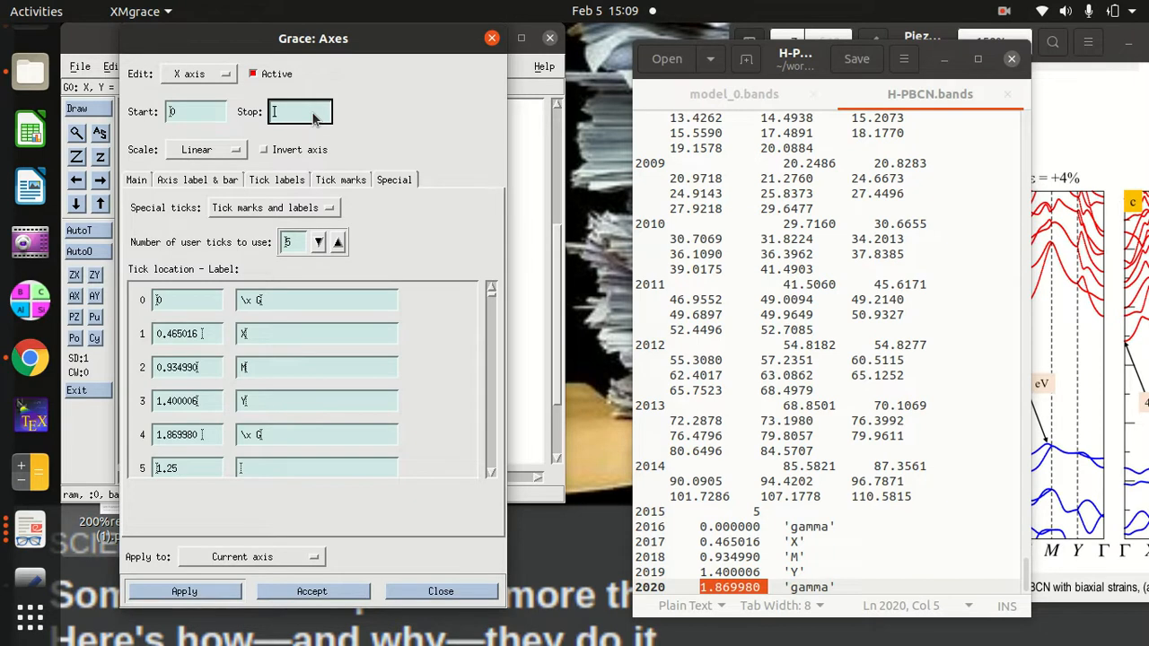
text(1.869980)
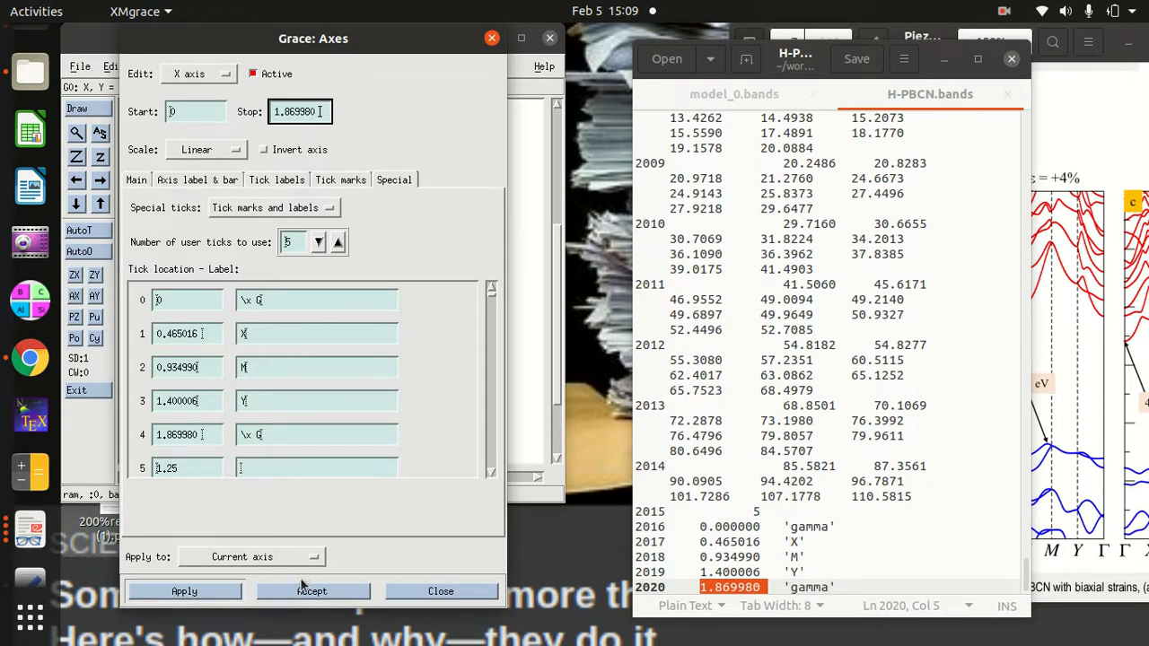
click(311, 591)
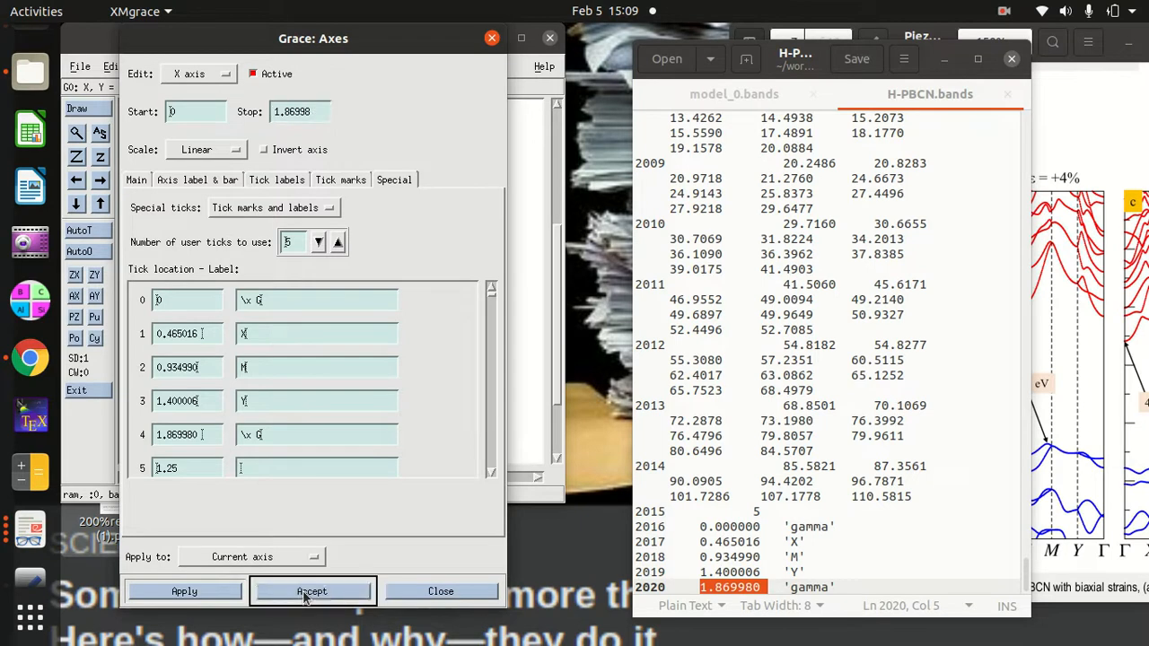
Accept and close the Axes dialog to show the Γ X M Y Γ labels
click(312, 591)
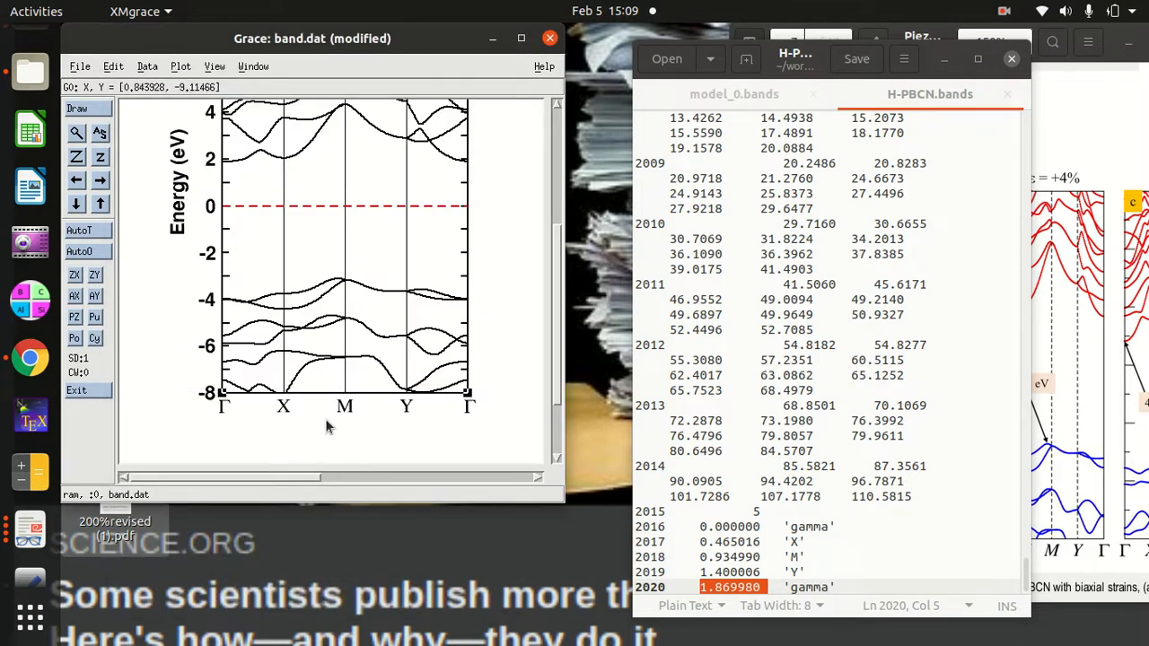
mouse_move(561, 373)
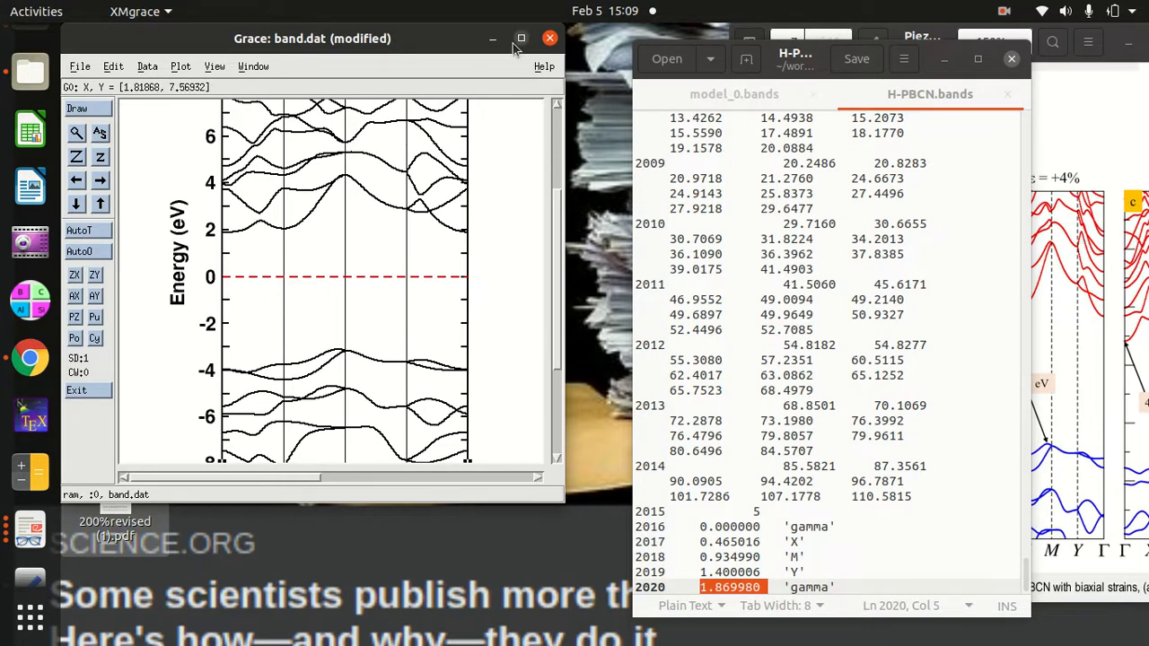
mouse_move(407, 428)
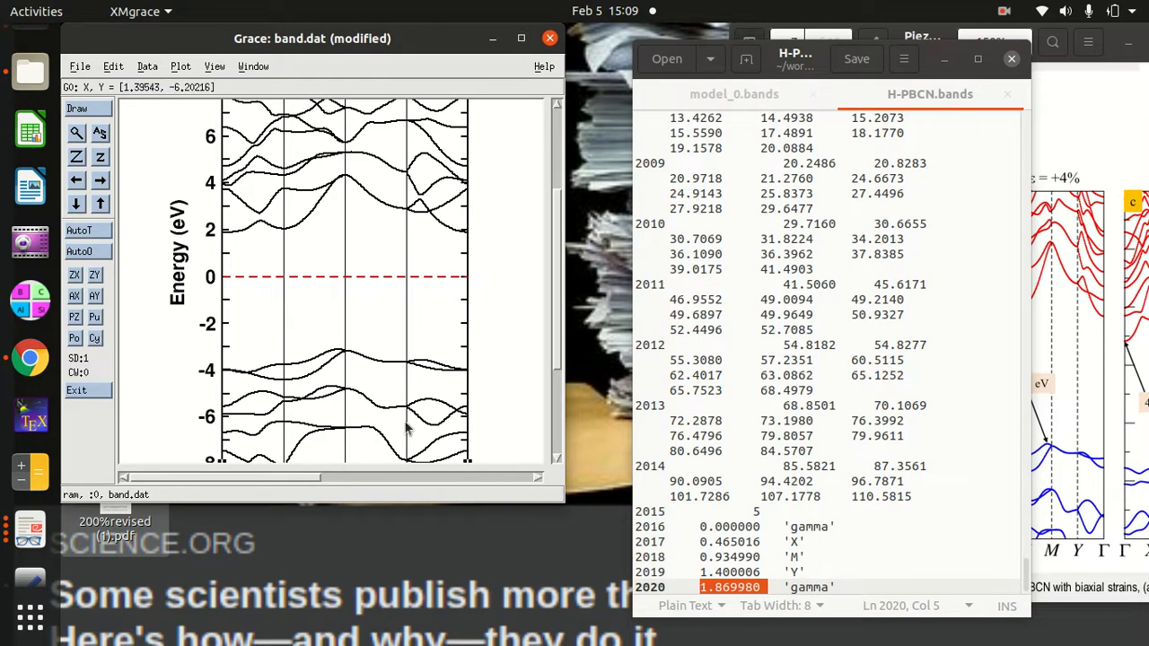